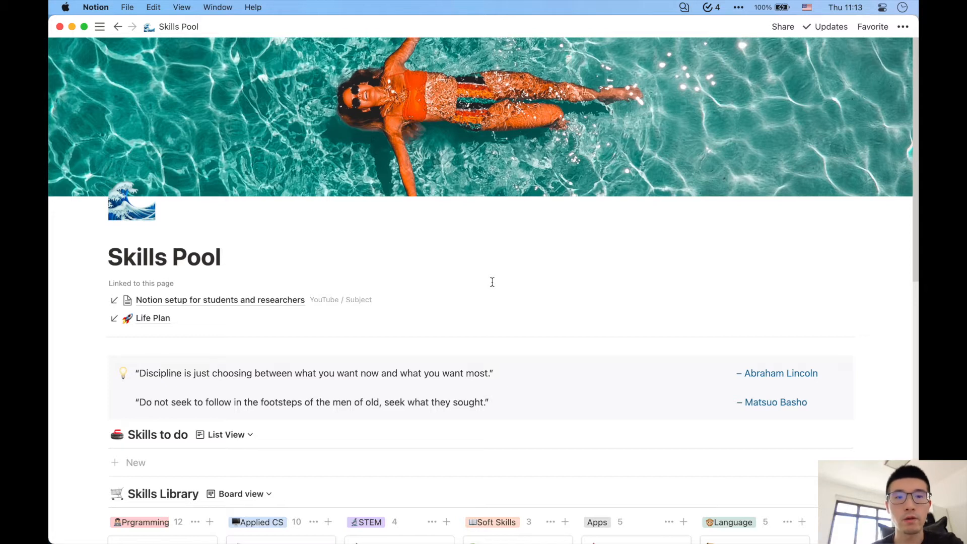
pyautogui.moveTo(447, 287)
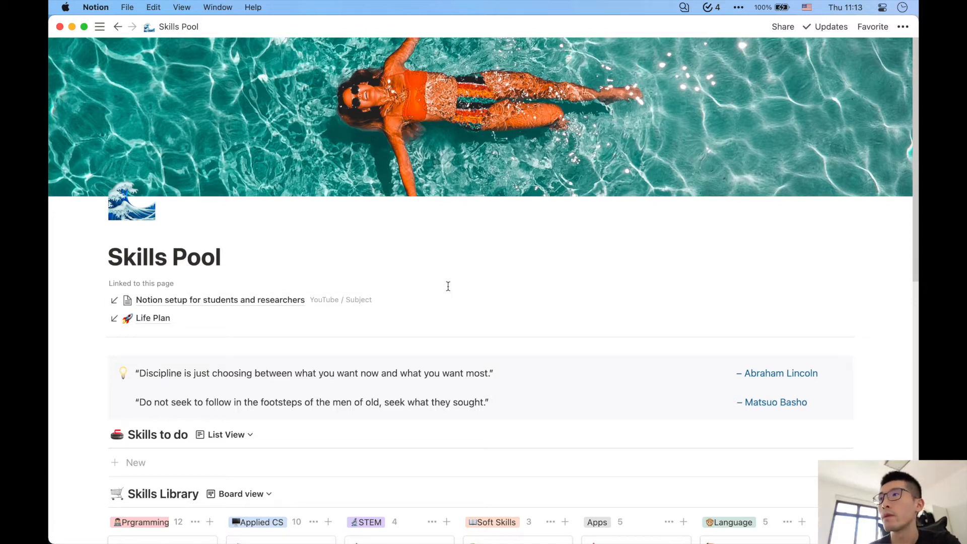
# - Scroll the Skills Pool page down to the Skills Library board and its category columns
pyautogui.scroll(-3)
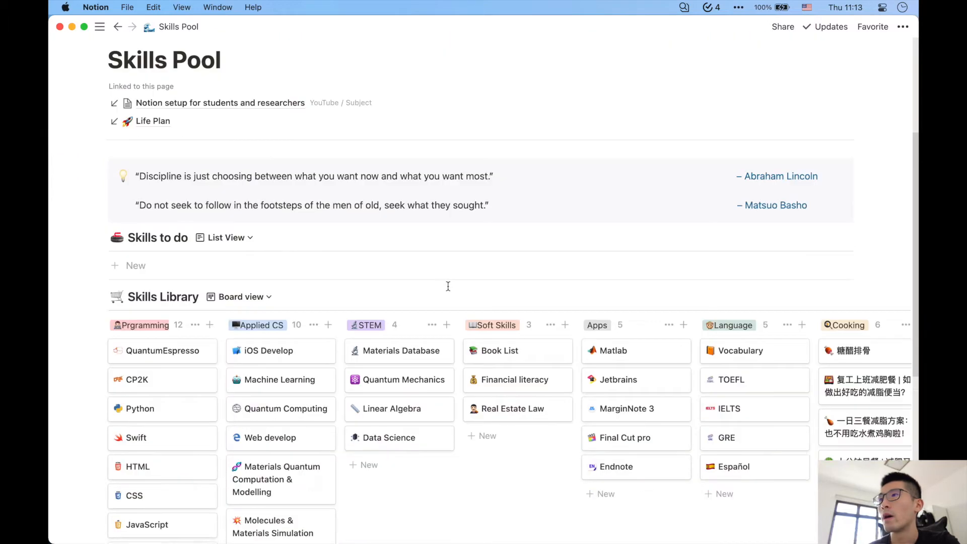
pyautogui.scroll(-3)
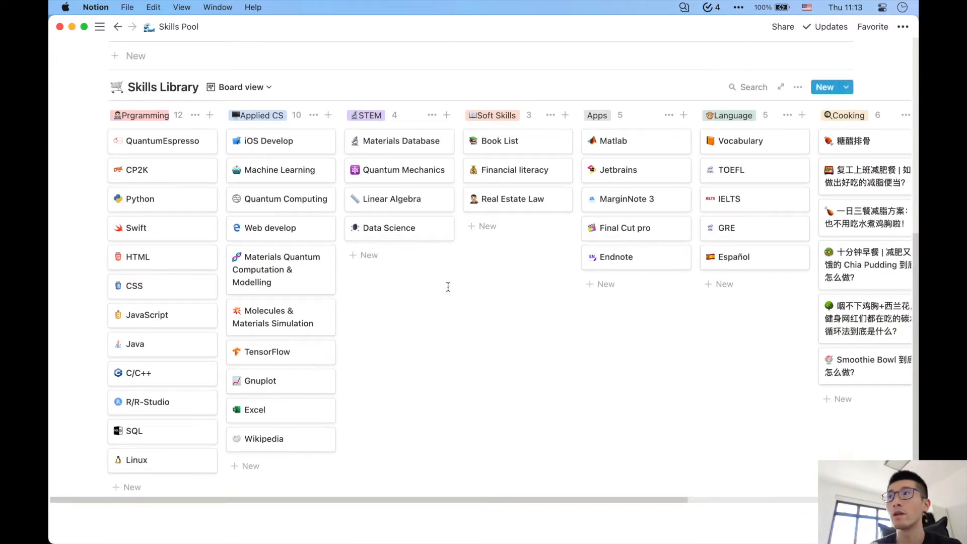
pyautogui.moveTo(171, 205)
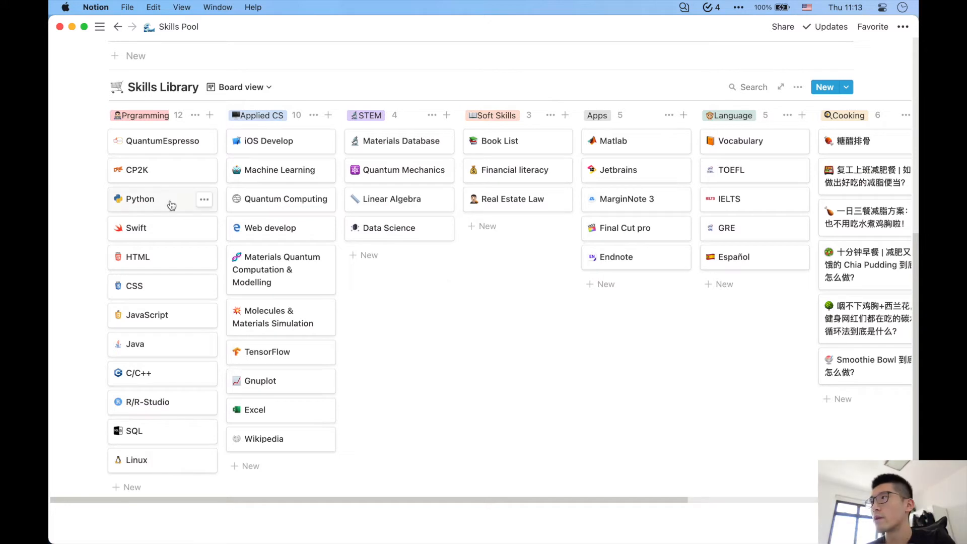
pyautogui.moveTo(157, 287)
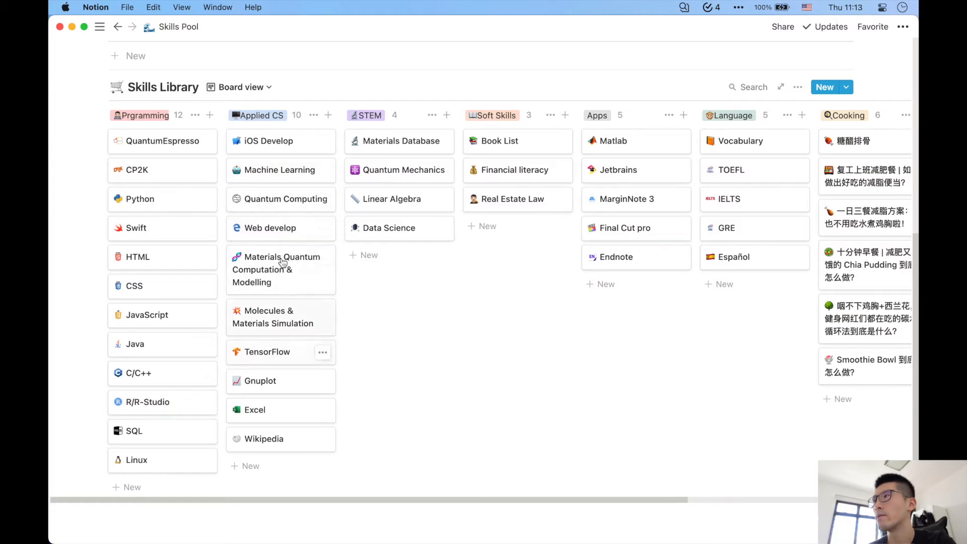
pyautogui.moveTo(282, 228)
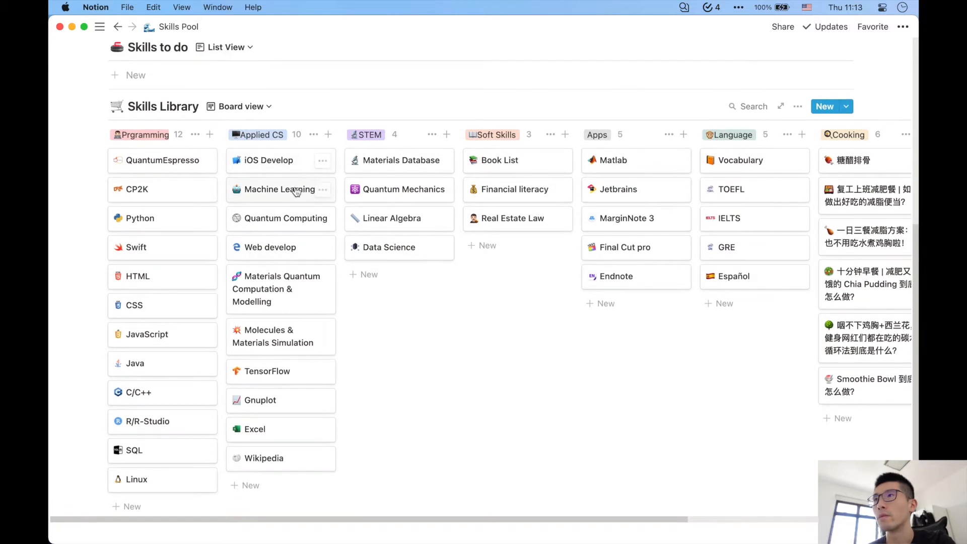
pyautogui.moveTo(279, 337)
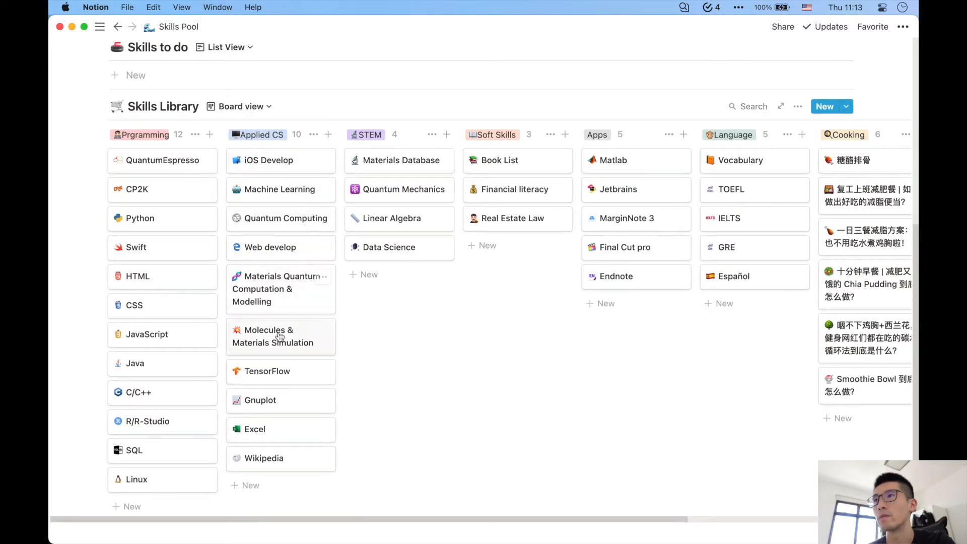
pyautogui.moveTo(284, 333)
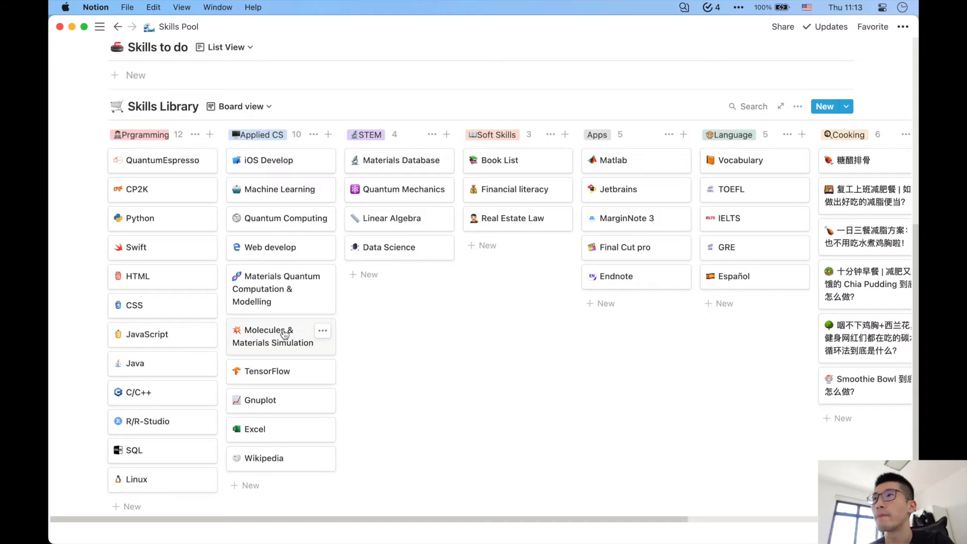
pyautogui.moveTo(394, 190)
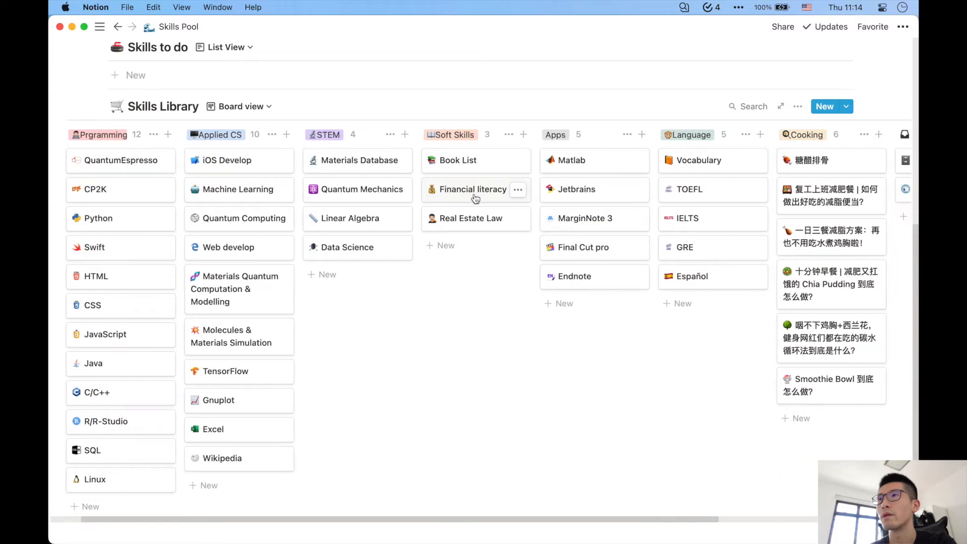
pyautogui.moveTo(477, 202)
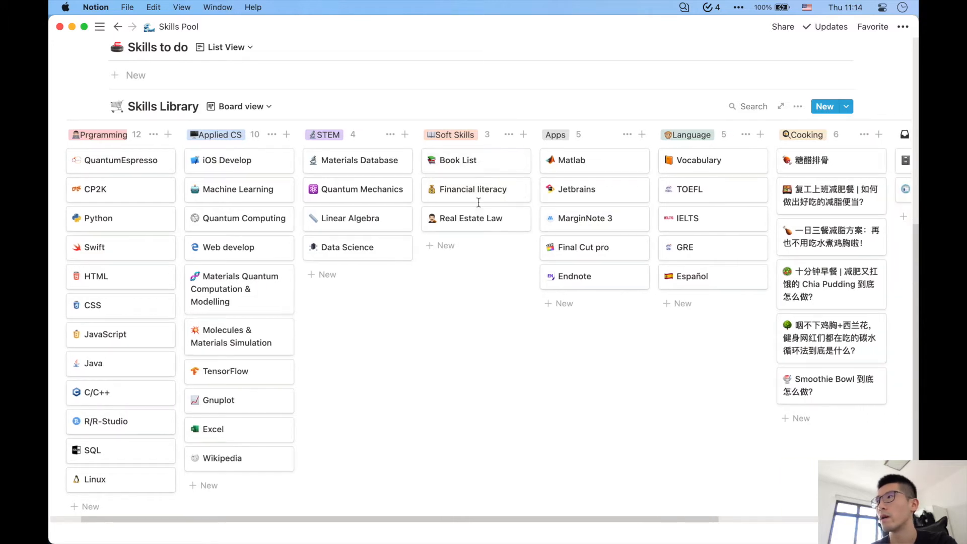
pyautogui.moveTo(480, 204)
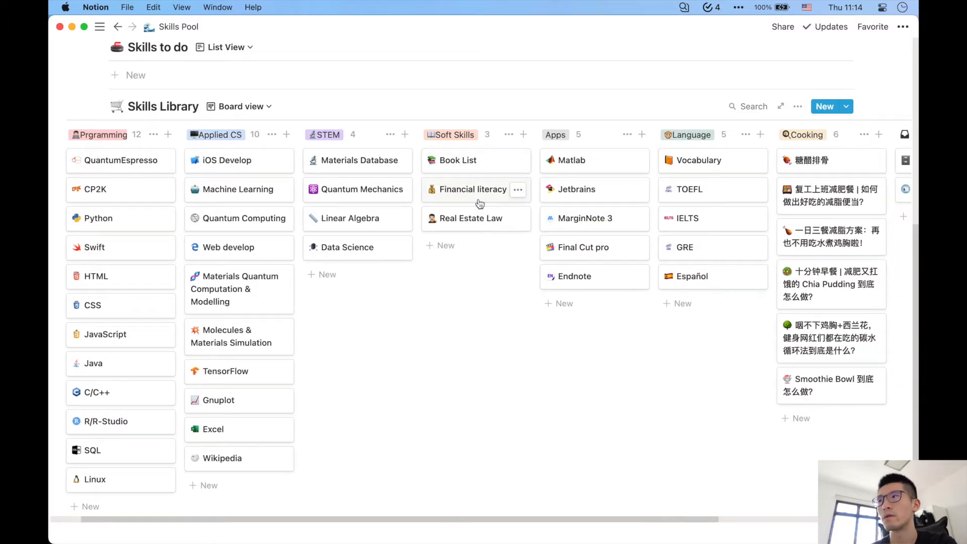
pyautogui.moveTo(481, 172)
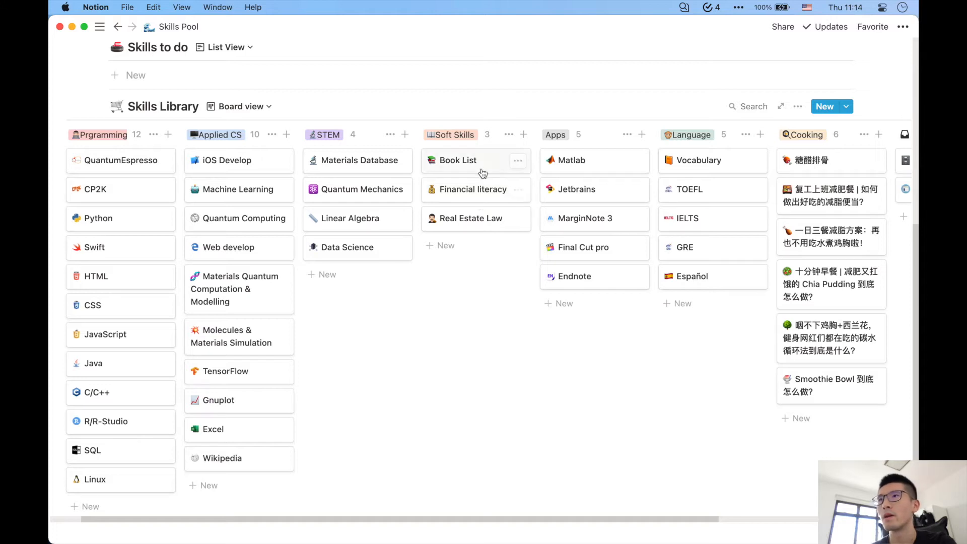
pyautogui.click(457, 160)
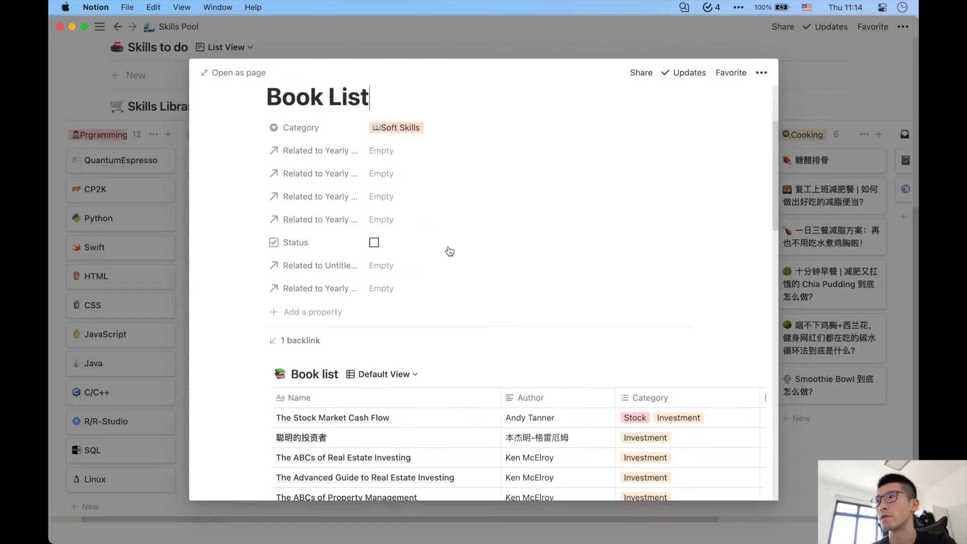
pyautogui.scroll(-3)
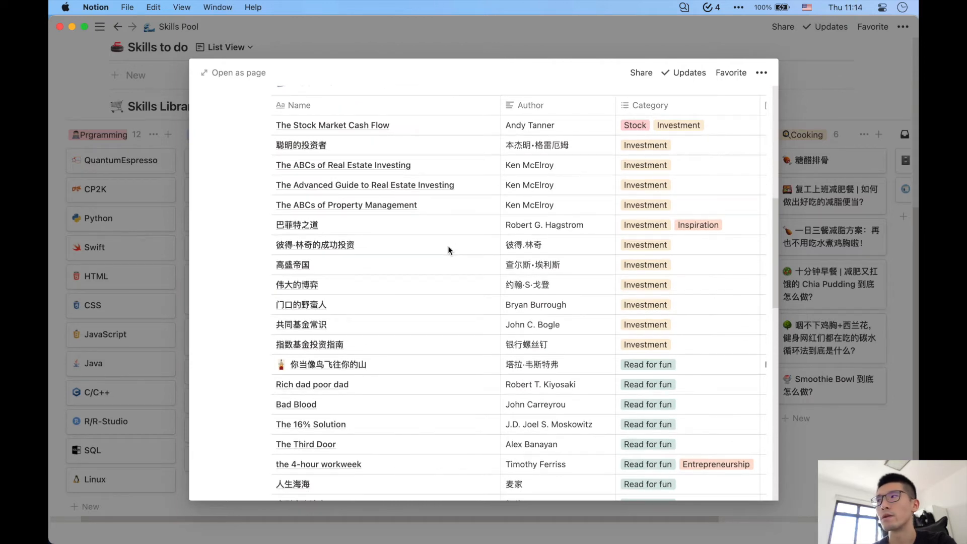
pyautogui.moveTo(524, 189)
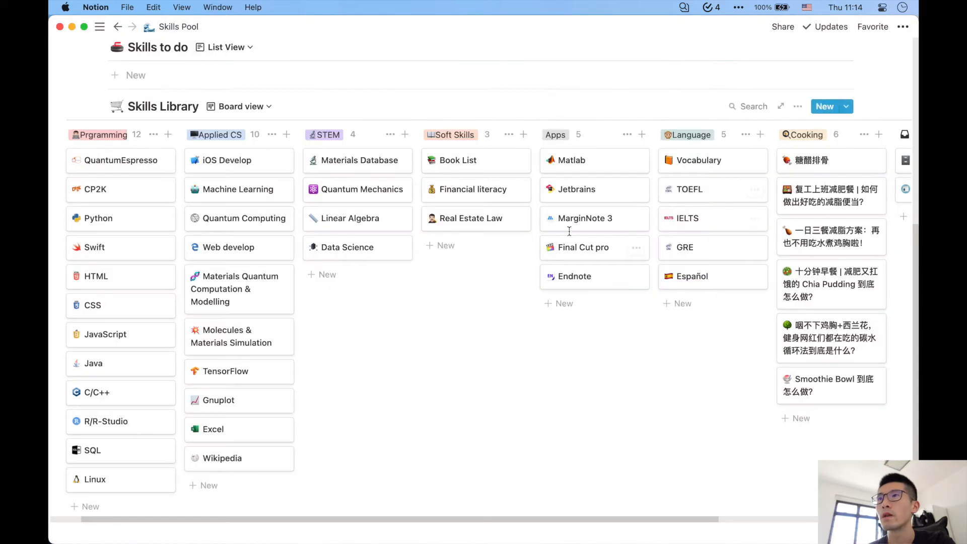
pyautogui.hscroll(3)
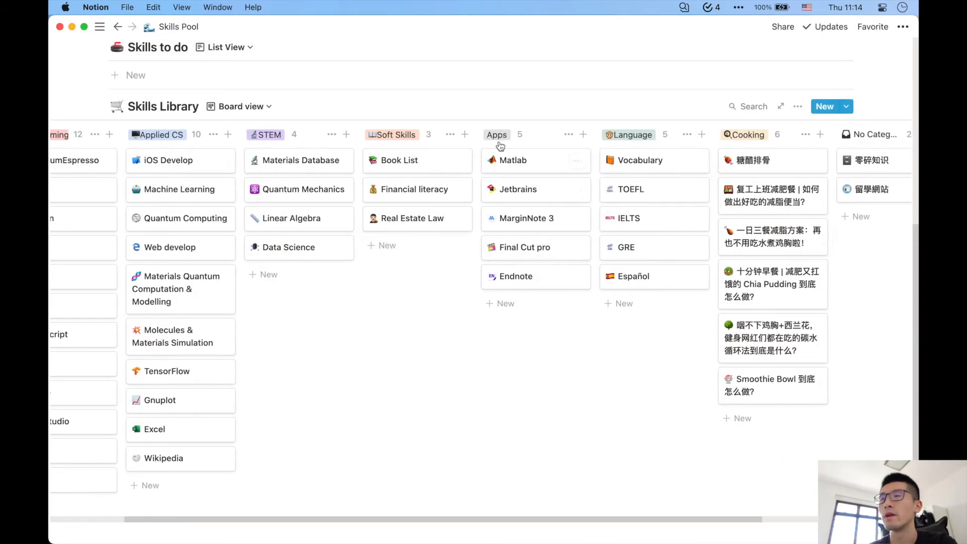
pyautogui.moveTo(518, 189)
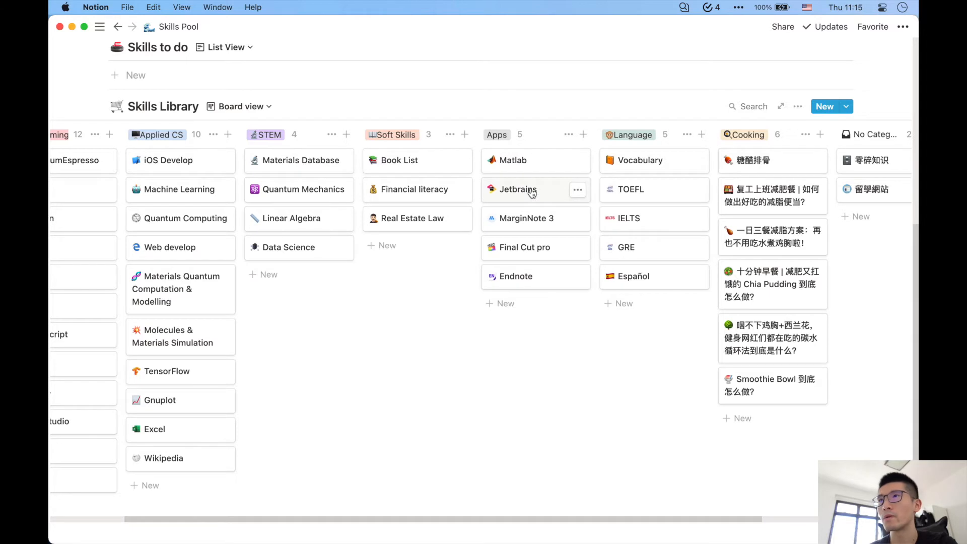
pyautogui.moveTo(543, 202)
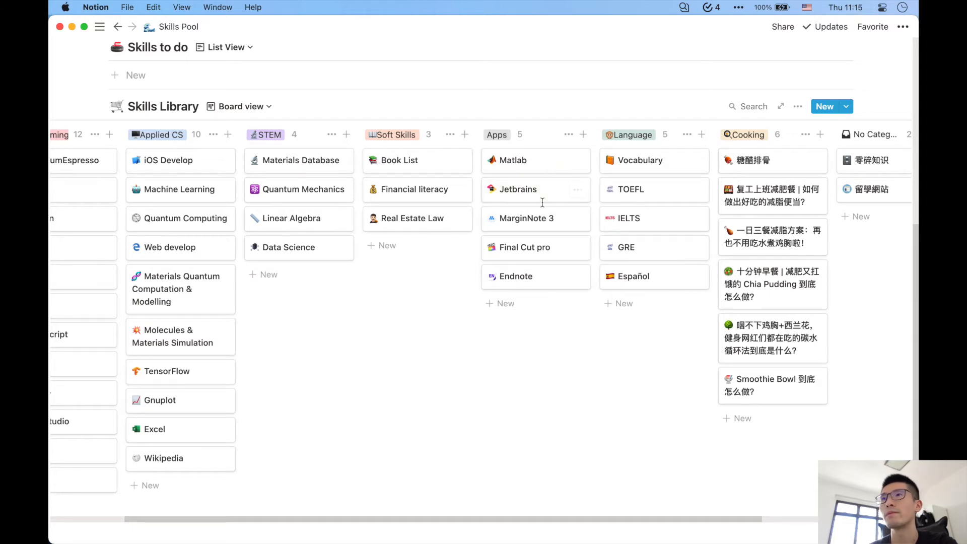
pyautogui.moveTo(532, 222)
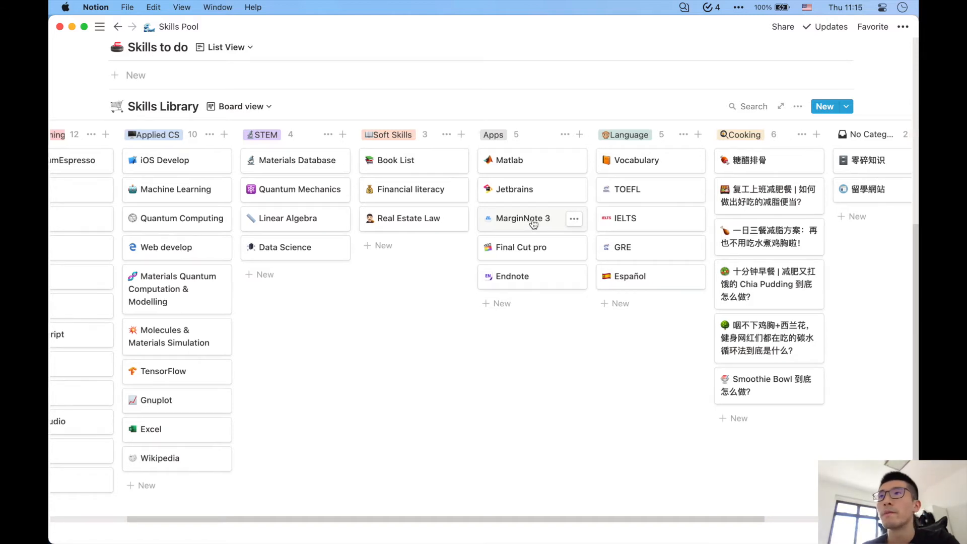
pyautogui.hscroll(-3)
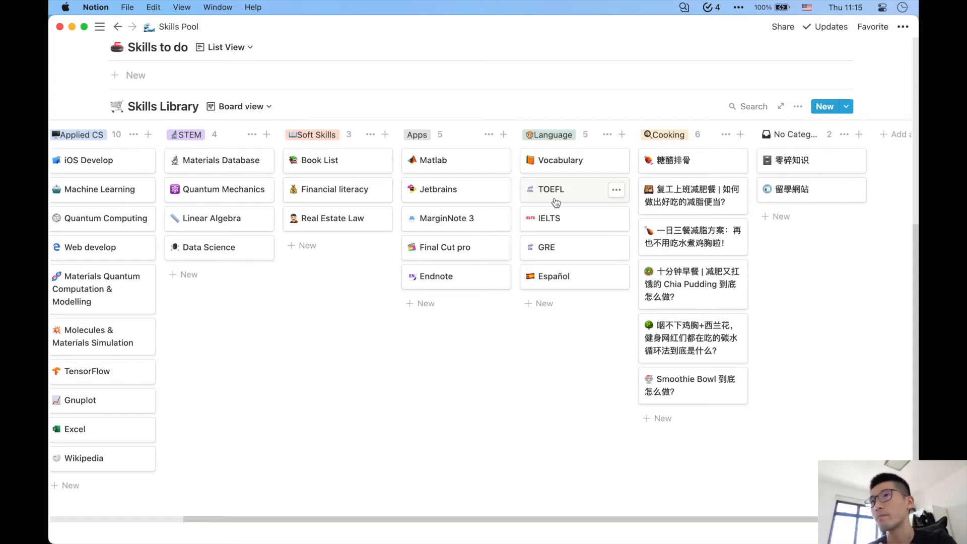
pyautogui.moveTo(568, 287)
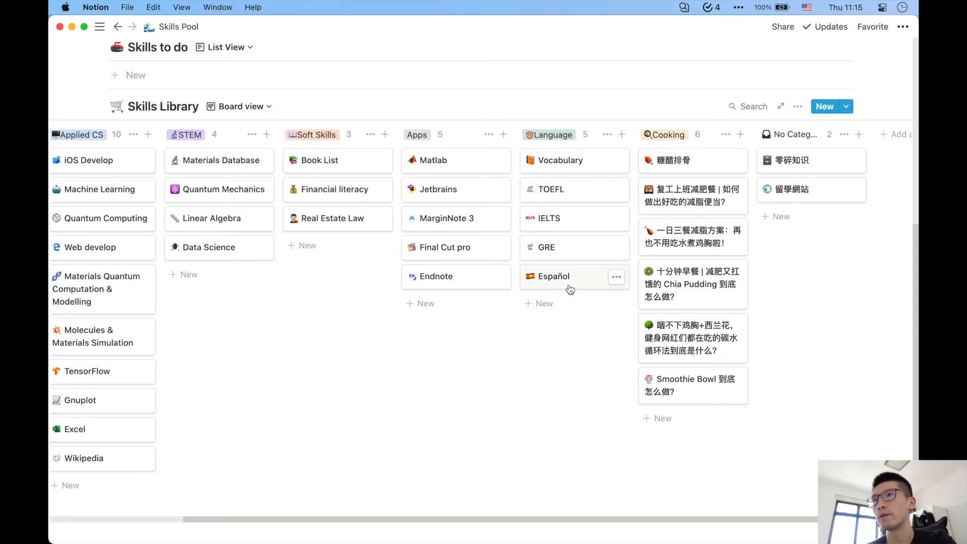
pyautogui.moveTo(572, 274)
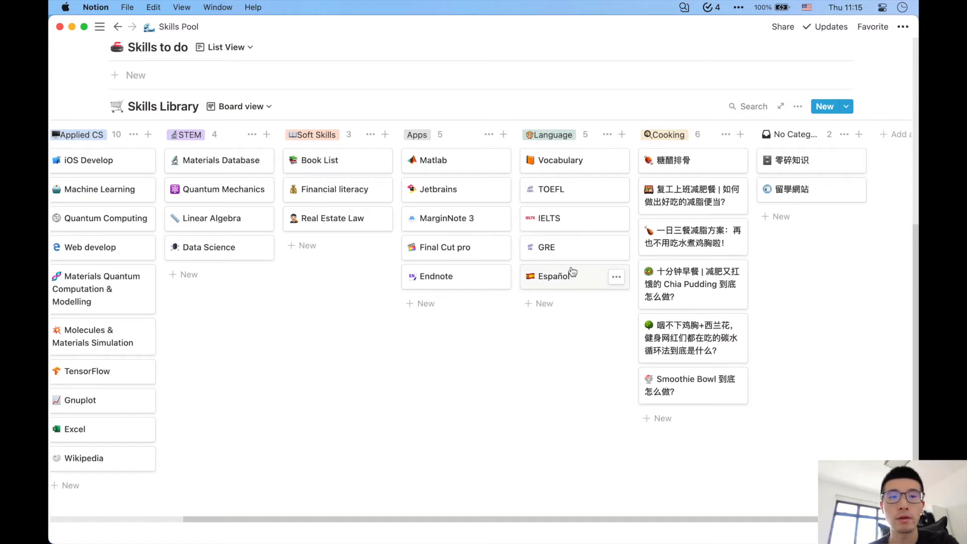
pyautogui.hscroll(3)
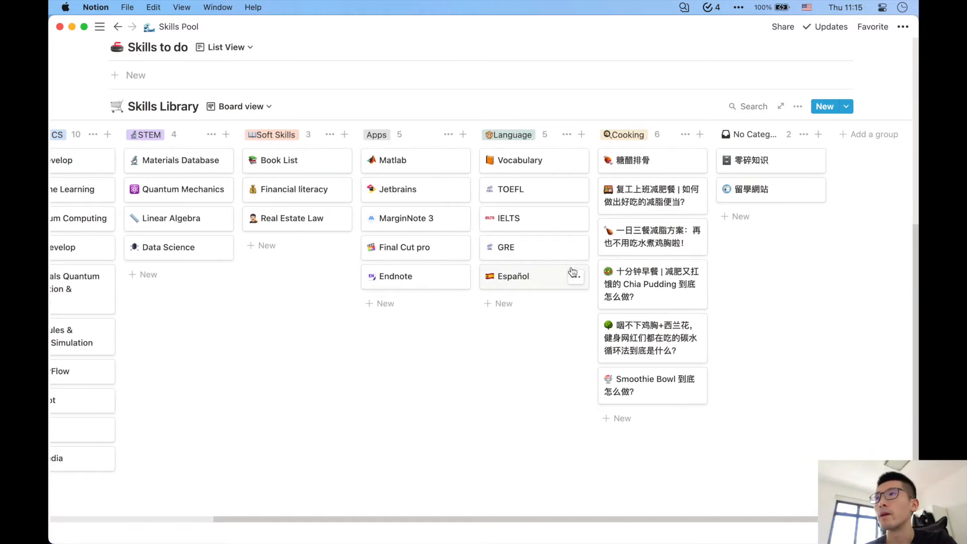
pyautogui.moveTo(651, 230)
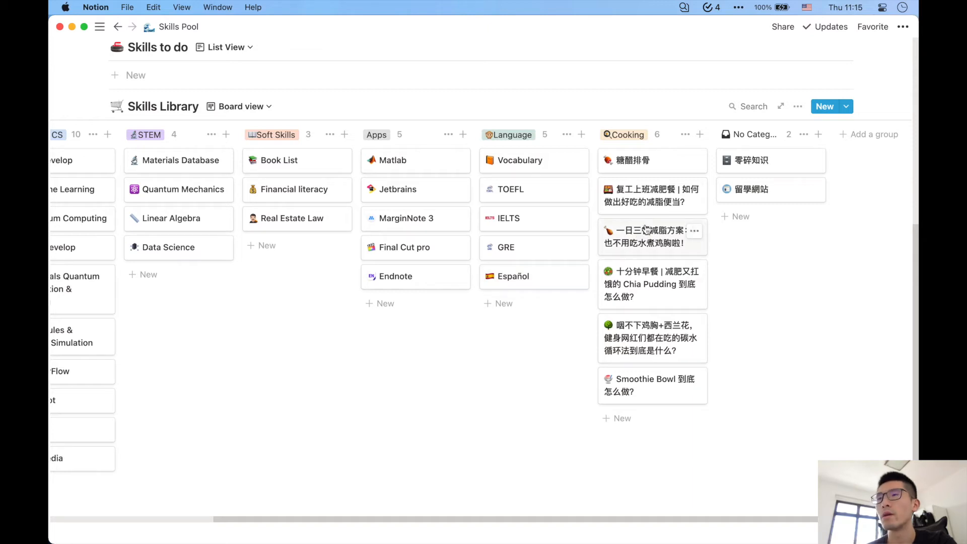
pyautogui.moveTo(642, 244)
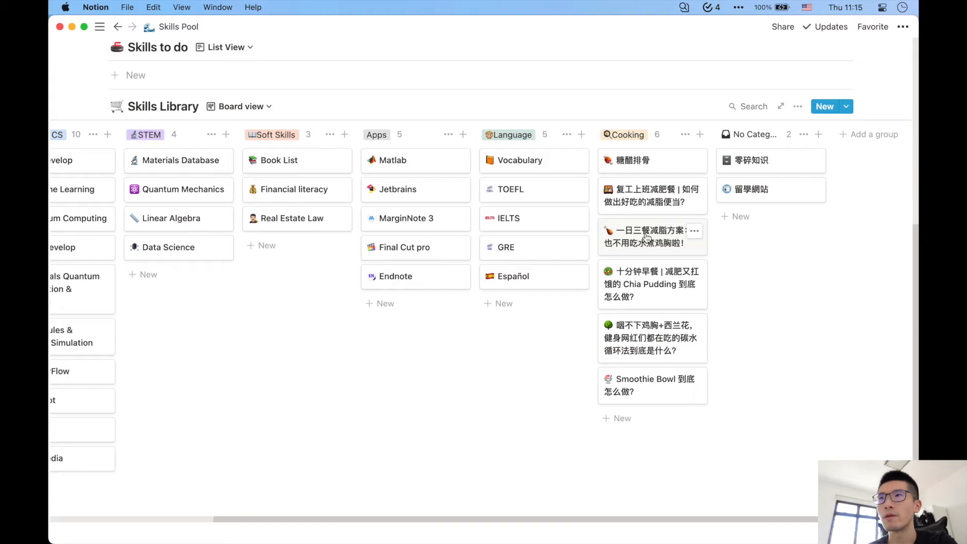
pyautogui.scroll(3)
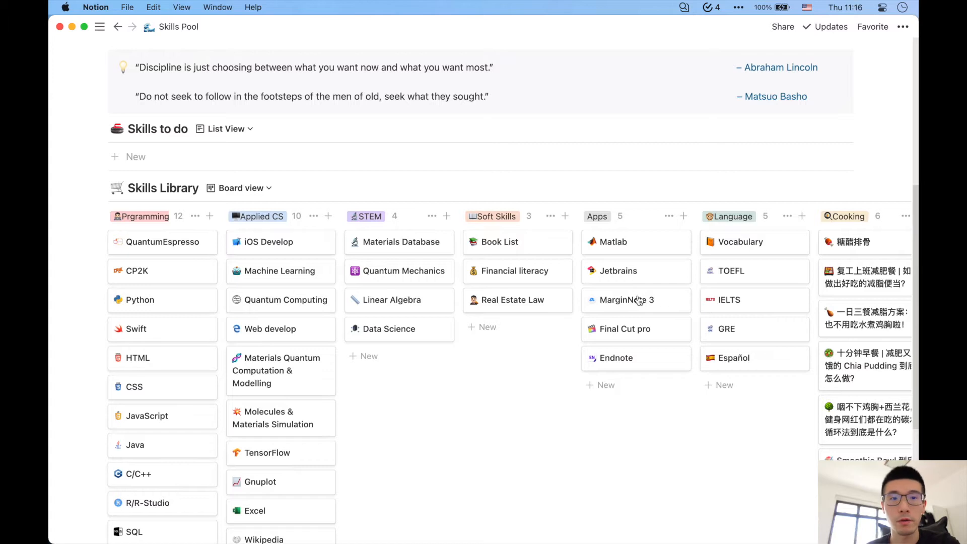
pyautogui.scroll(3)
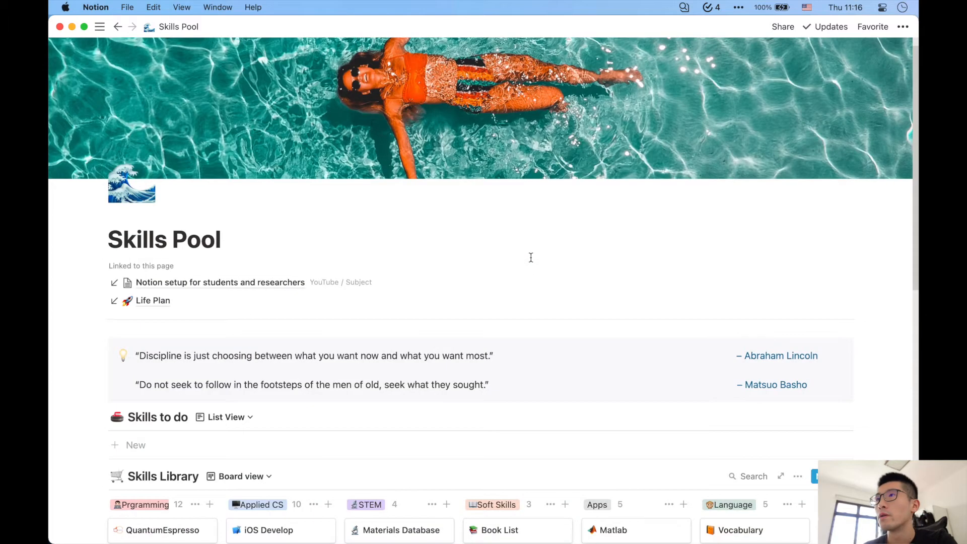
pyautogui.moveTo(273, 289)
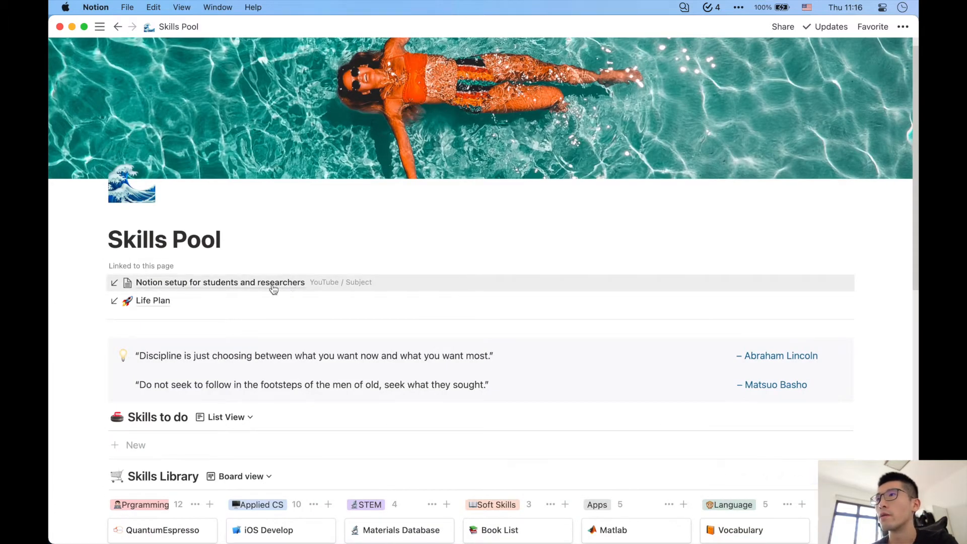
pyautogui.click(152, 300)
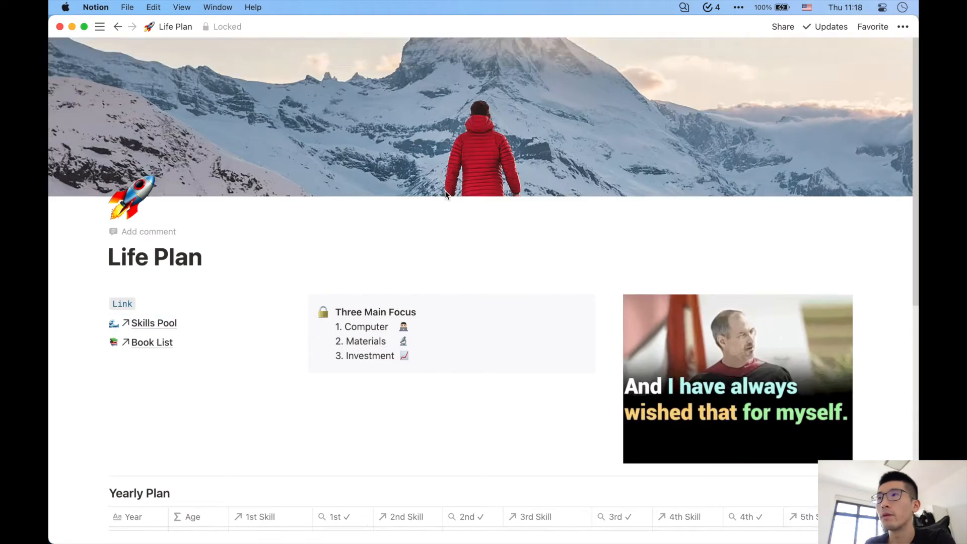
pyautogui.scroll(-3)
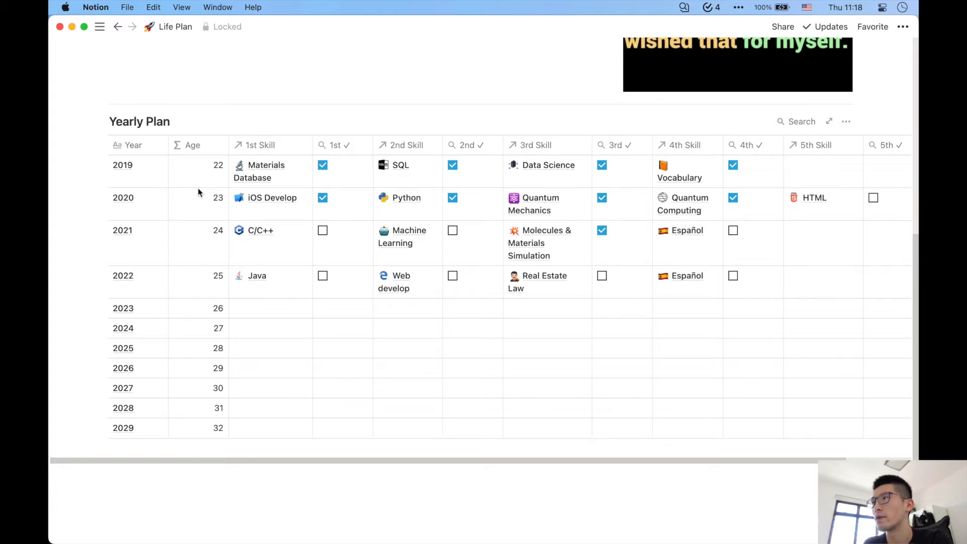
pyautogui.moveTo(208, 178)
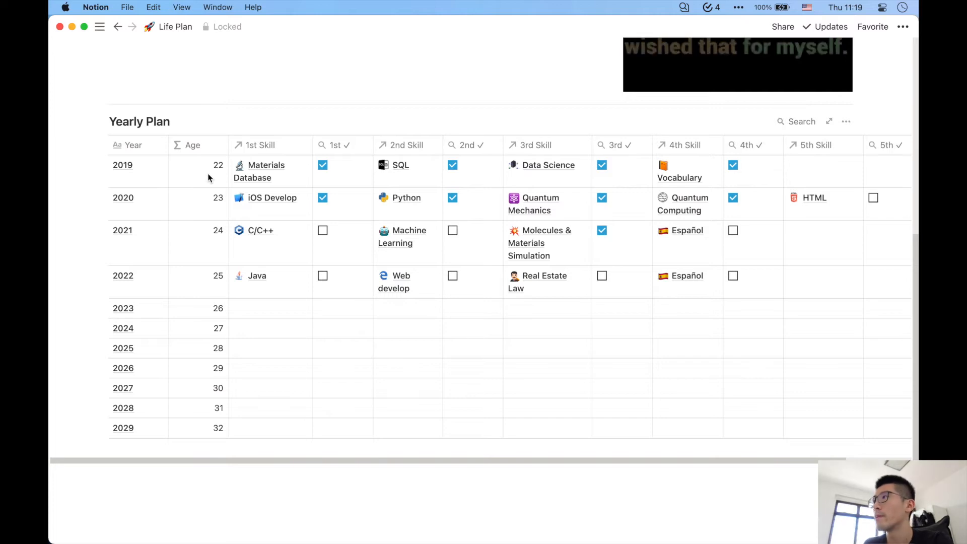
pyautogui.moveTo(320, 265)
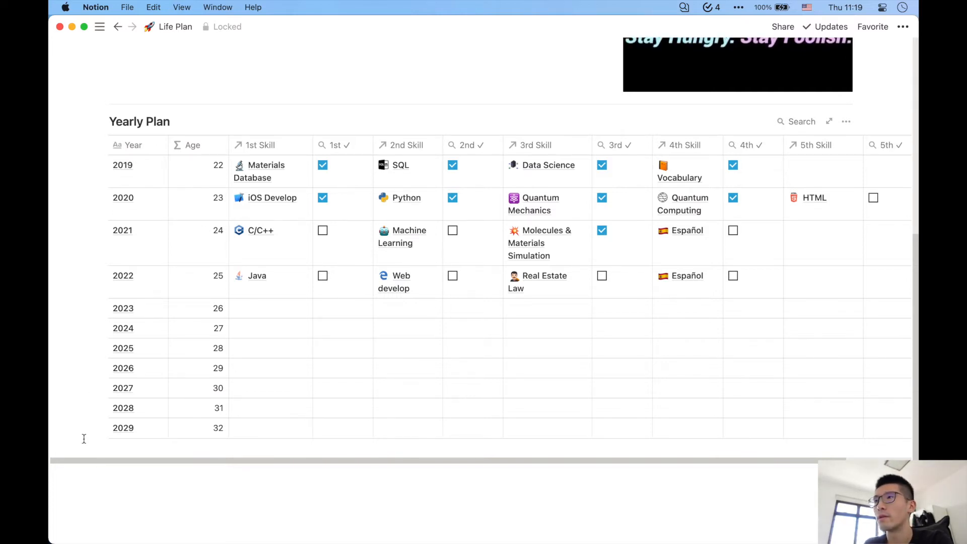
pyautogui.moveTo(208, 408)
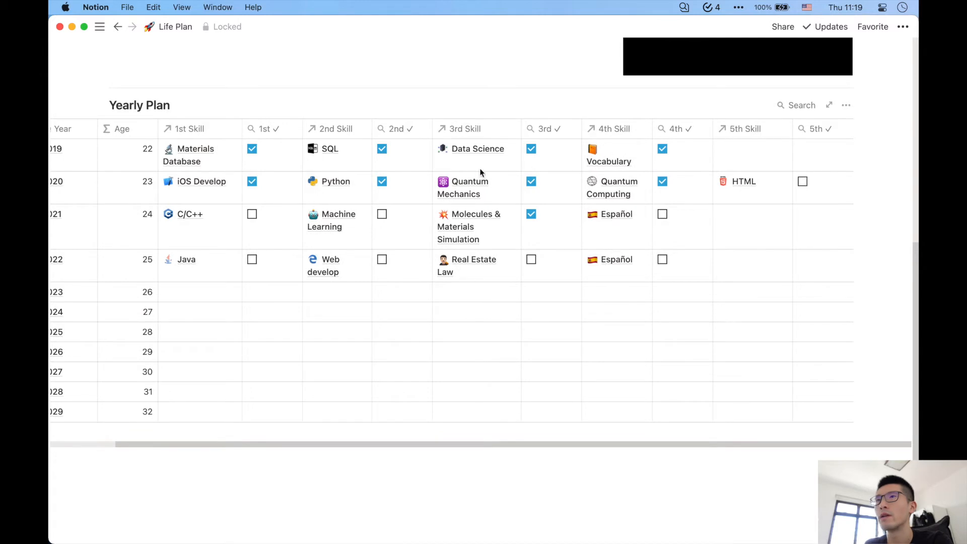
pyautogui.moveTo(790, 186)
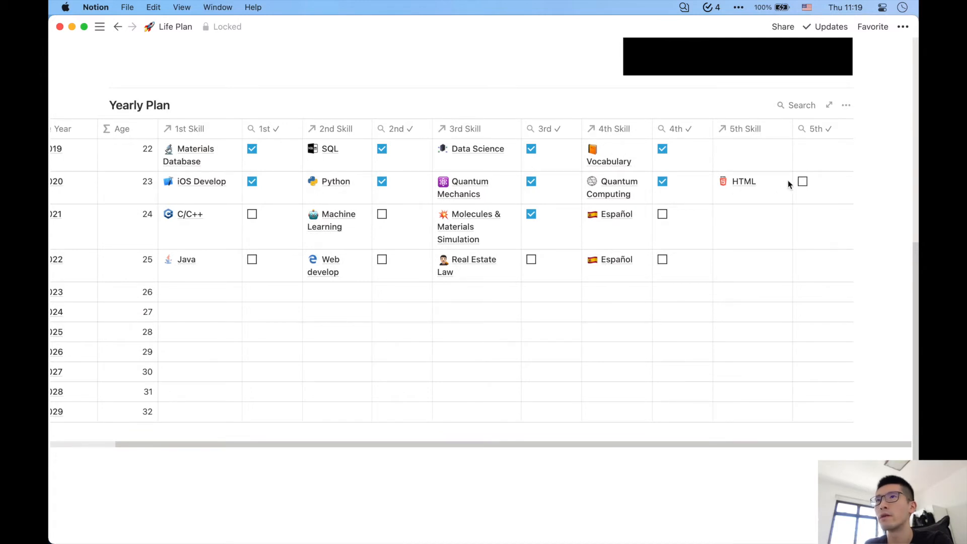
pyautogui.moveTo(769, 194)
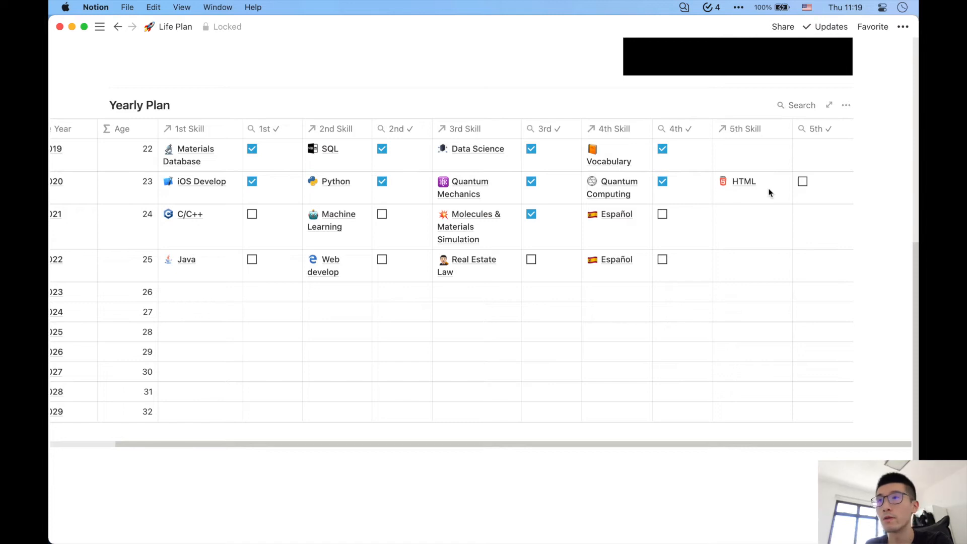
# - Unlock the Life Plan page and link HTML as the 2021 fifth skill in the Yearly Plan
pyautogui.click(227, 26)
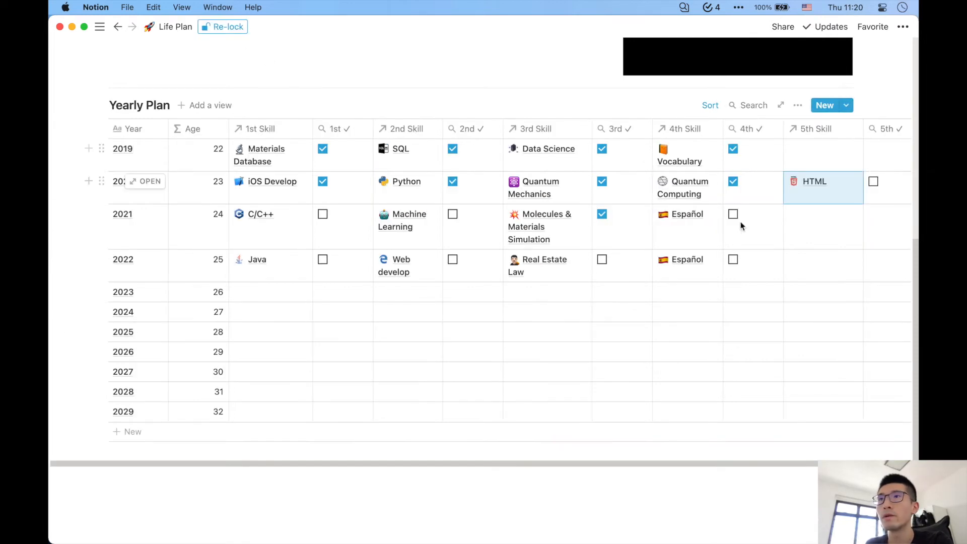
pyautogui.hscroll(3)
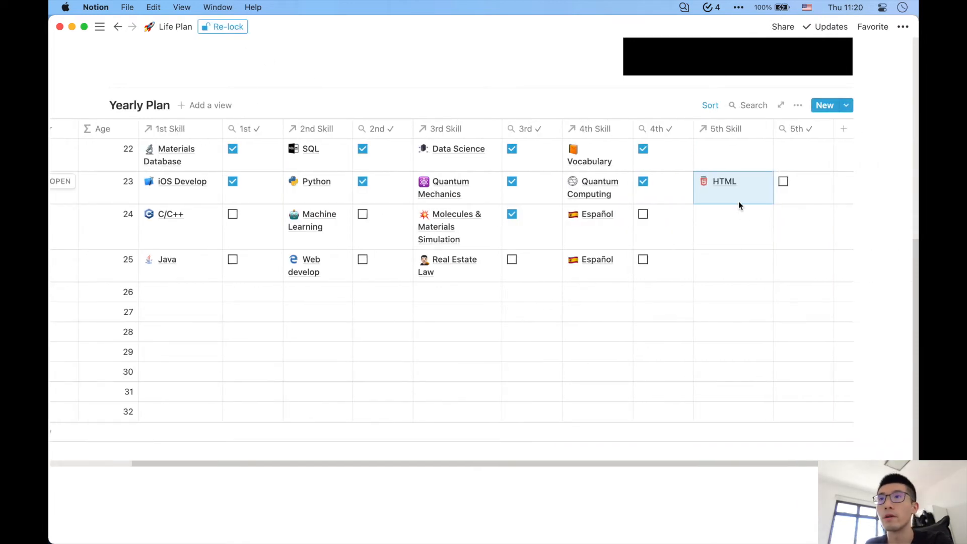
pyautogui.click(724, 182)
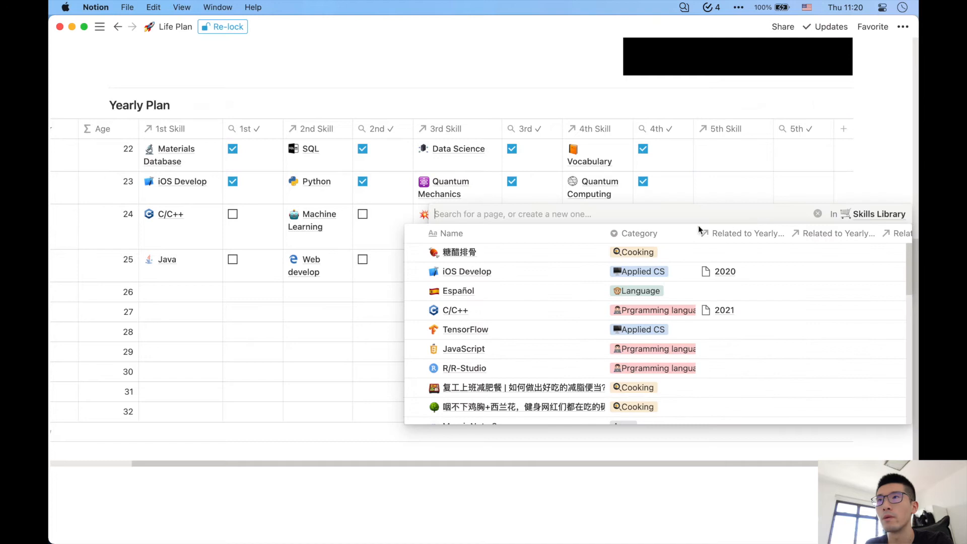
pyautogui.moveTo(576, 213)
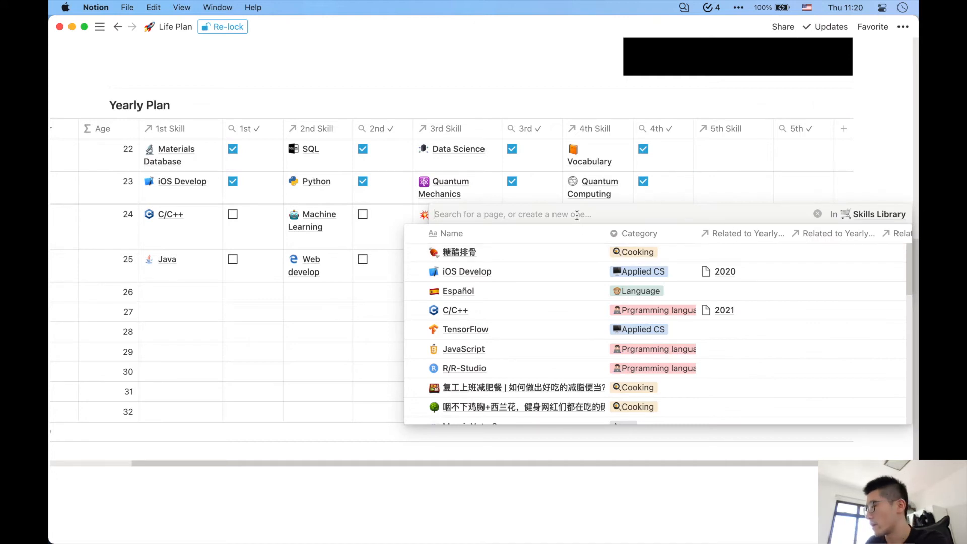
pyautogui.write('html')
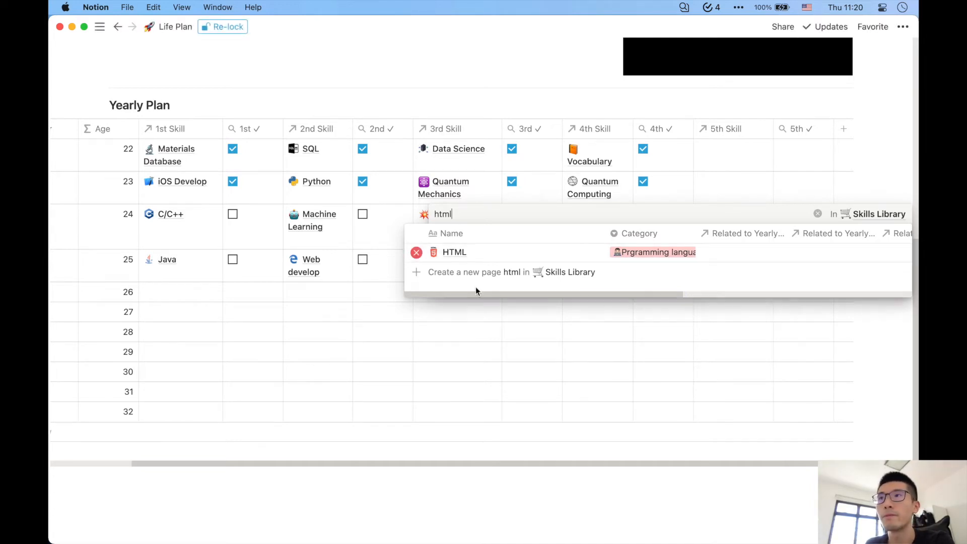
pyautogui.click(455, 252)
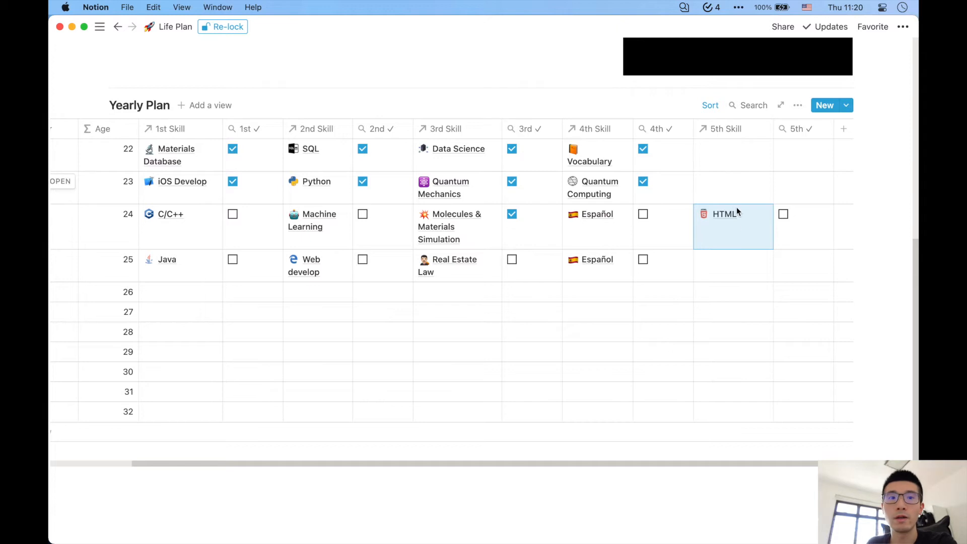
pyautogui.moveTo(718, 217)
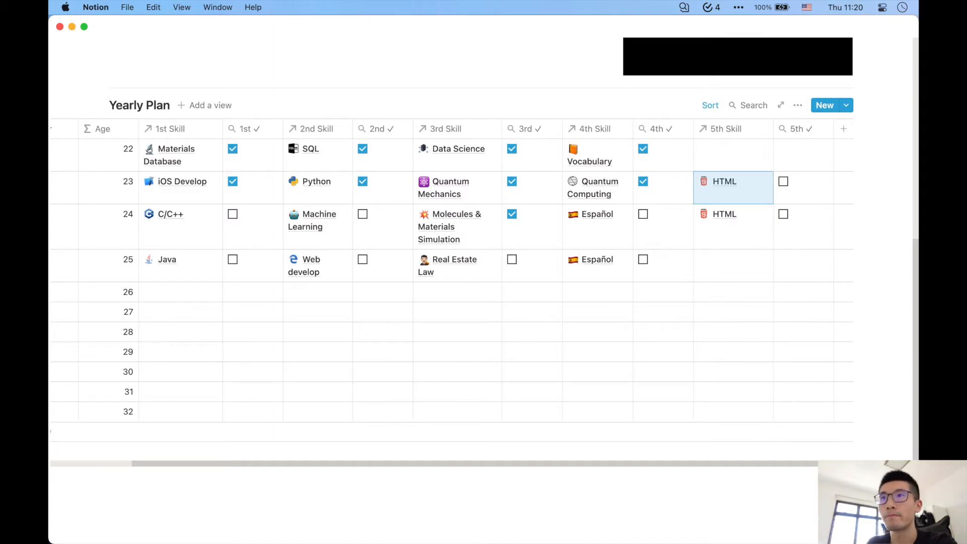
# - Swap 2021's fifth skill to a new Stock page created in the Skills Library
pyautogui.click(732, 227)
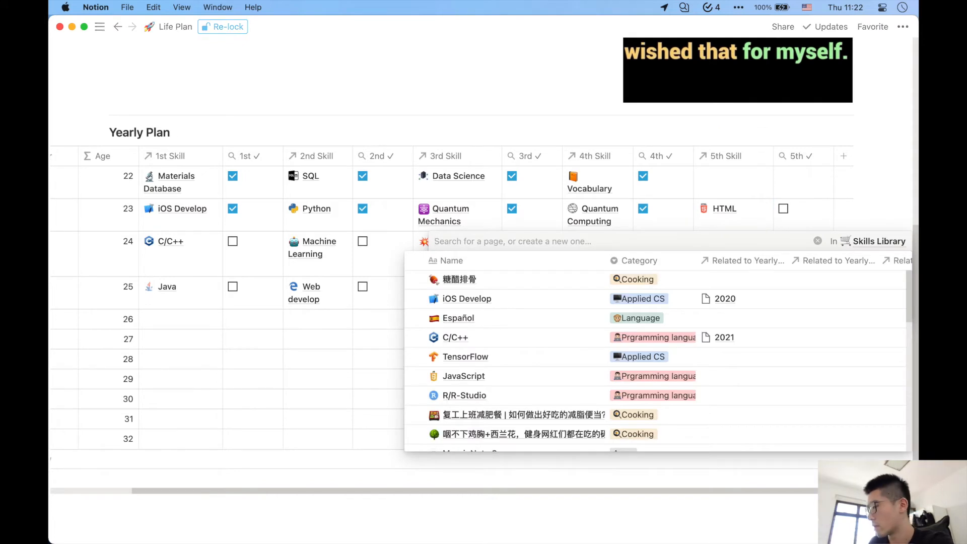
pyautogui.write('Stock')
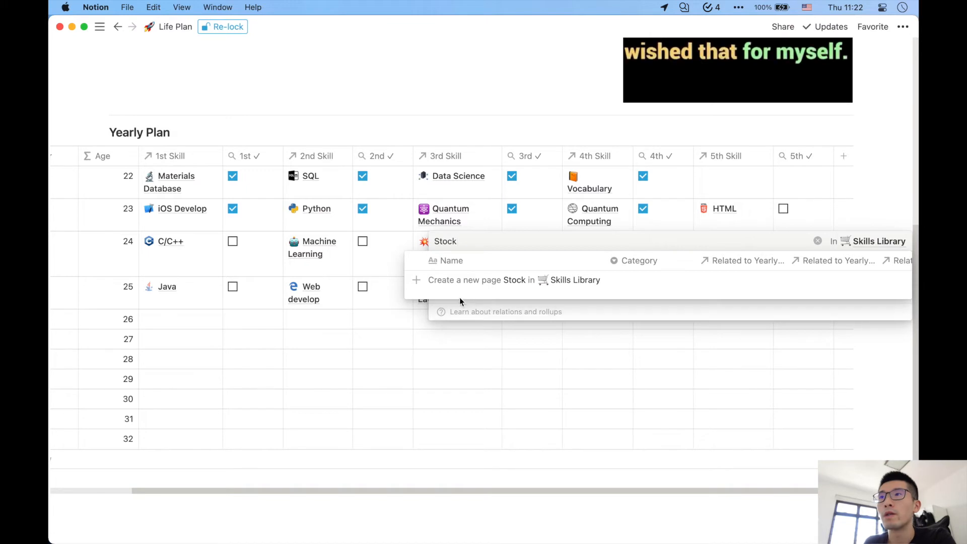
pyautogui.moveTo(531, 289)
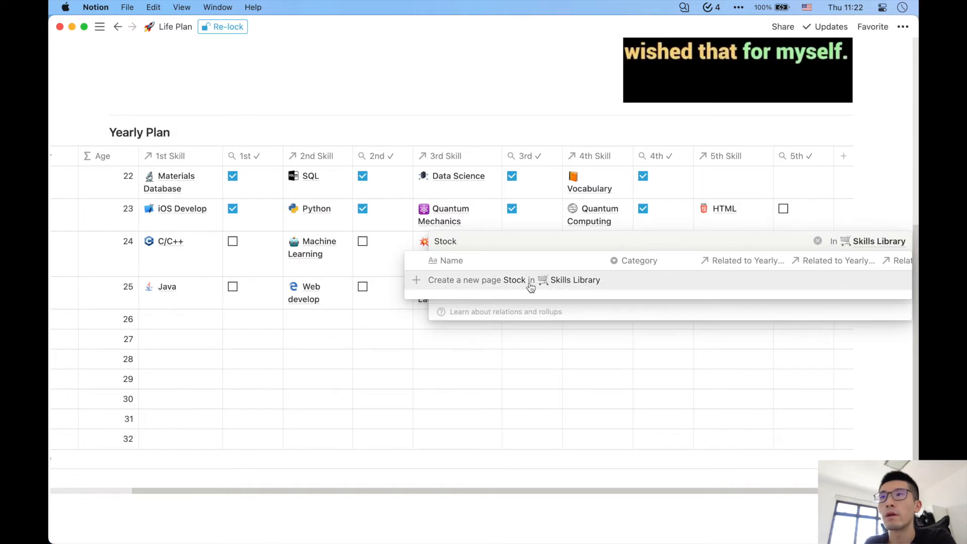
pyautogui.moveTo(435, 287)
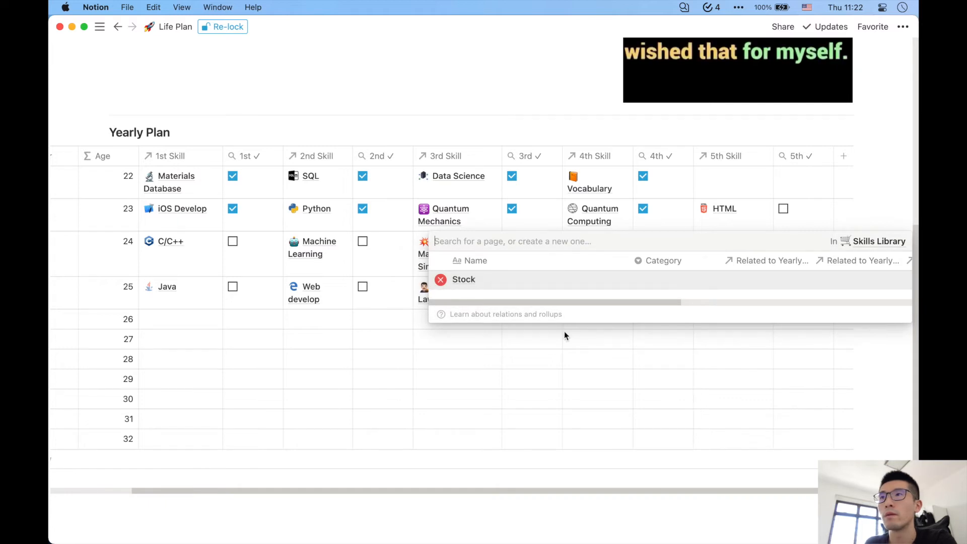
pyautogui.click(464, 279)
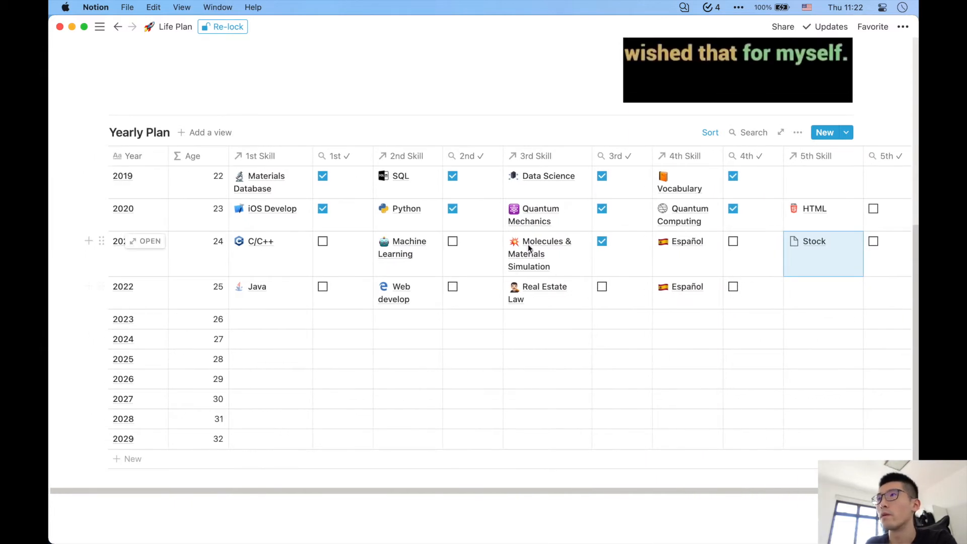
pyautogui.scroll(3)
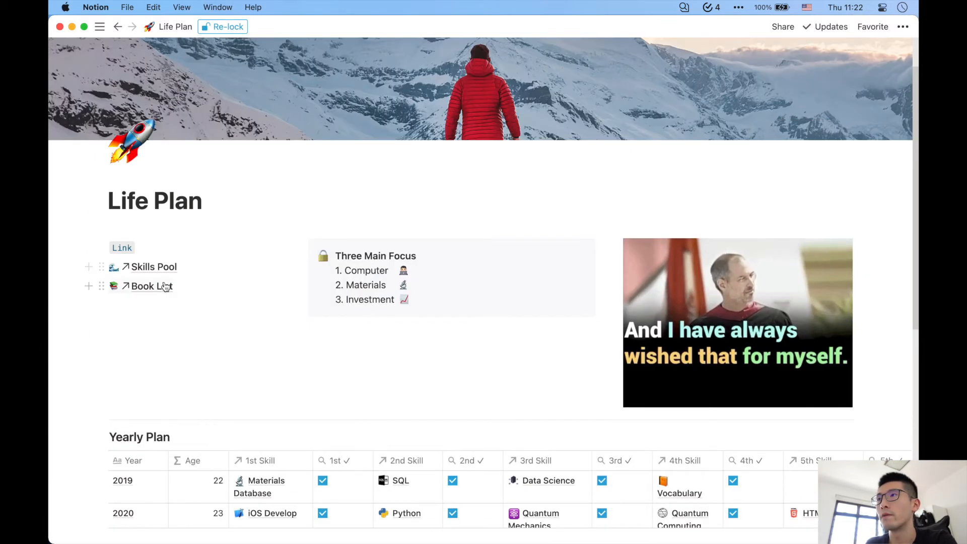
# - Go to the Skills Pool page and view the Stock card under the Soft Skills column
pyautogui.click(153, 266)
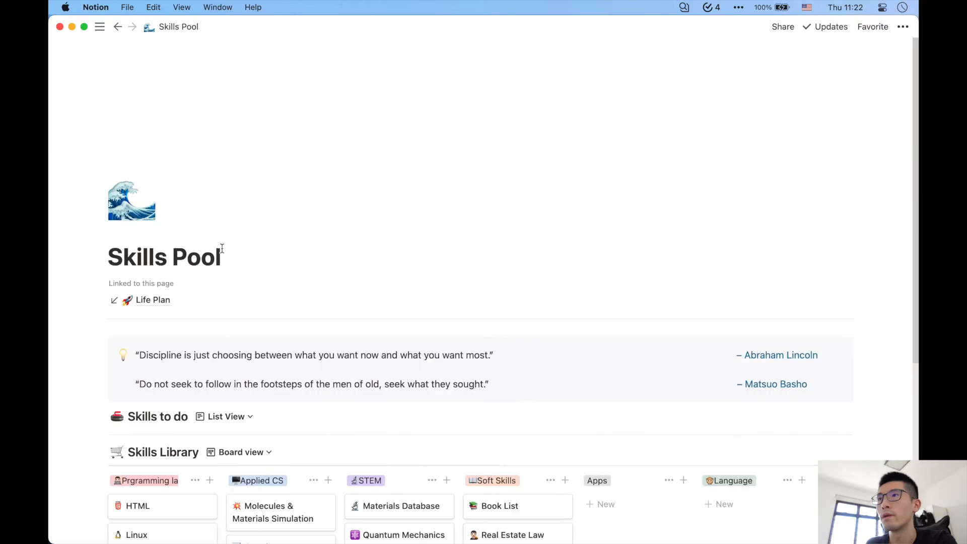
pyautogui.scroll(-3)
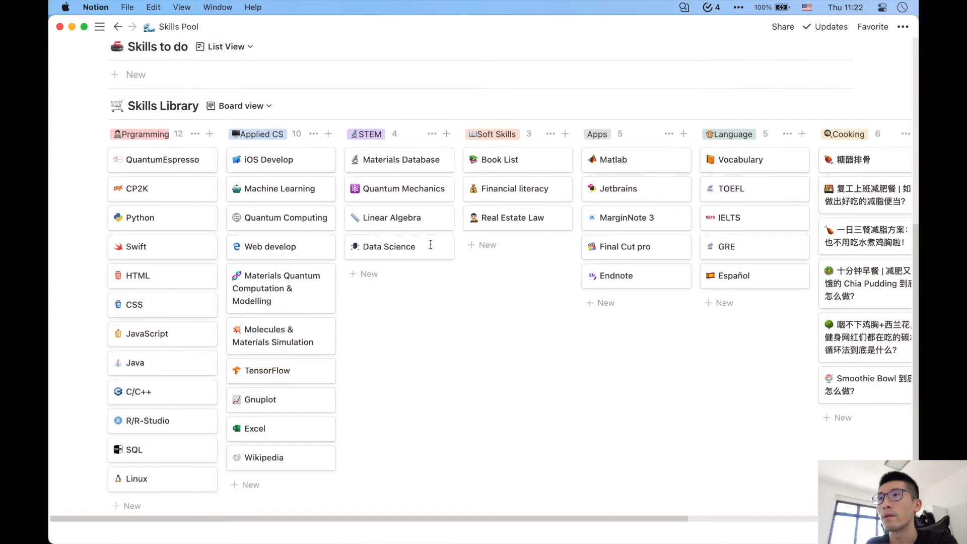
pyautogui.hscroll(3)
pyautogui.write('Stock')
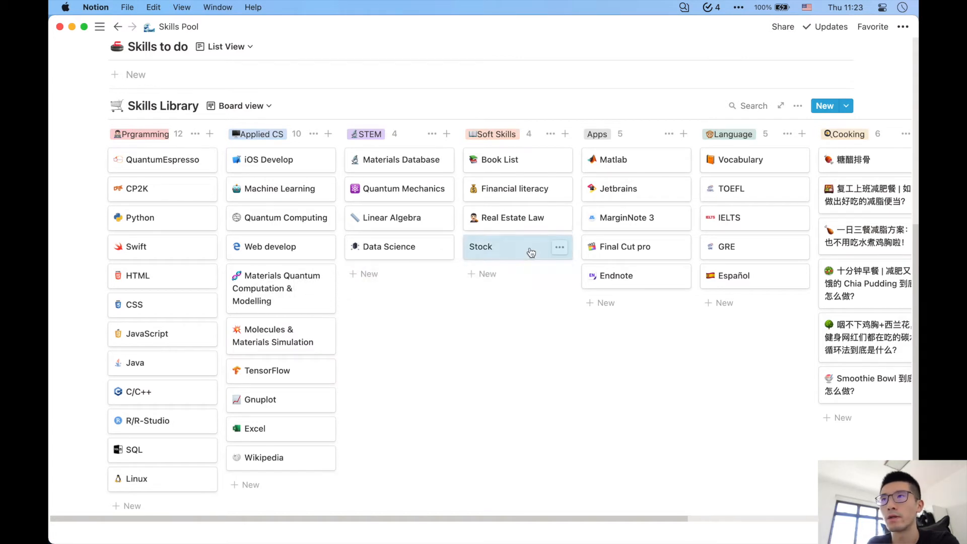
pyautogui.moveTo(502, 316)
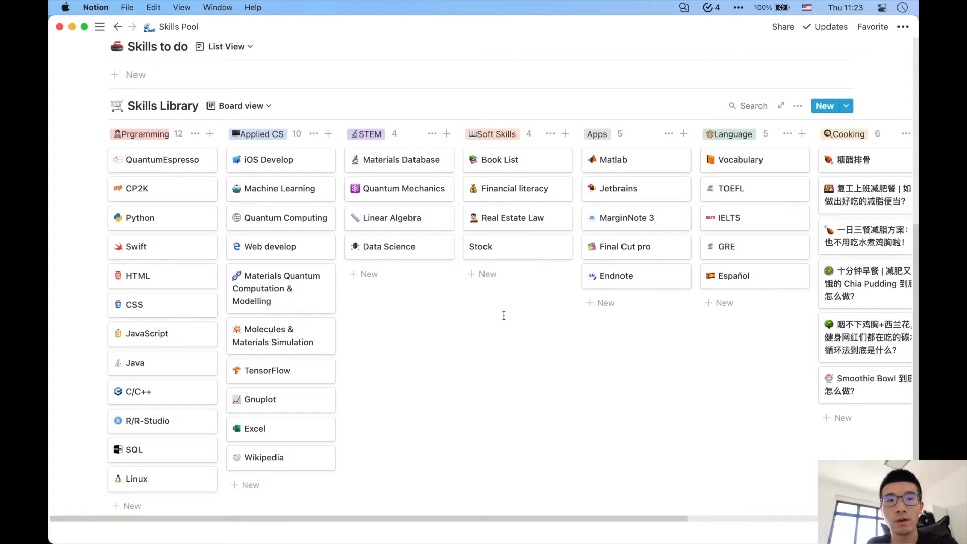
pyautogui.click(140, 217)
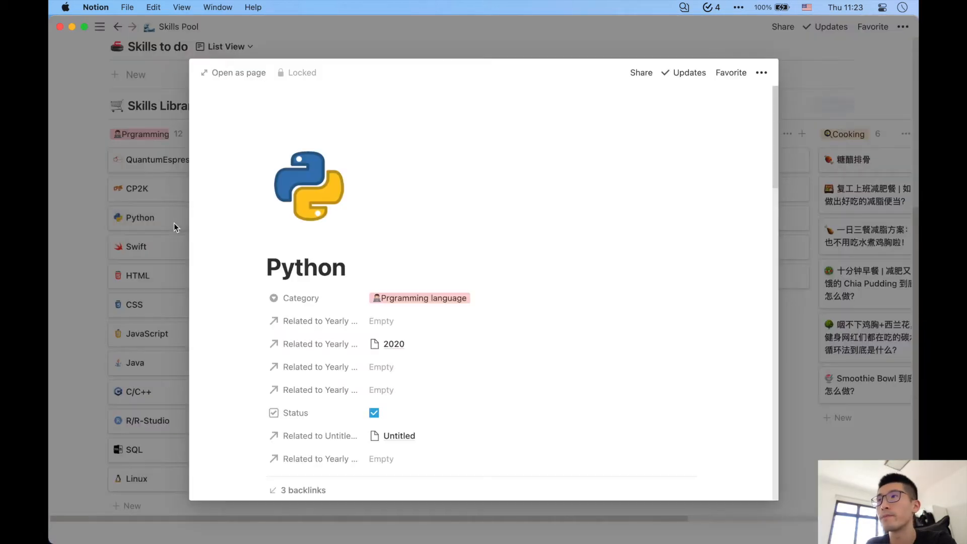
pyautogui.click(232, 72)
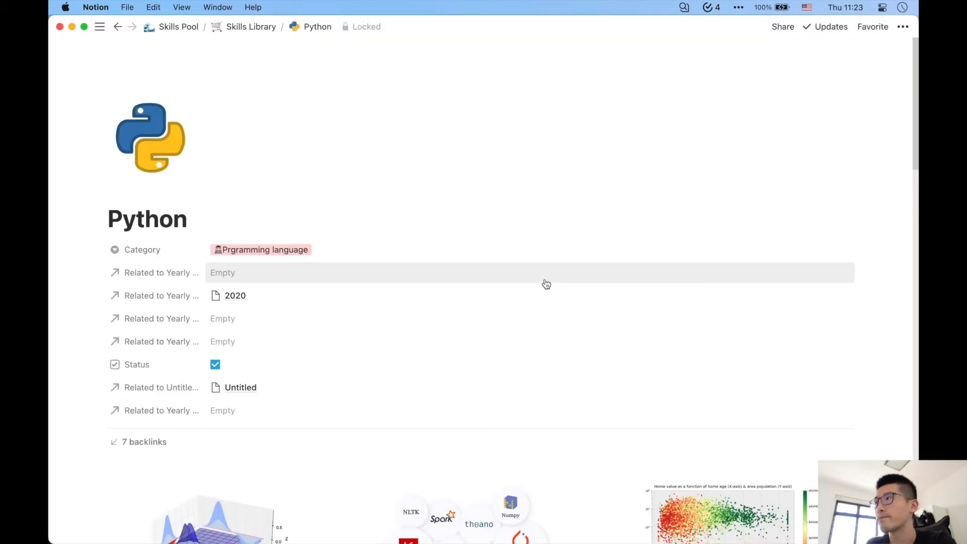
pyautogui.scroll(-3)
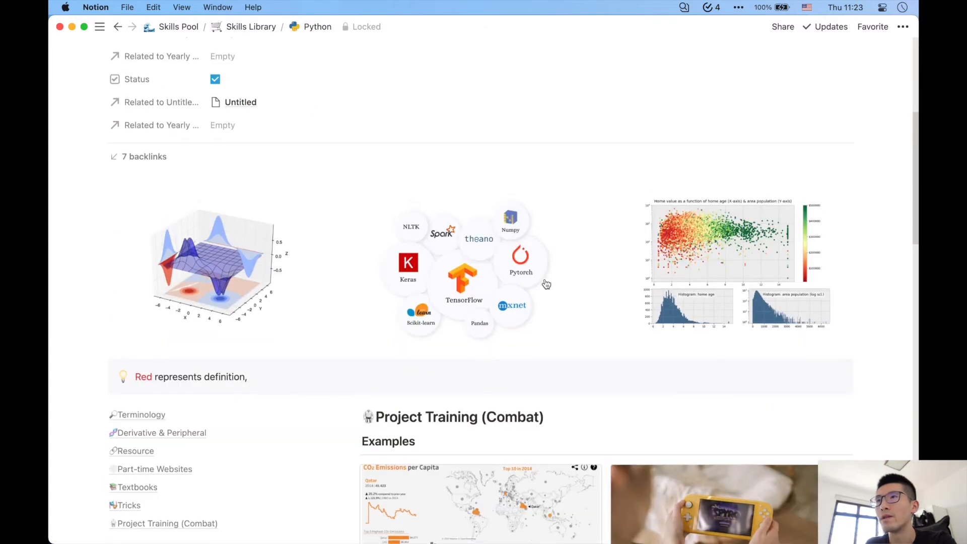
pyautogui.scroll(-3)
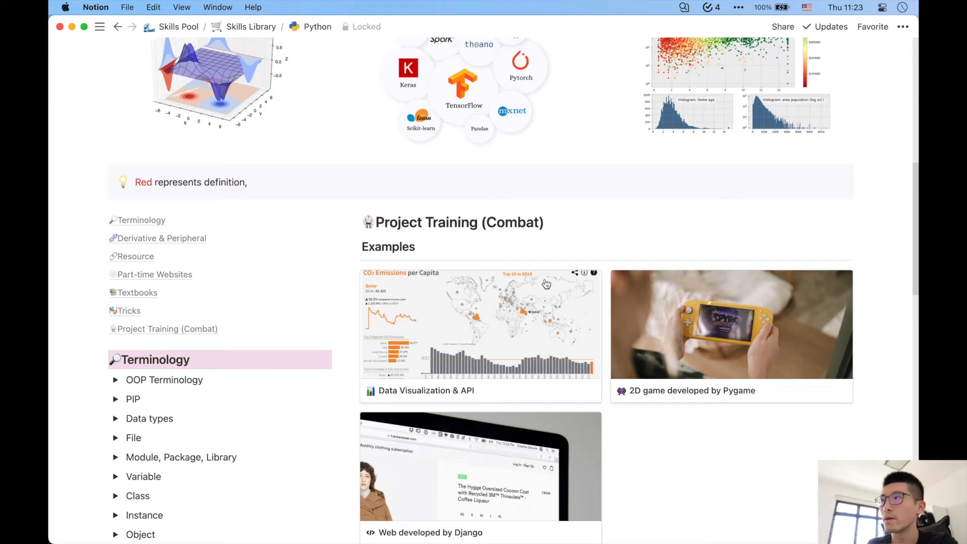
pyautogui.scroll(-3)
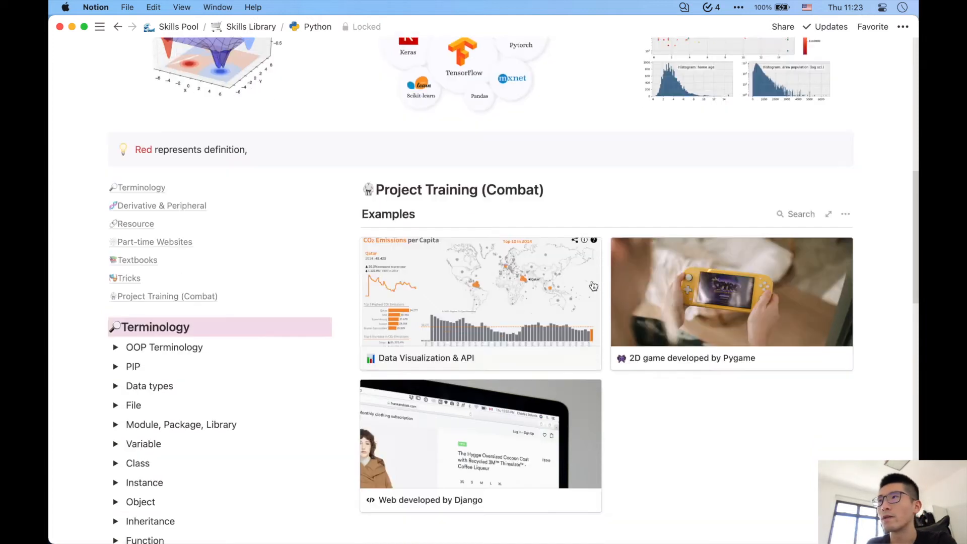
pyautogui.scroll(-3)
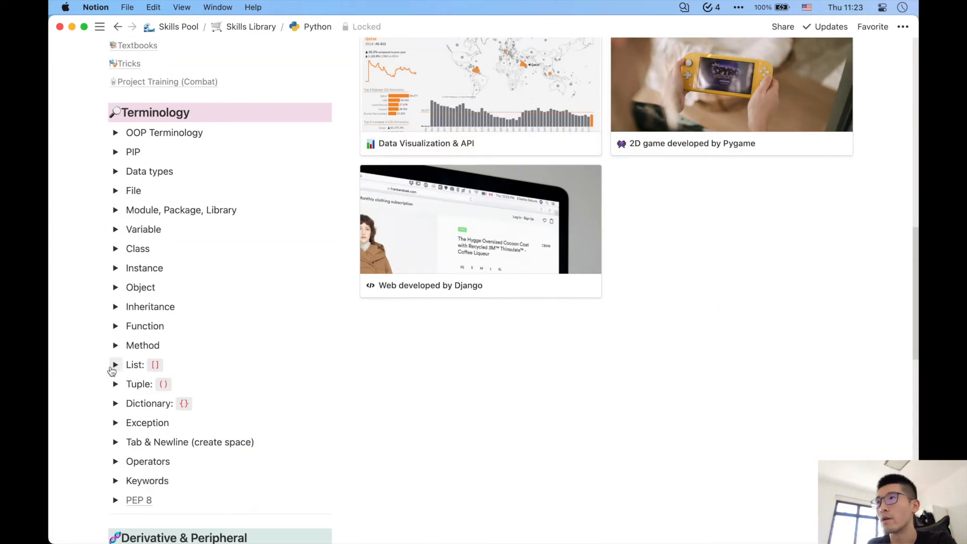
pyautogui.click(115, 365)
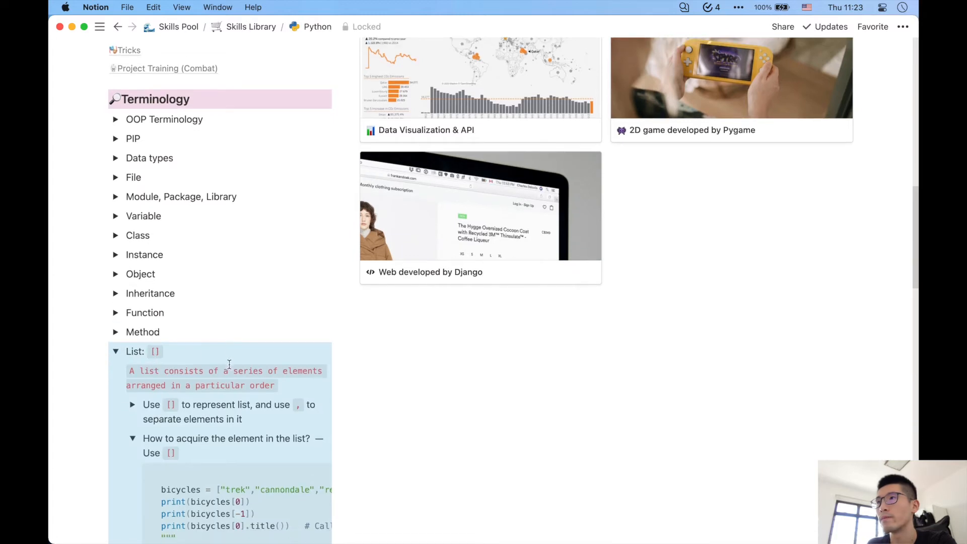
pyautogui.scroll(-3)
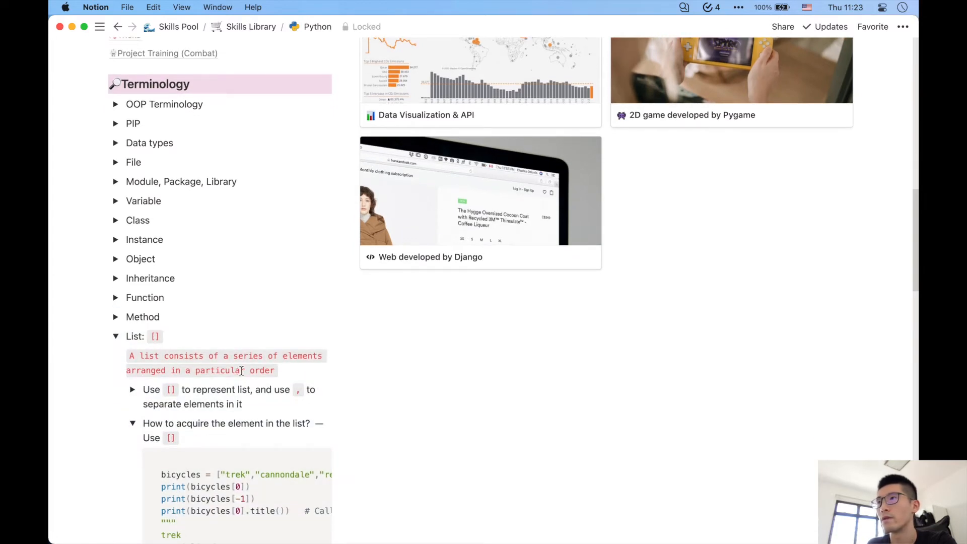
pyautogui.scroll(-3)
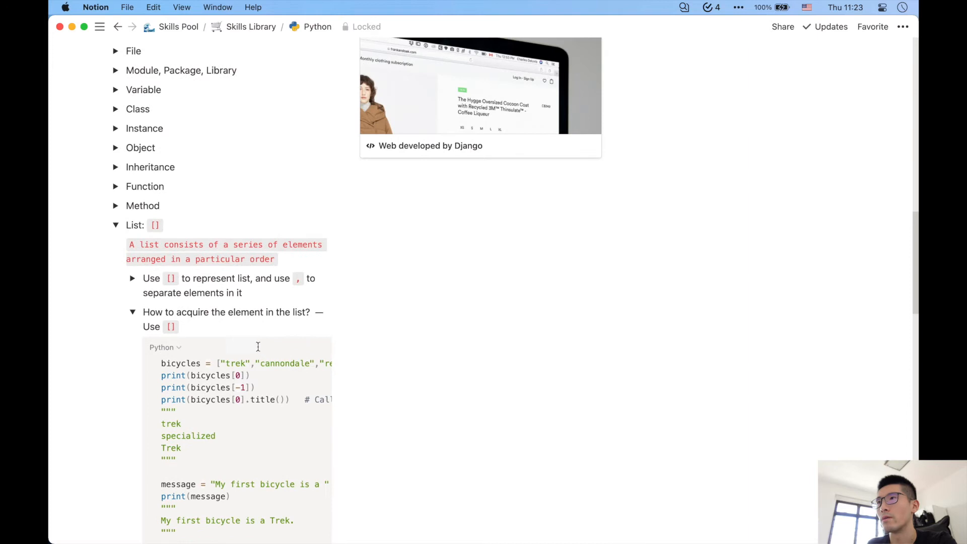
pyautogui.scroll(-3)
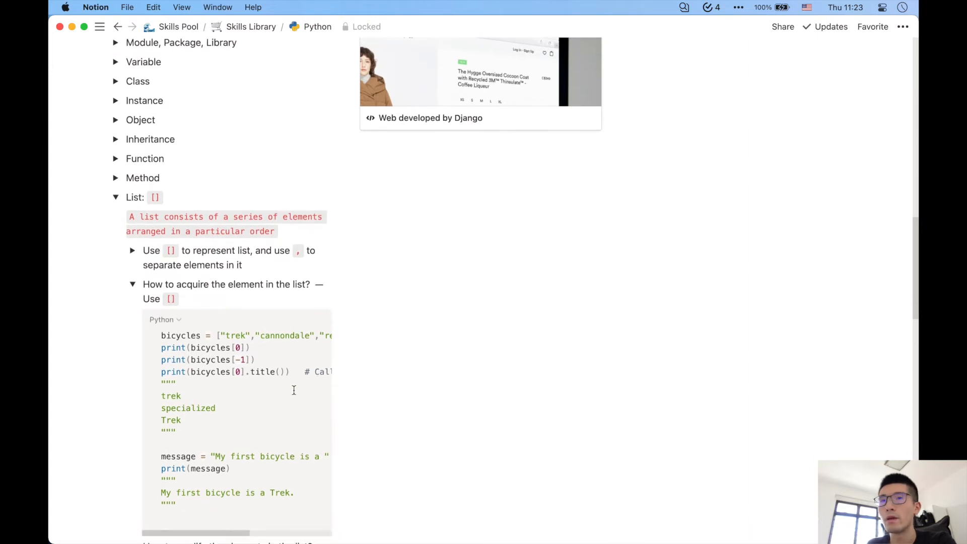
pyautogui.scroll(-3)
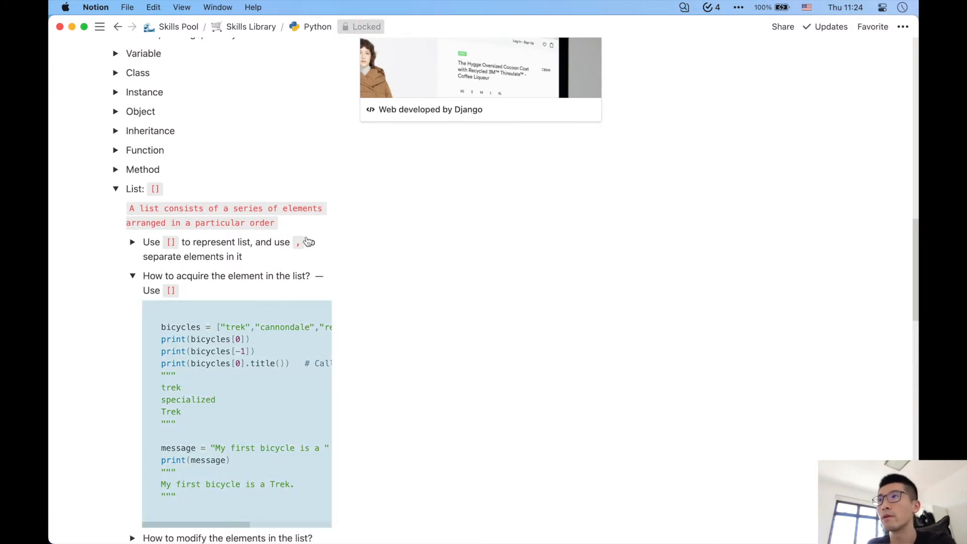
# - Unlock the Python page, browse the code block's language list, and keep it on Python
pyautogui.click(361, 26)
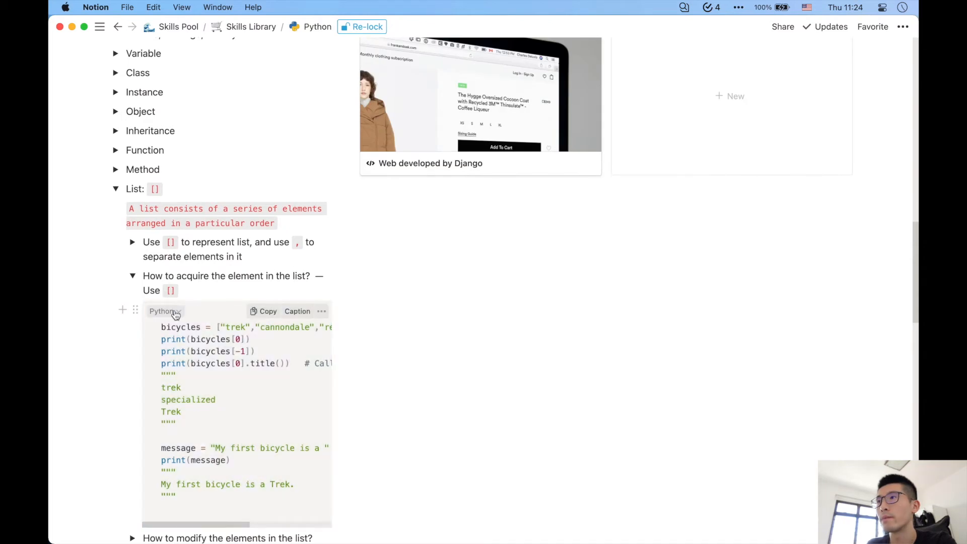
pyautogui.click(162, 311)
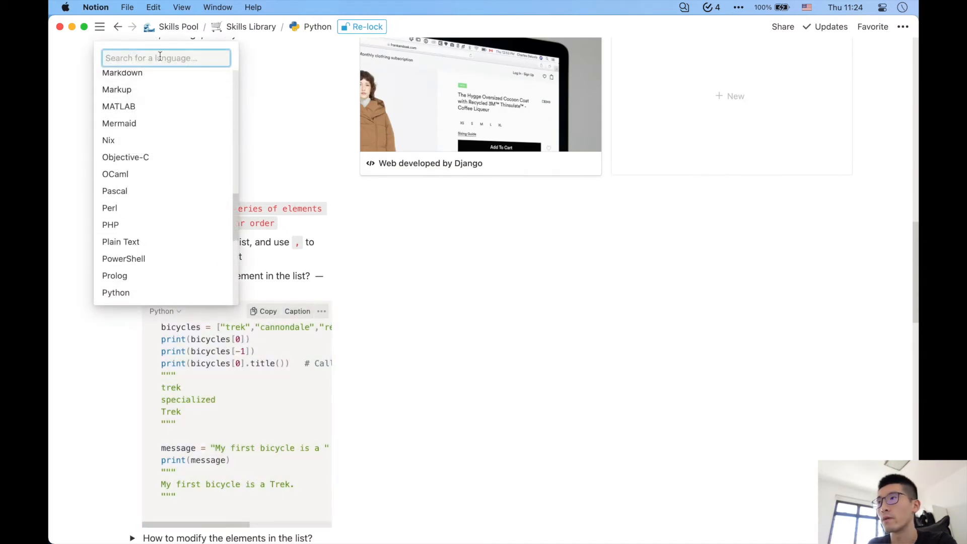
pyautogui.write('fortran')
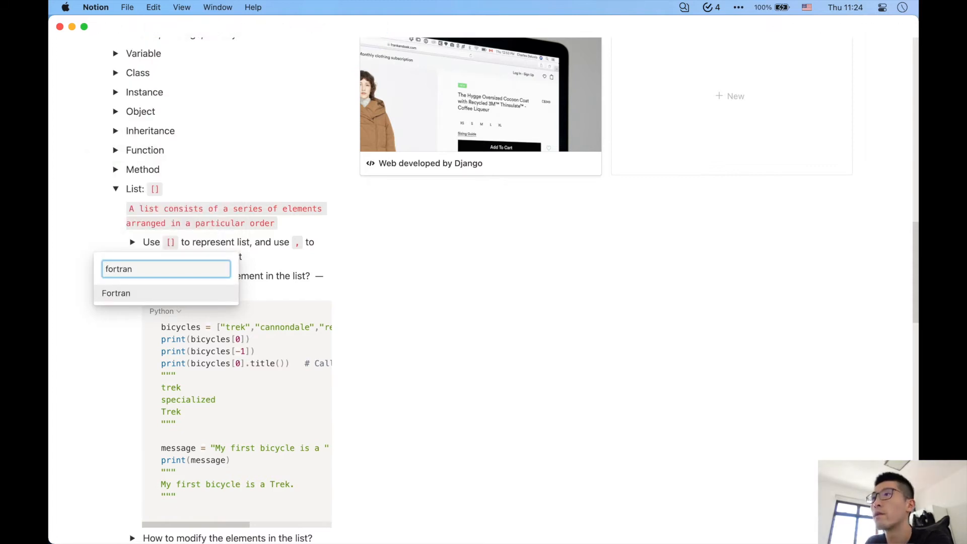
pyautogui.press('Backspace')
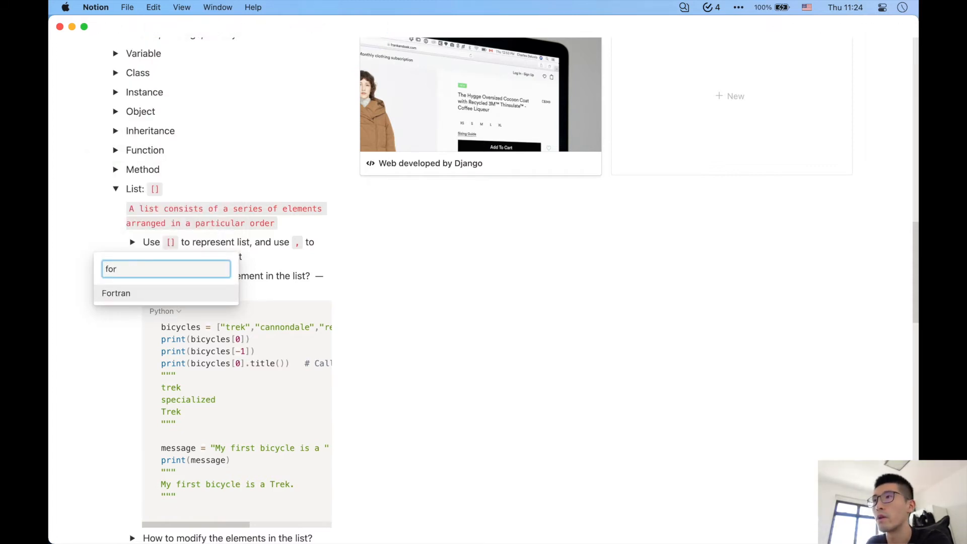
pyautogui.write('dhell')
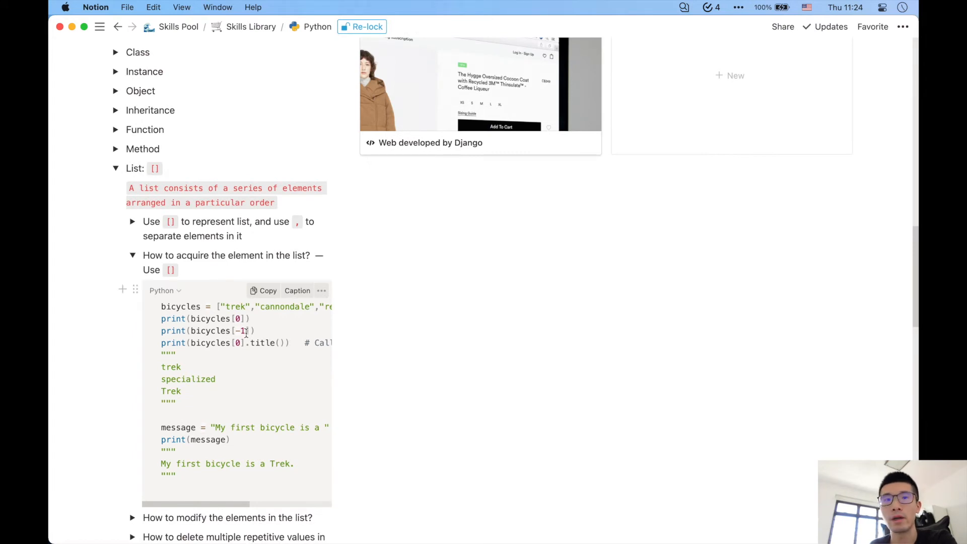
pyautogui.hscroll(3)
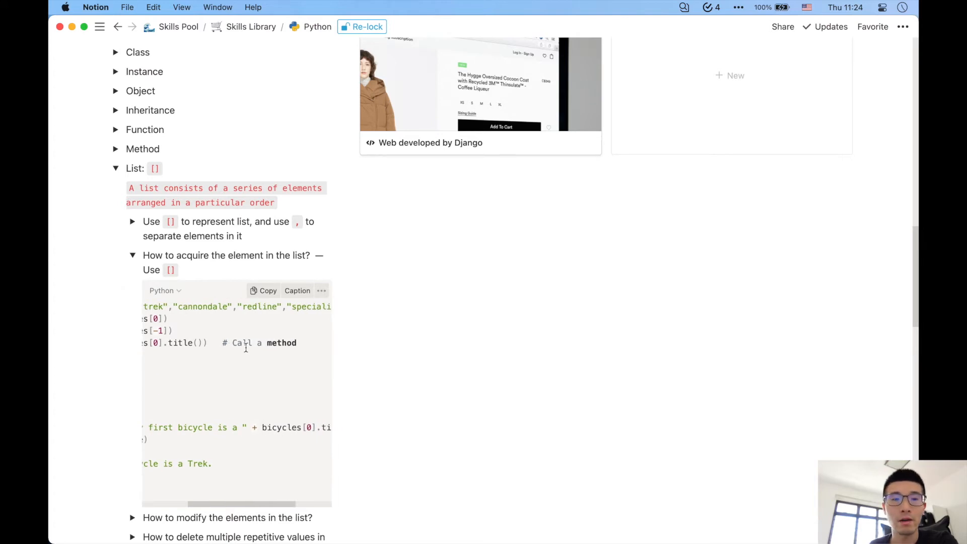
pyautogui.hscroll(3)
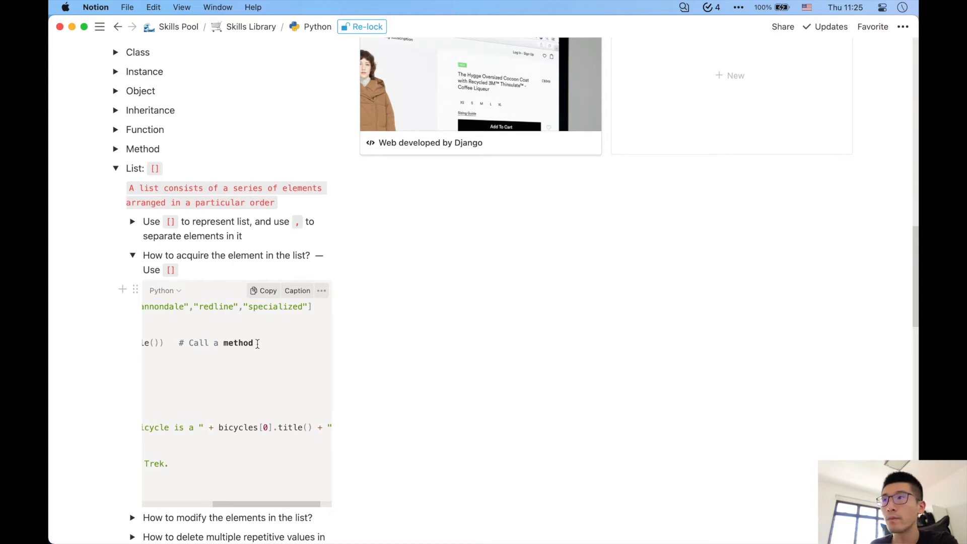
pyautogui.moveTo(243, 348)
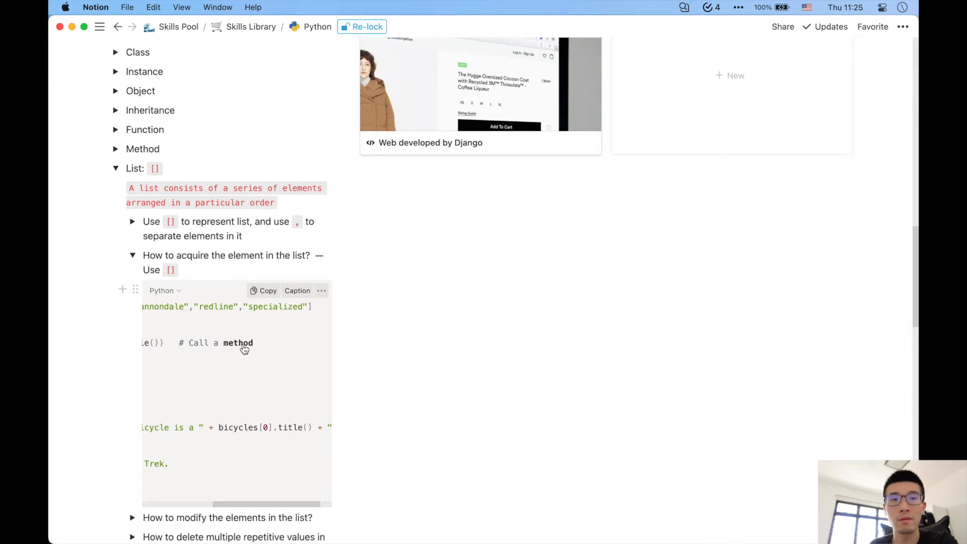
# - Navigate to the School work page with its To-do List and Master Sem1 table
pyautogui.click(115, 149)
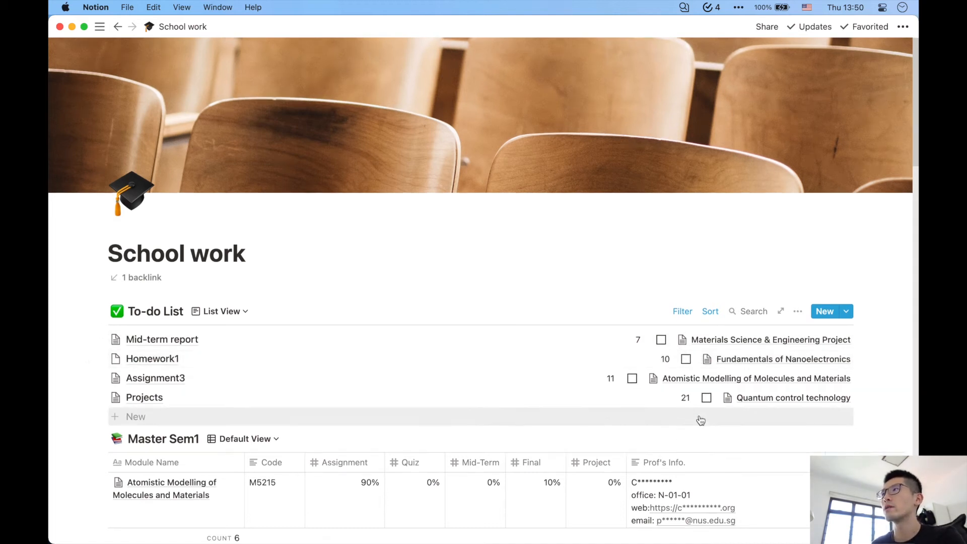
pyautogui.scroll(-3)
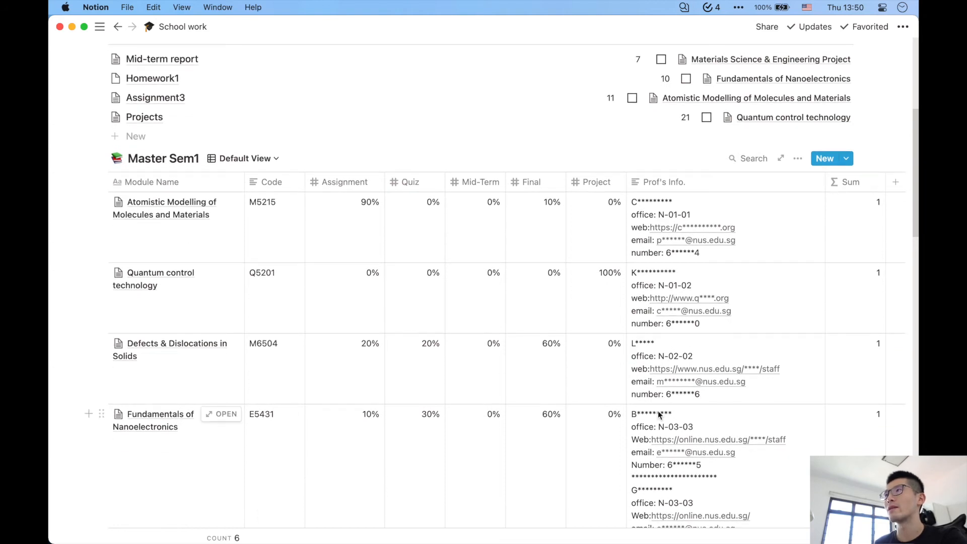
pyautogui.moveTo(432, 247)
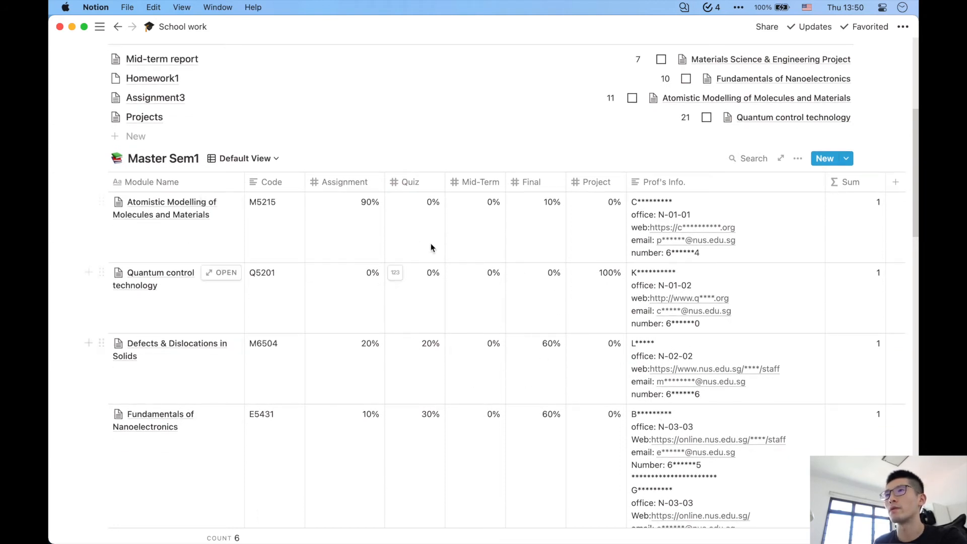
pyautogui.moveTo(620, 320)
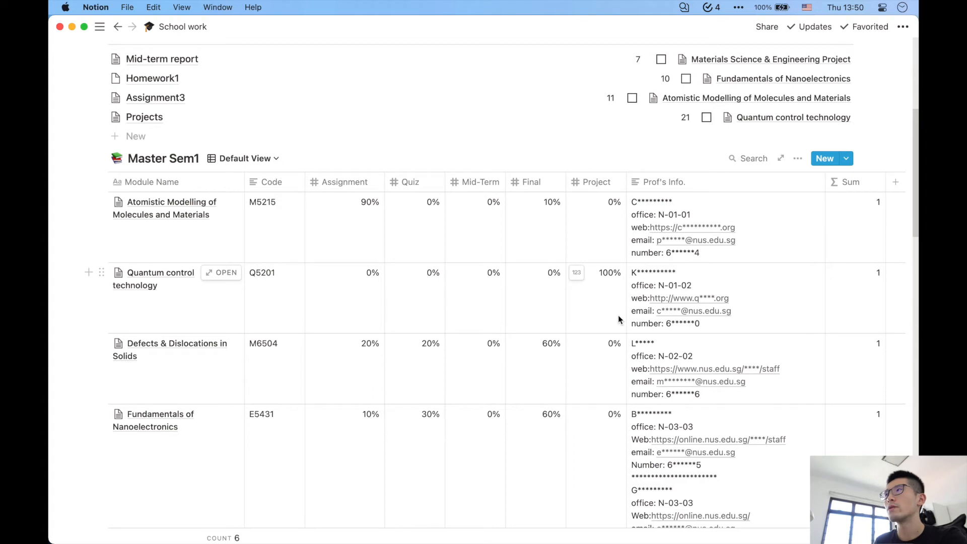
pyautogui.moveTo(763, 300)
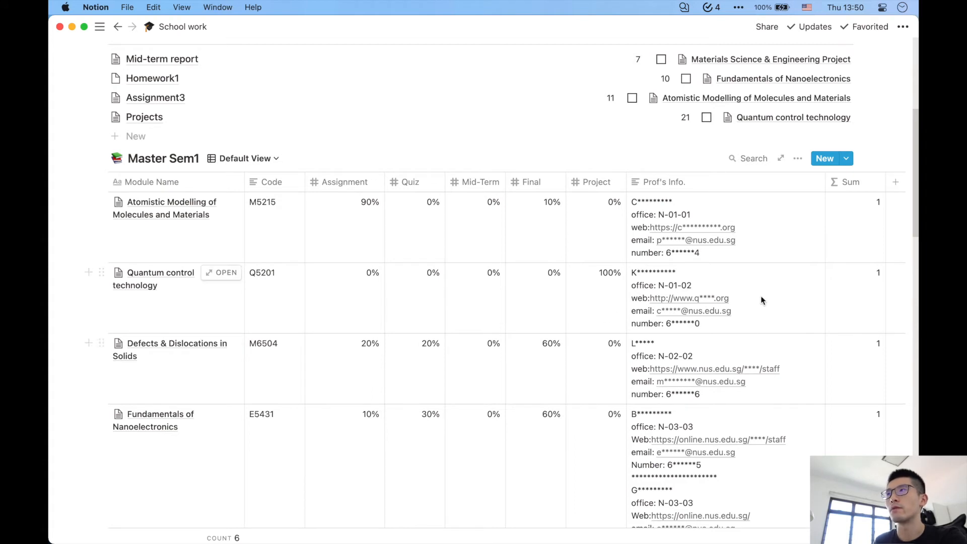
pyautogui.moveTo(694, 337)
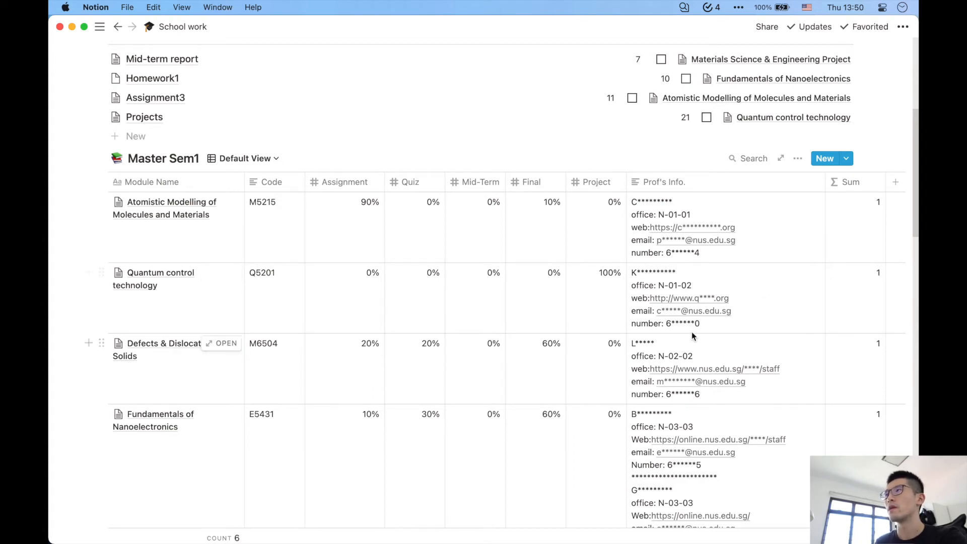
pyautogui.scroll(-3)
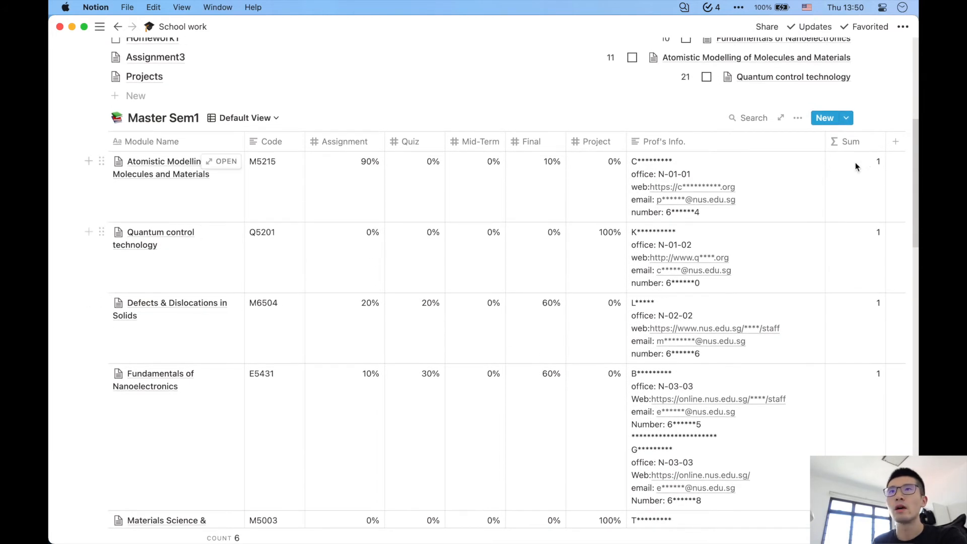
# - Add a Master Sem1 module 'How to master Notion' and apply the module template to it
pyautogui.click(826, 118)
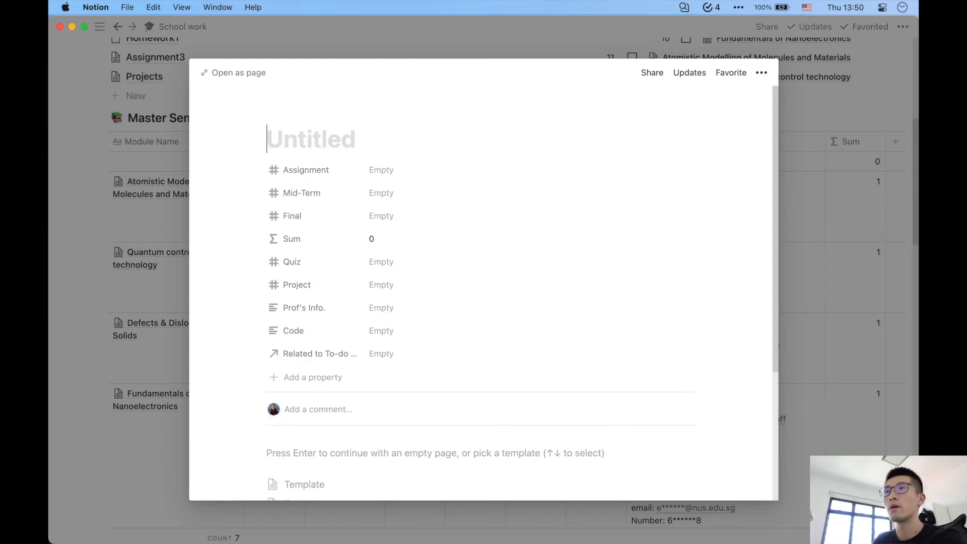
pyautogui.write('How to ma')
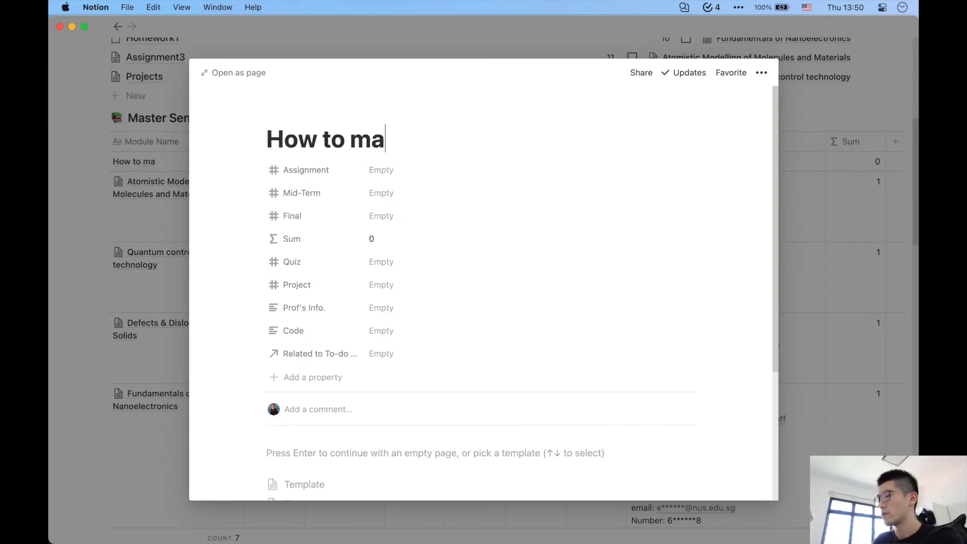
pyautogui.write('ster Notion')
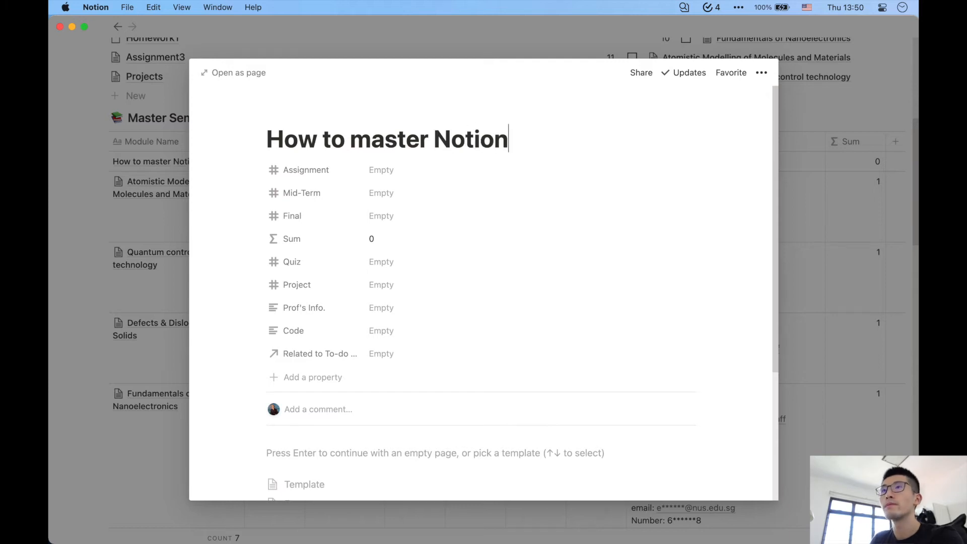
pyautogui.scroll(-3)
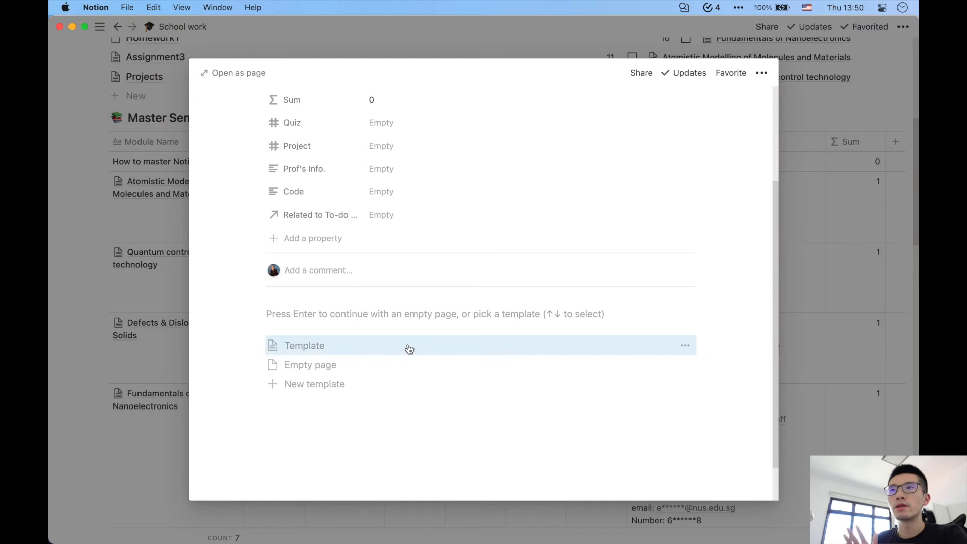
pyautogui.click(304, 345)
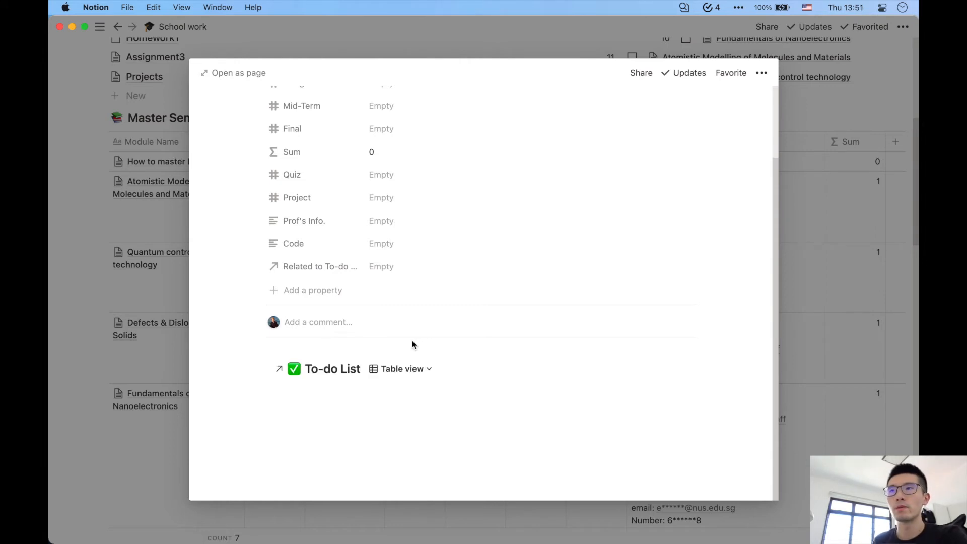
pyautogui.scroll(-3)
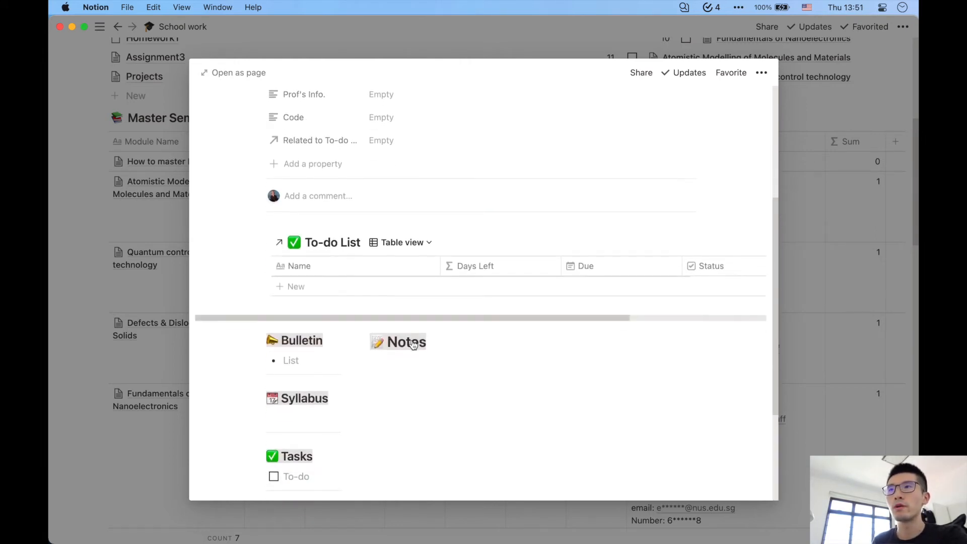
pyautogui.moveTo(237, 73)
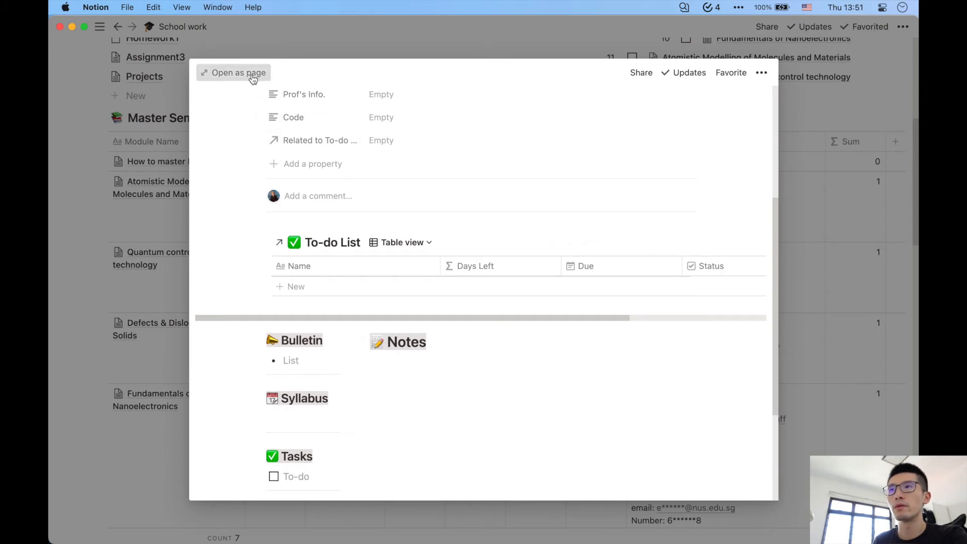
# - Add an HW1 task to the module's To-do List with a due date of Apr 12, 2021
pyautogui.click(237, 73)
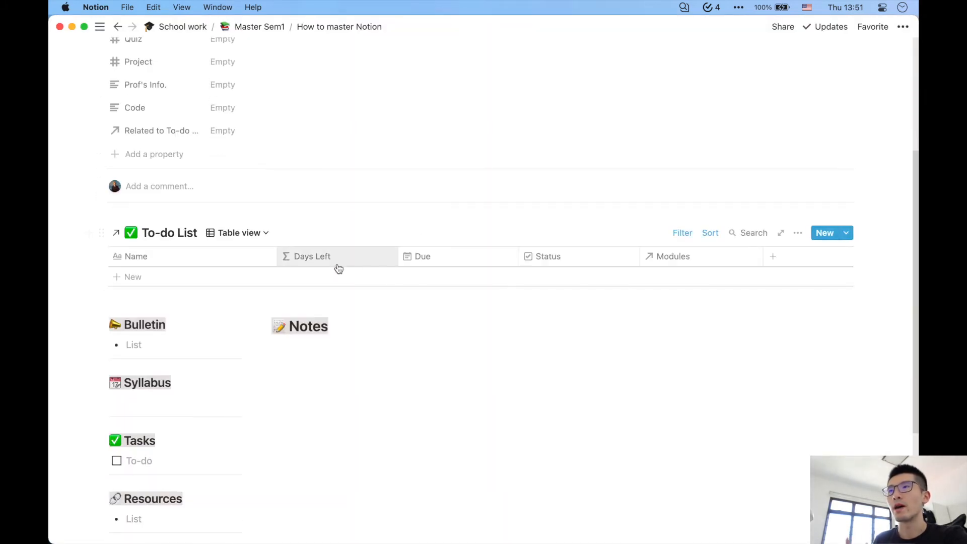
pyautogui.moveTo(334, 269)
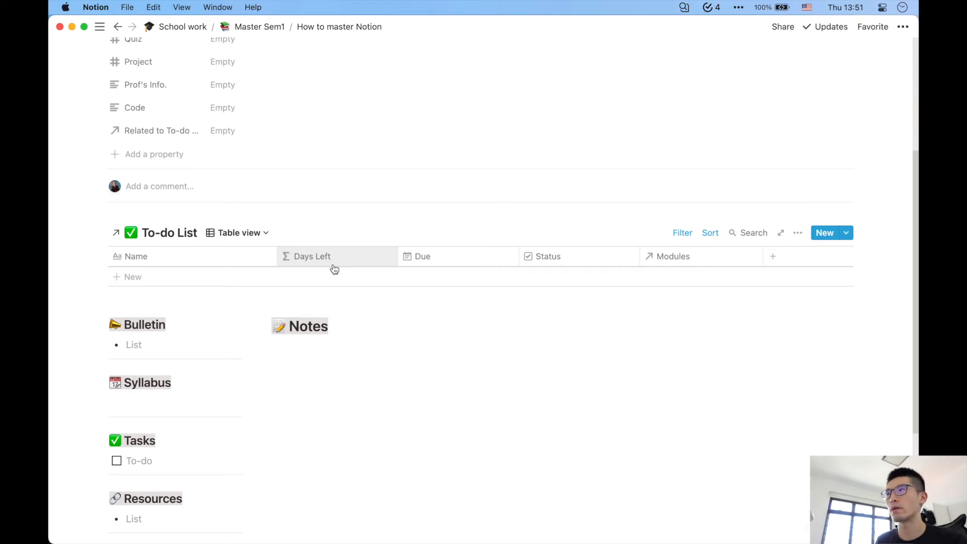
pyautogui.click(132, 276)
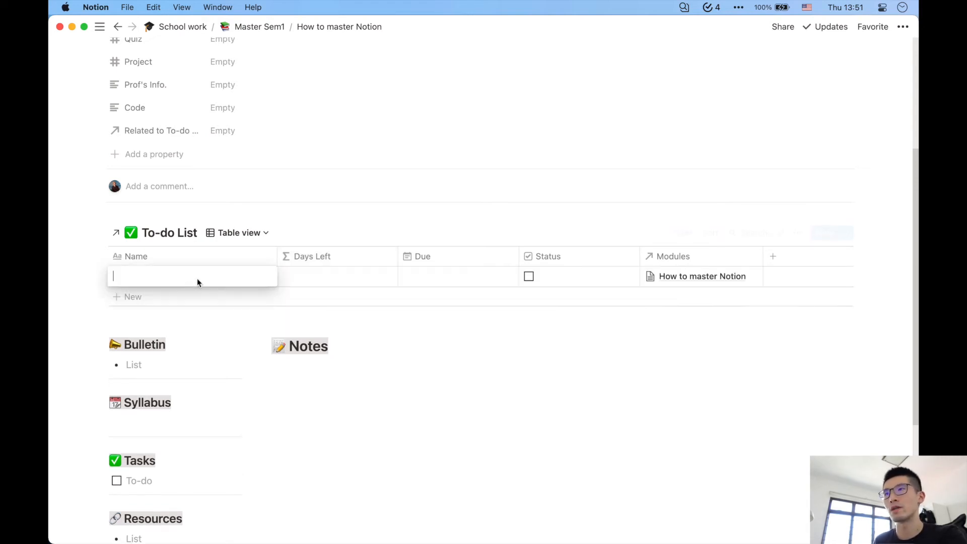
pyautogui.write('HW1')
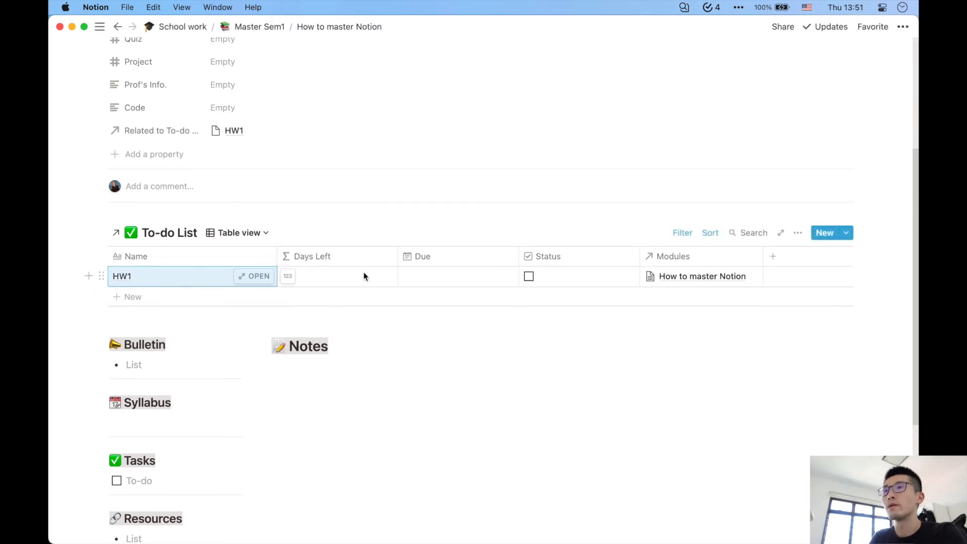
pyautogui.click(458, 276)
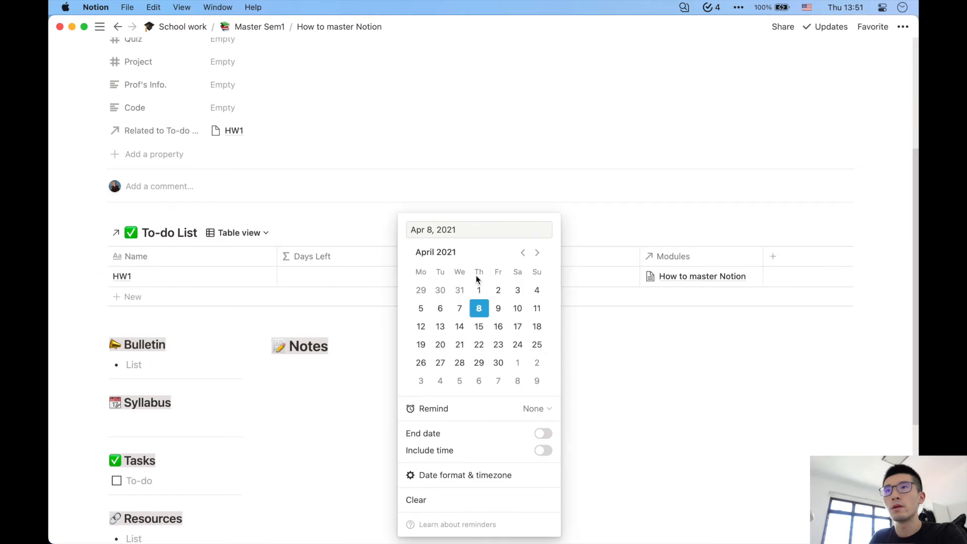
pyautogui.moveTo(421, 327)
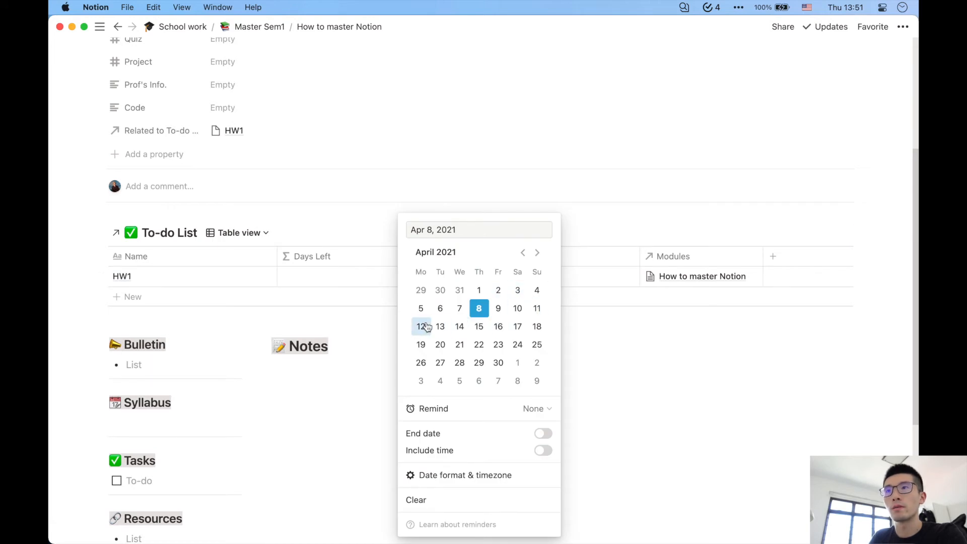
pyautogui.click(422, 327)
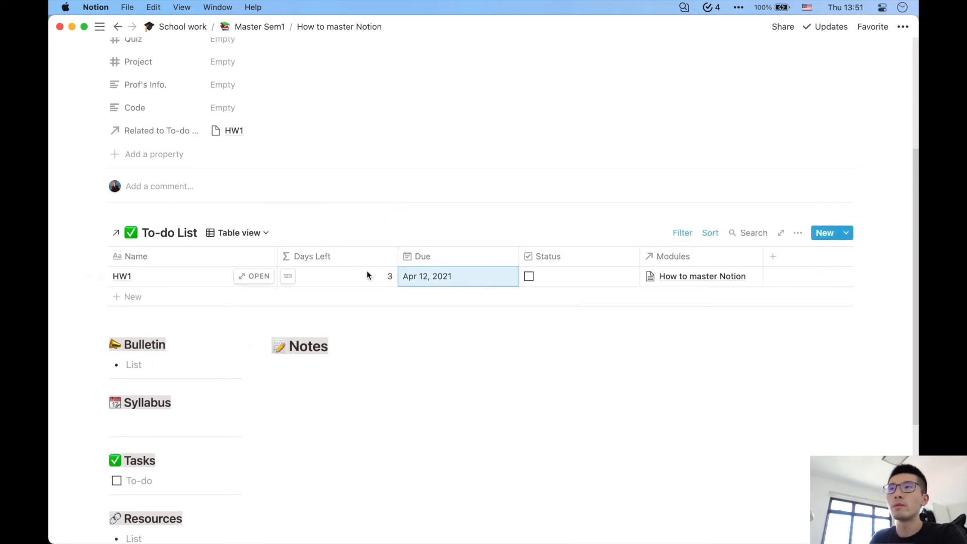
pyautogui.moveTo(375, 273)
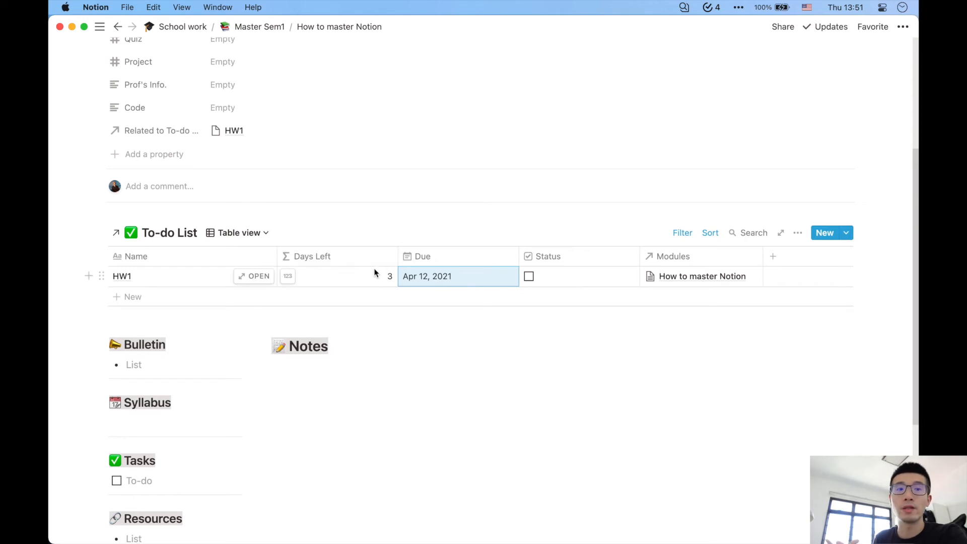
pyautogui.moveTo(457, 265)
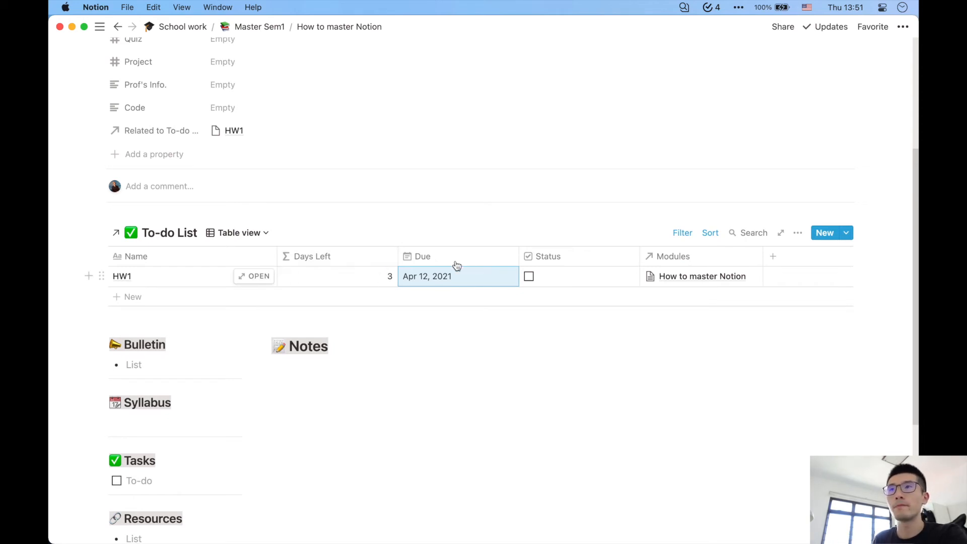
pyautogui.moveTo(584, 281)
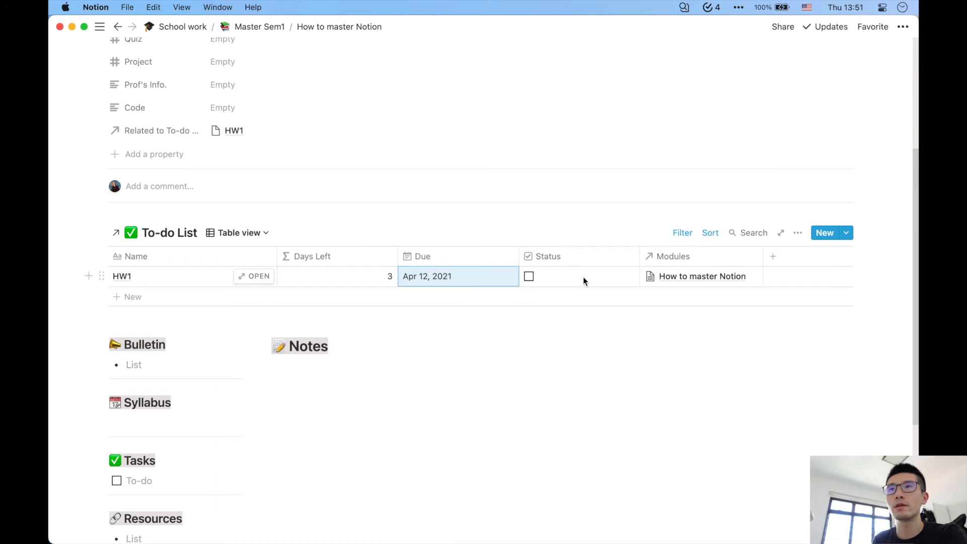
pyautogui.moveTo(601, 230)
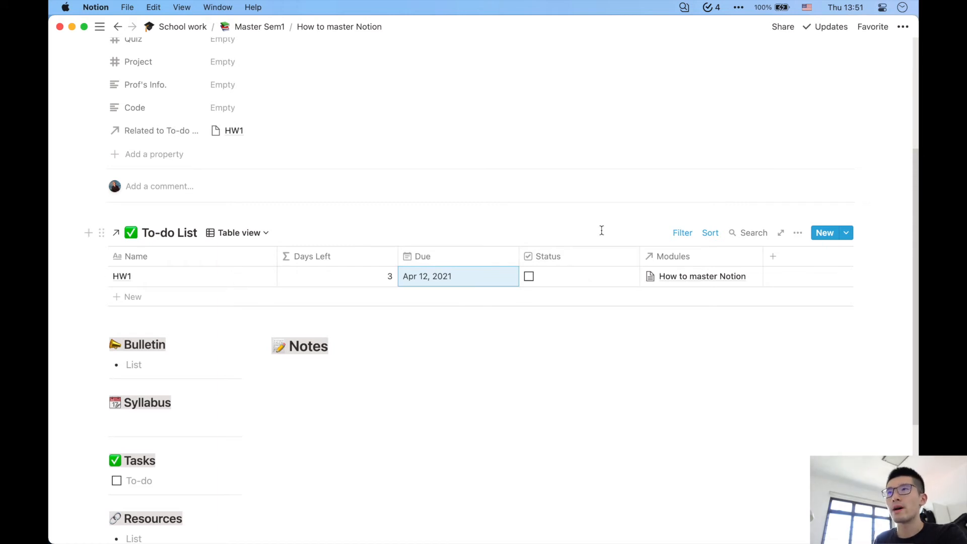
# - Go back to the School work page and check HW1 in its To-do List
pyautogui.click(702, 276)
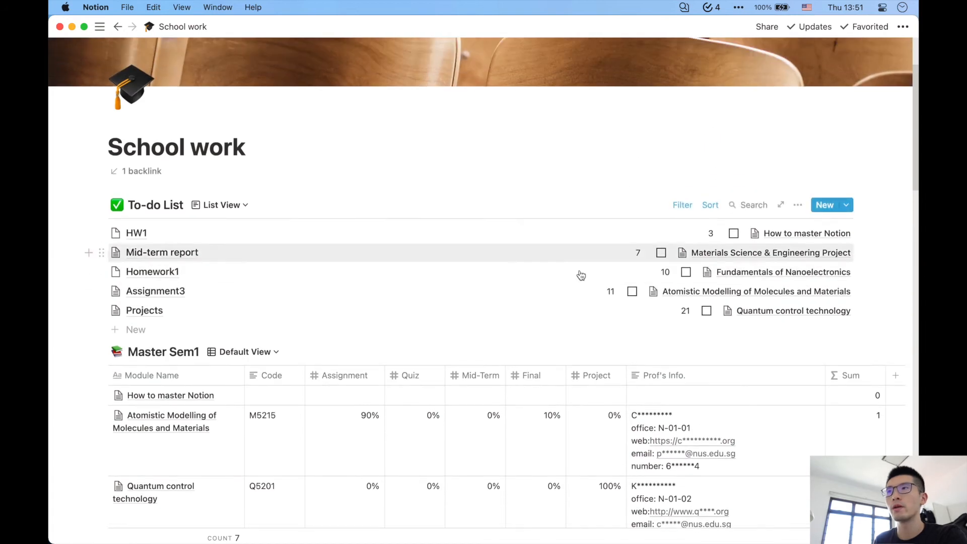
pyautogui.moveTo(212, 239)
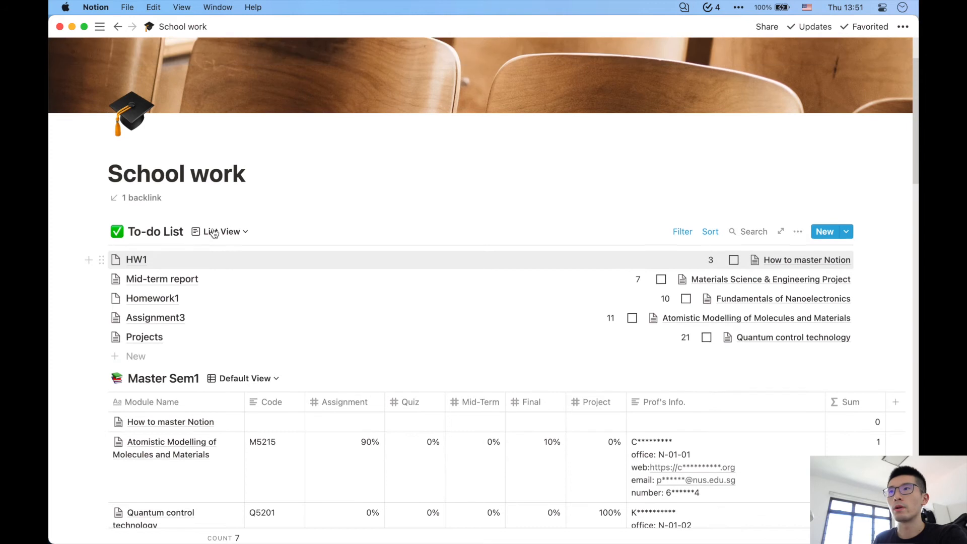
pyautogui.scroll(-3)
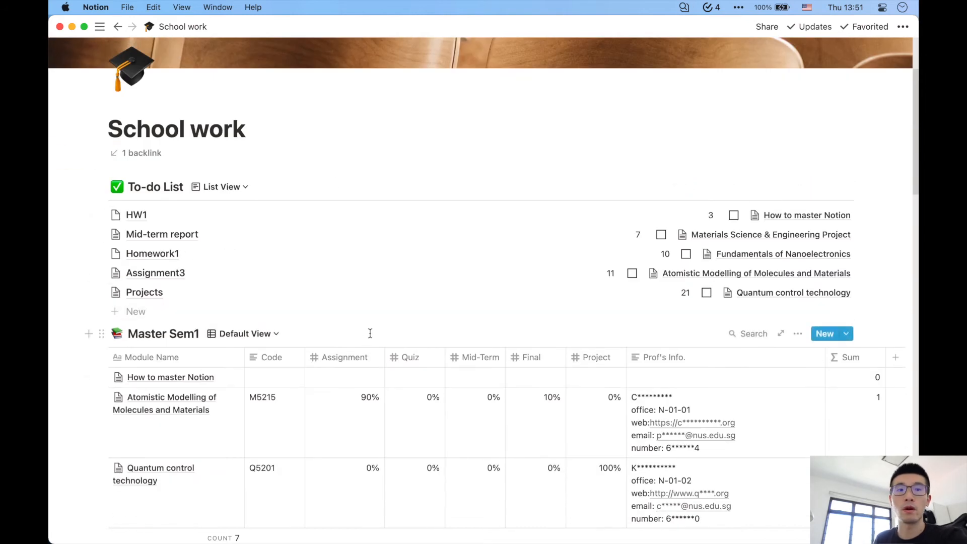
pyautogui.moveTo(213, 216)
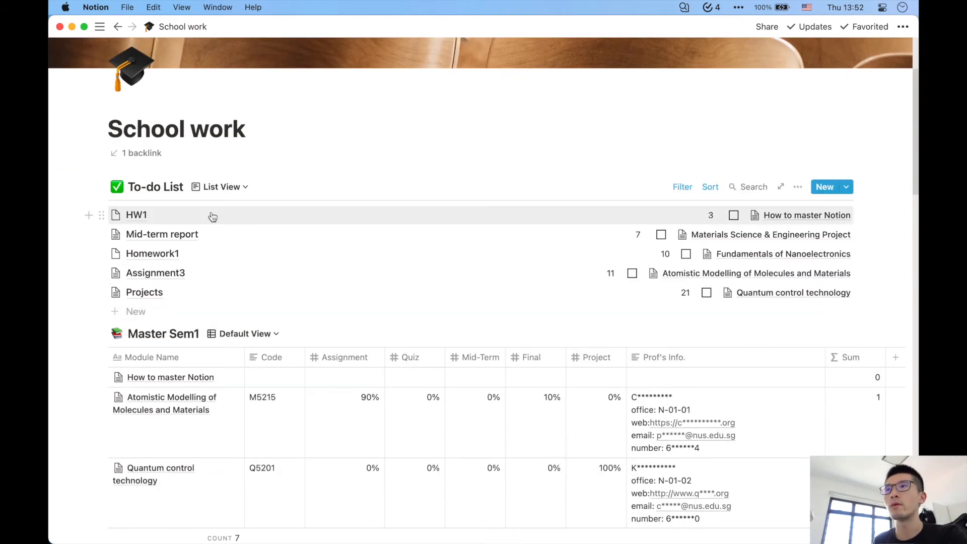
# - Open the HW1 task and write 'Bring your brain' as its first requirement
pyautogui.click(136, 214)
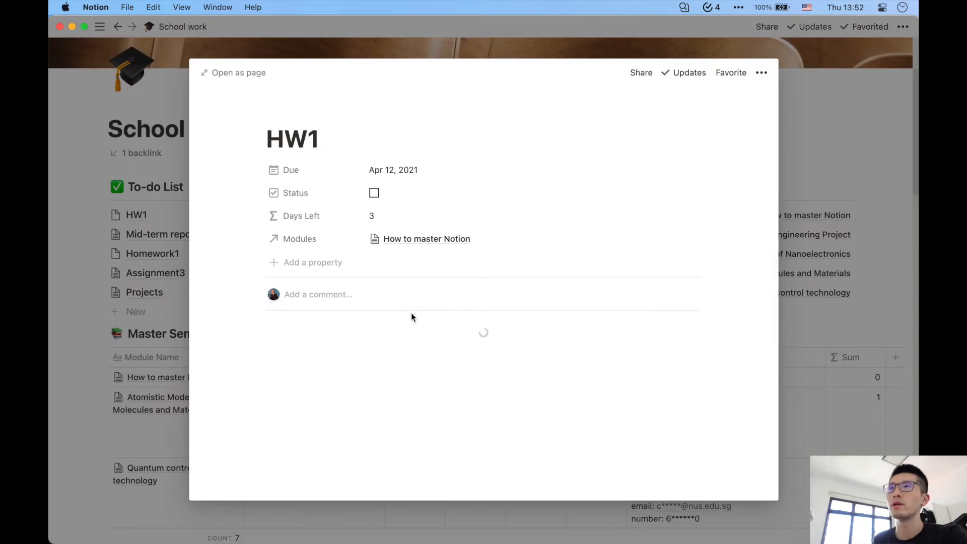
pyautogui.moveTo(238, 72)
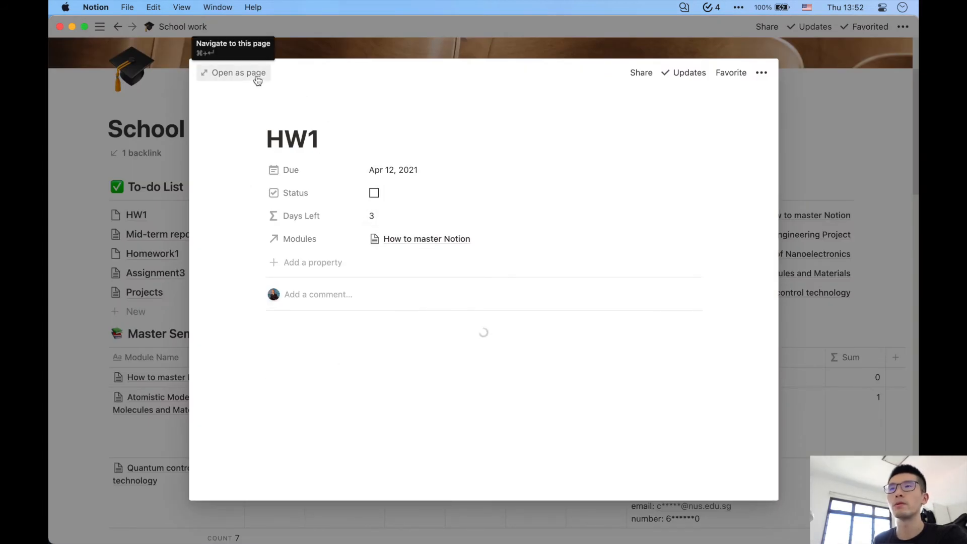
pyautogui.moveTo(364, 332)
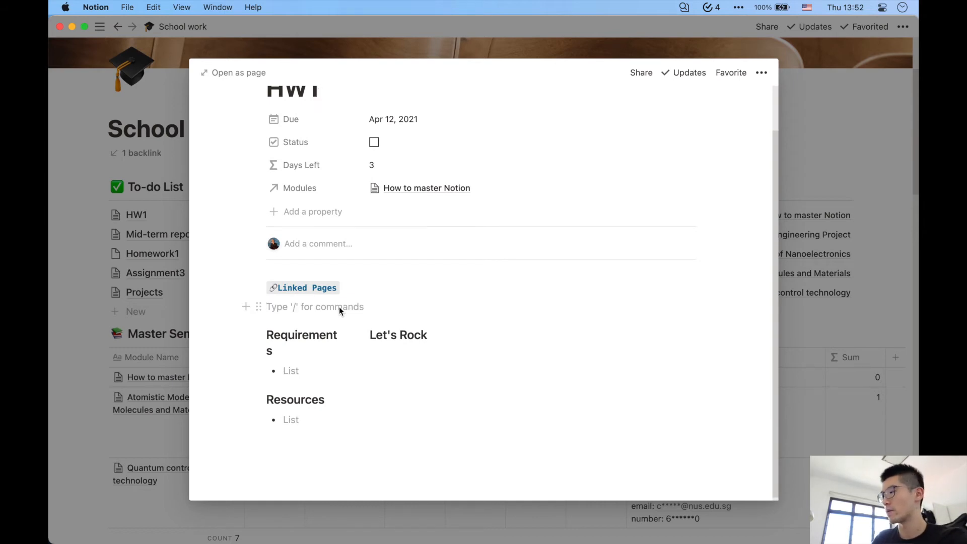
pyautogui.click(315, 306)
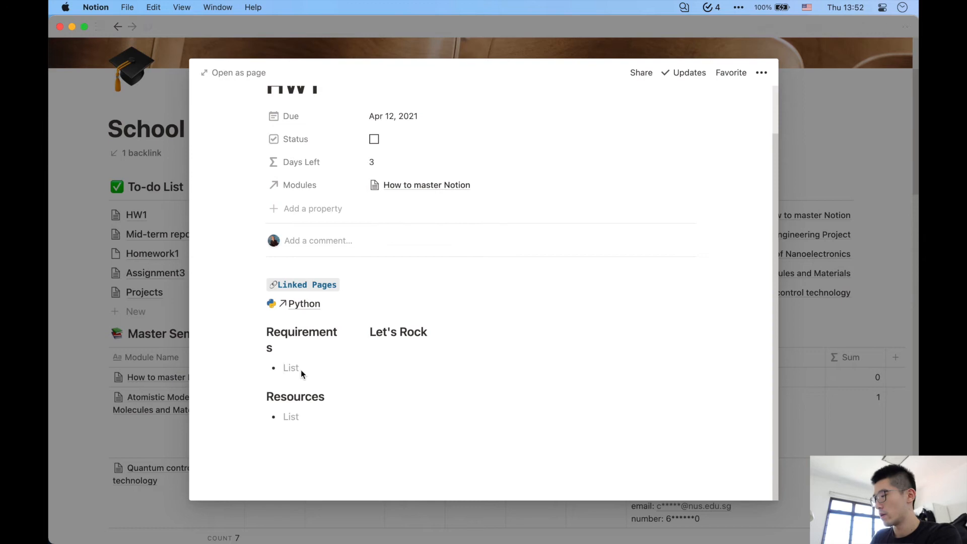
pyautogui.write('Bring yo')
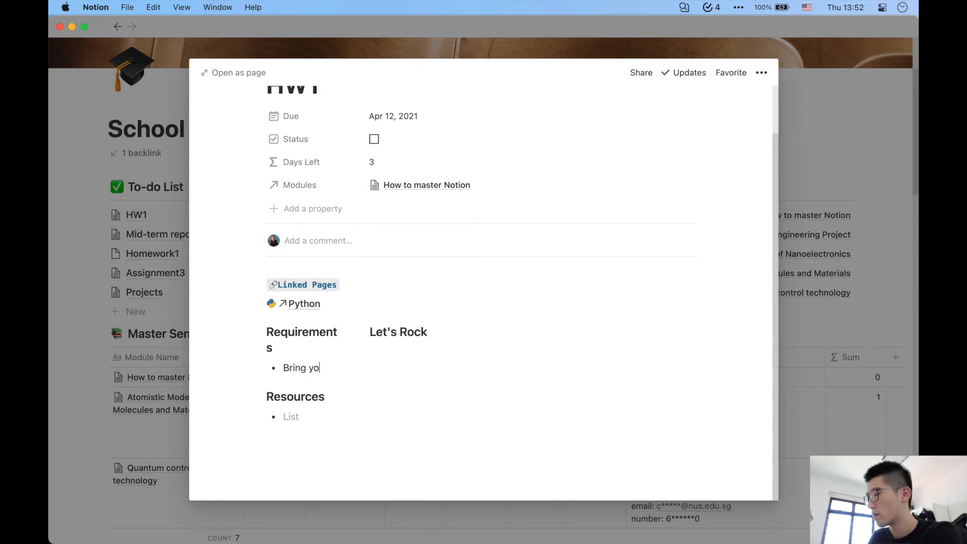
pyautogui.write('ur brain')
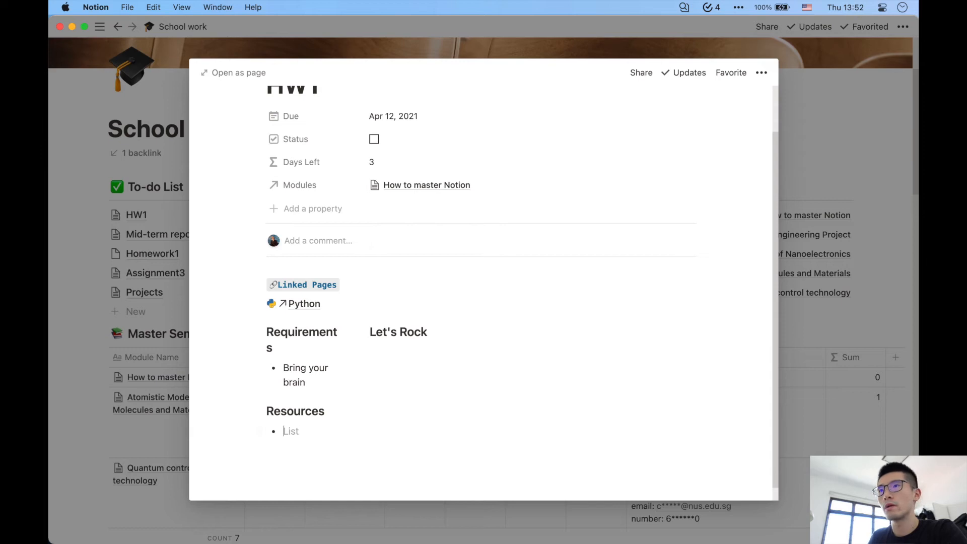
pyautogui.moveTo(620, 524)
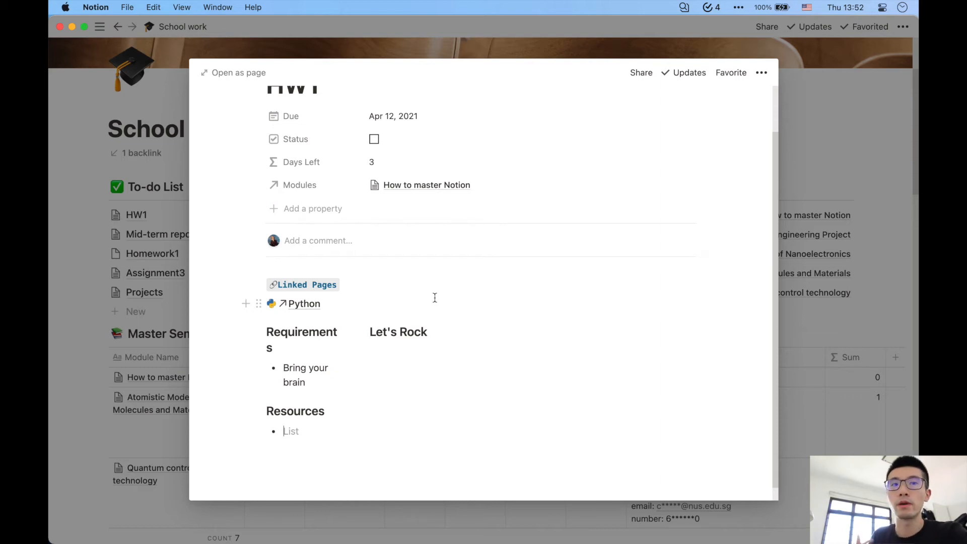
pyautogui.moveTo(434, 346)
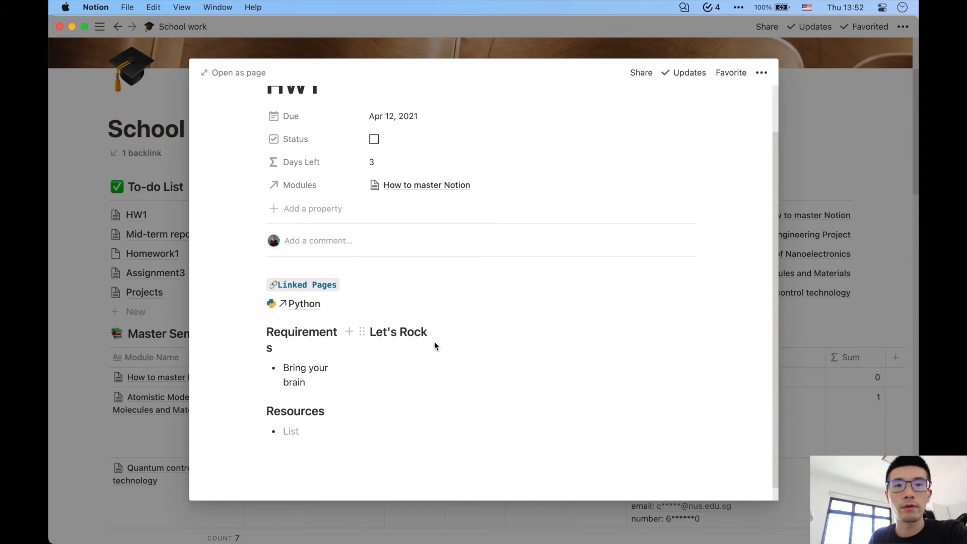
# - Insert an inline table named Work under the Let's Rock heading via /t
pyautogui.click(418, 352)
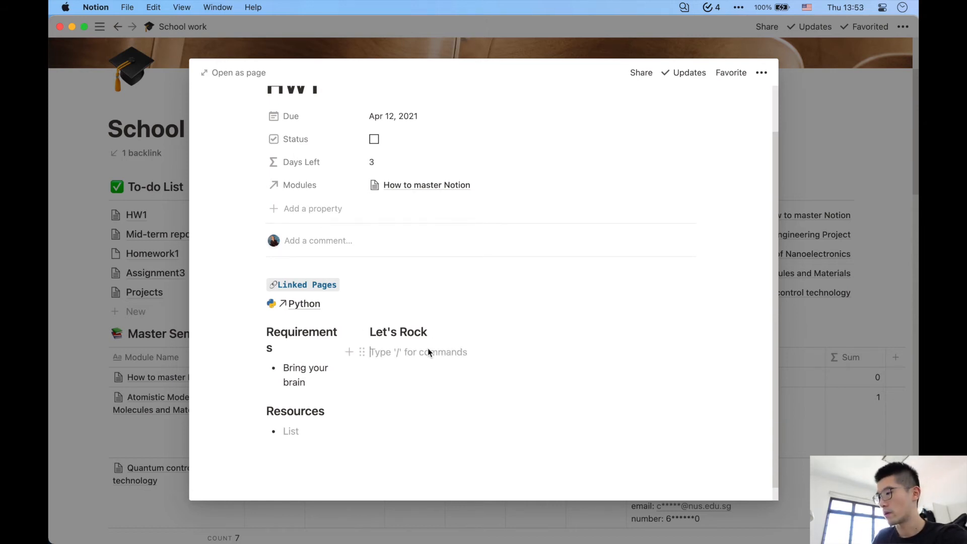
pyautogui.write('/t')
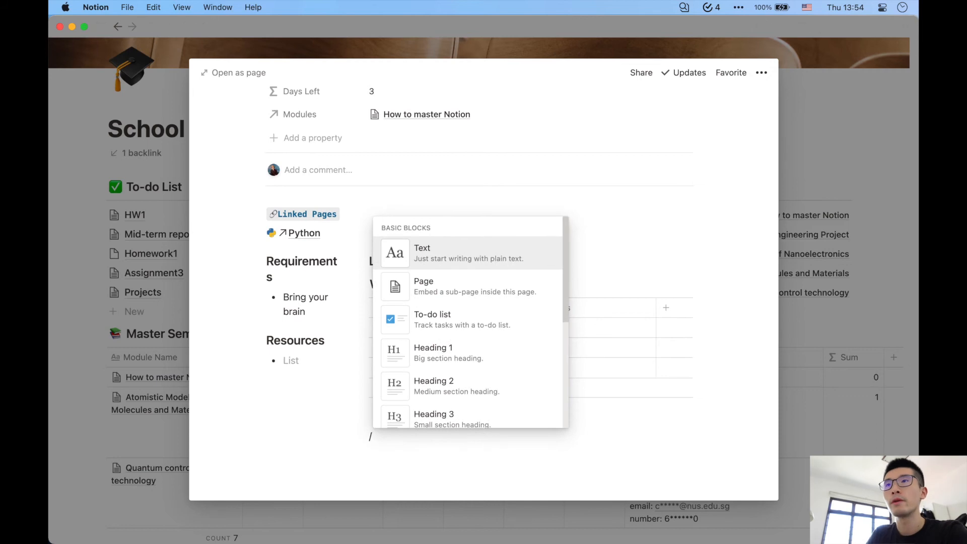
# - Add a Whimsical embed block below the Work table, then go back to Graduate Schools
pyautogui.scroll(-3)
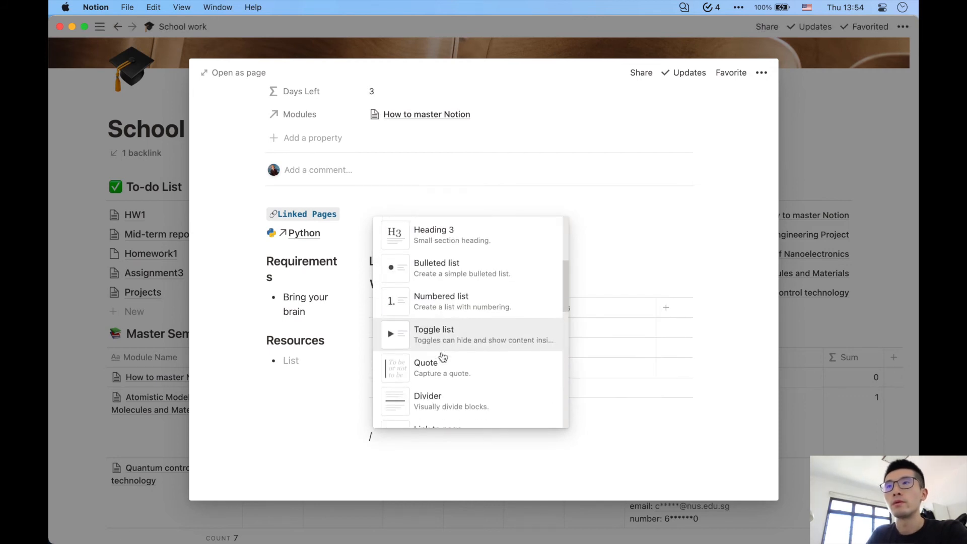
pyautogui.scroll(-3)
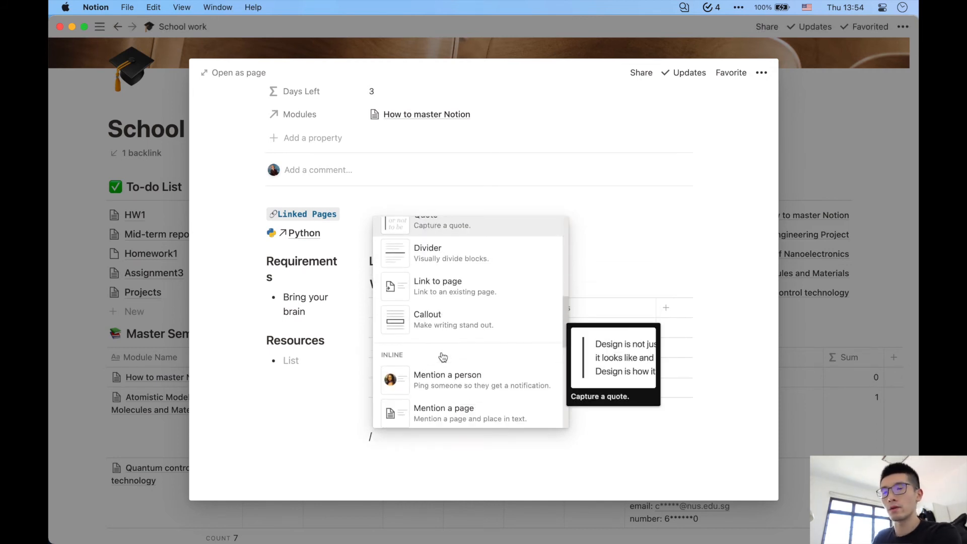
pyautogui.moveTo(442, 357)
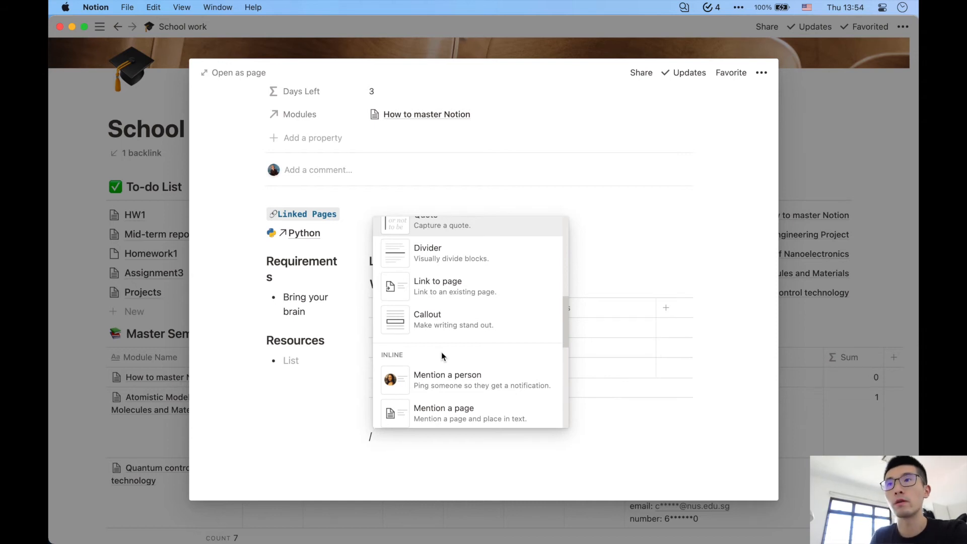
pyautogui.scroll(-3)
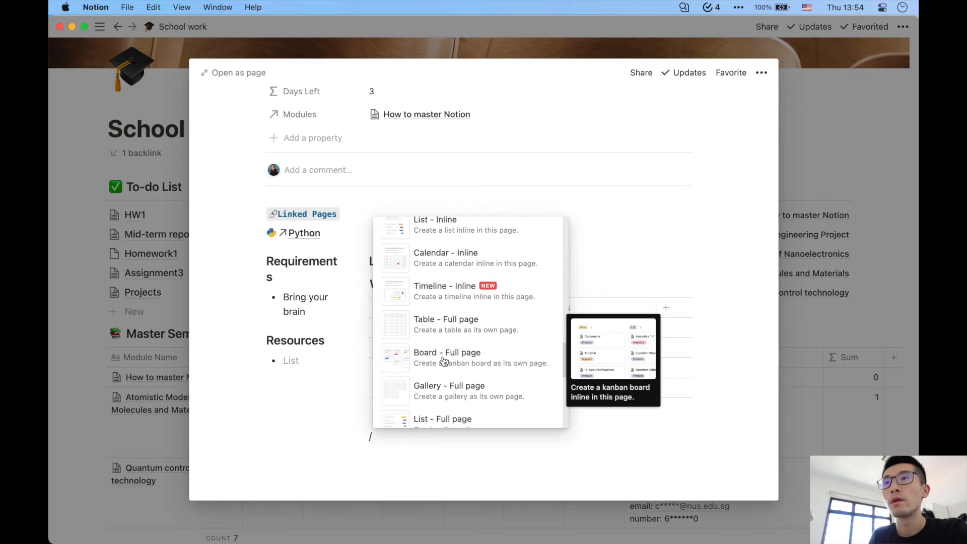
pyautogui.scroll(-3)
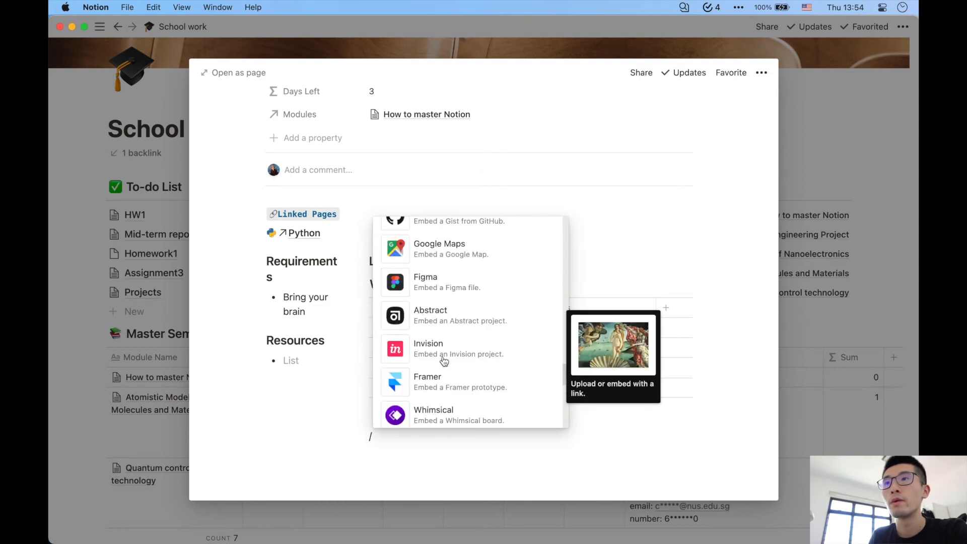
pyautogui.scroll(-3)
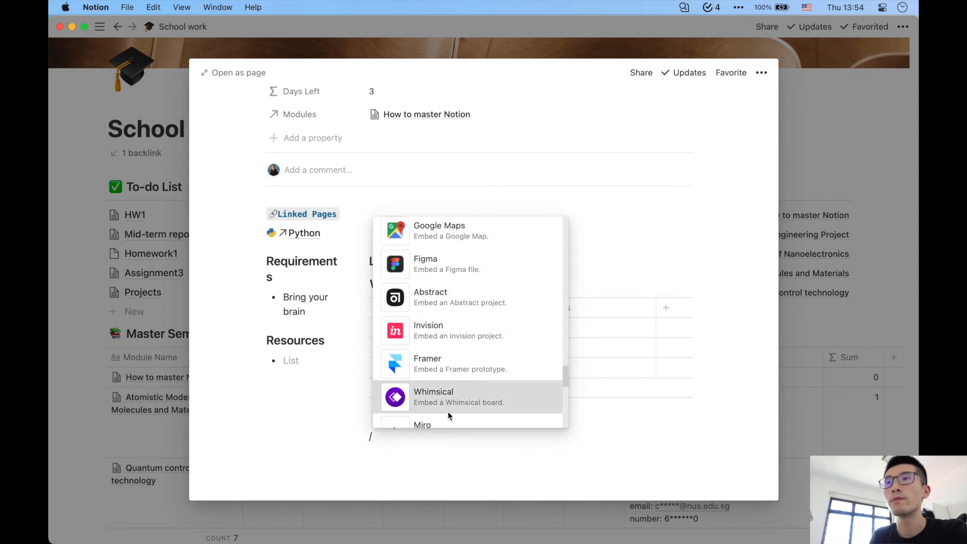
pyautogui.click(433, 397)
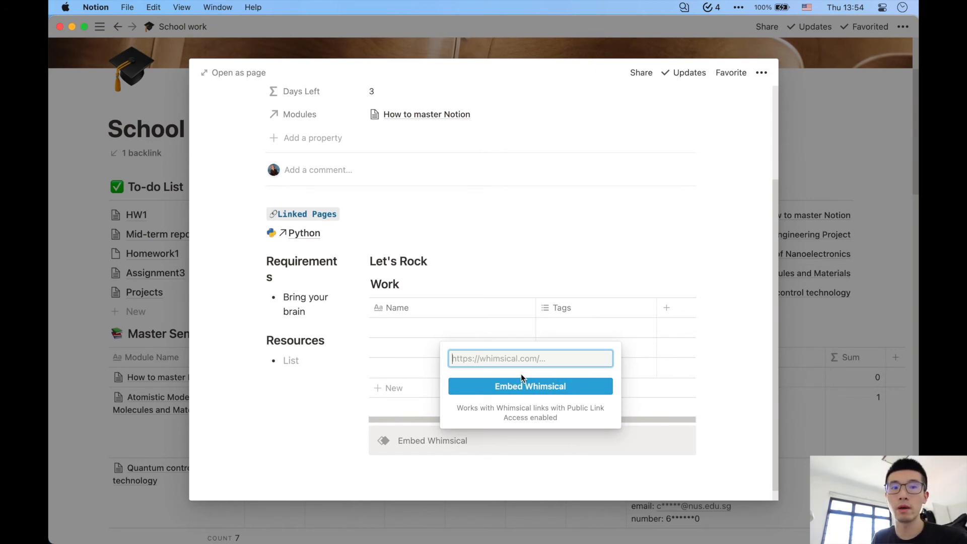
pyautogui.click(117, 26)
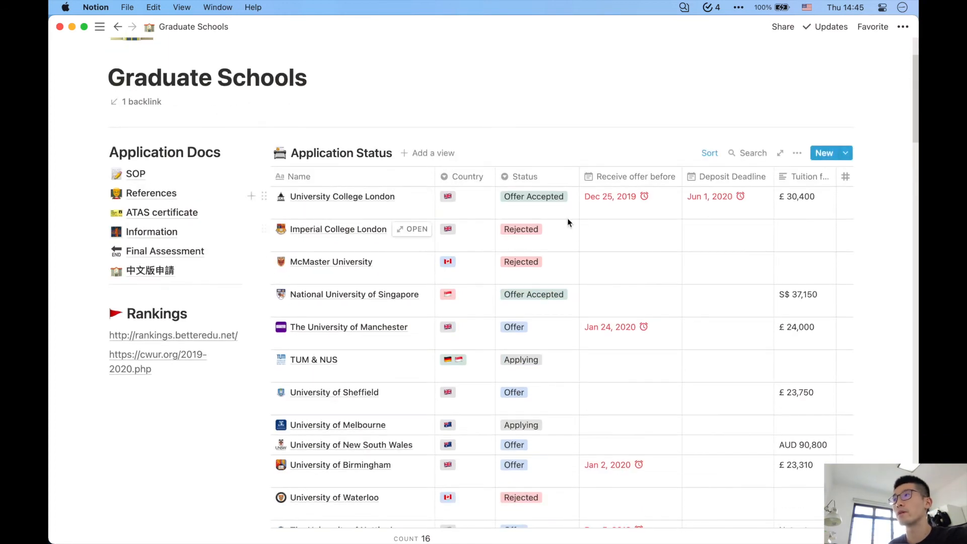
pyautogui.scroll(3)
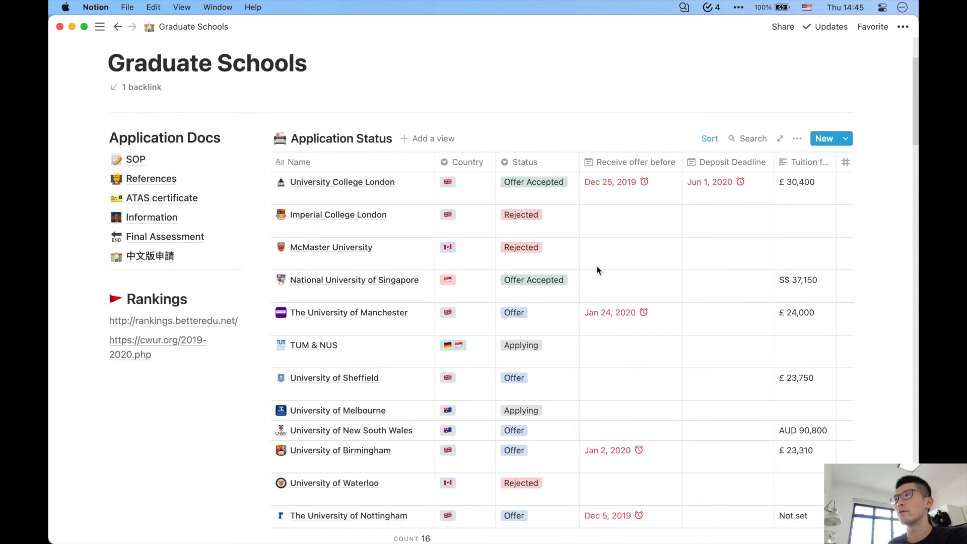
pyautogui.scroll(-3)
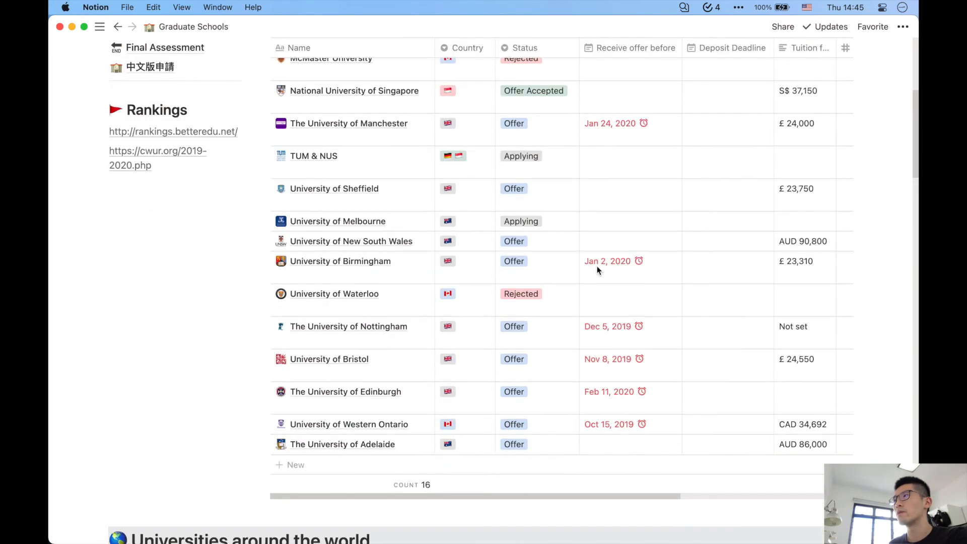
pyautogui.scroll(-3)
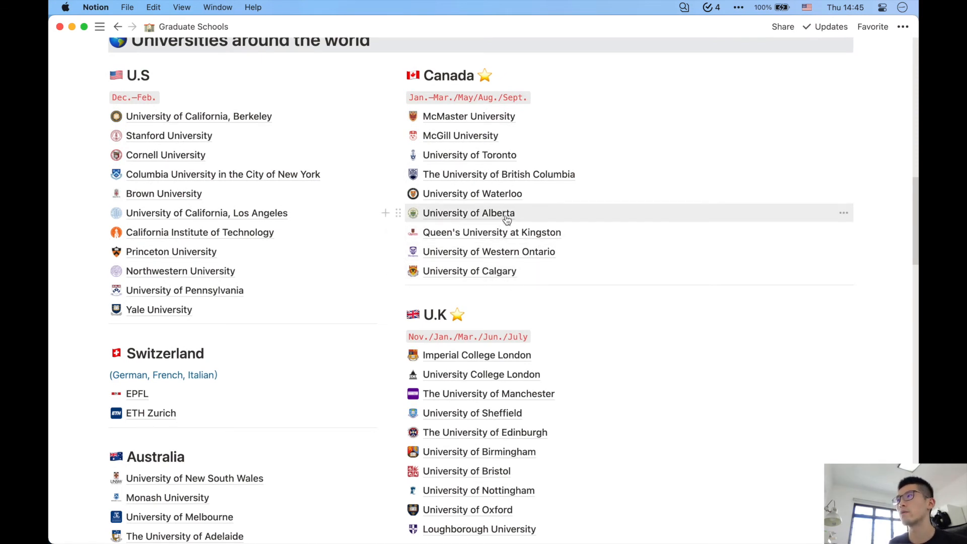
pyautogui.moveTo(469, 232)
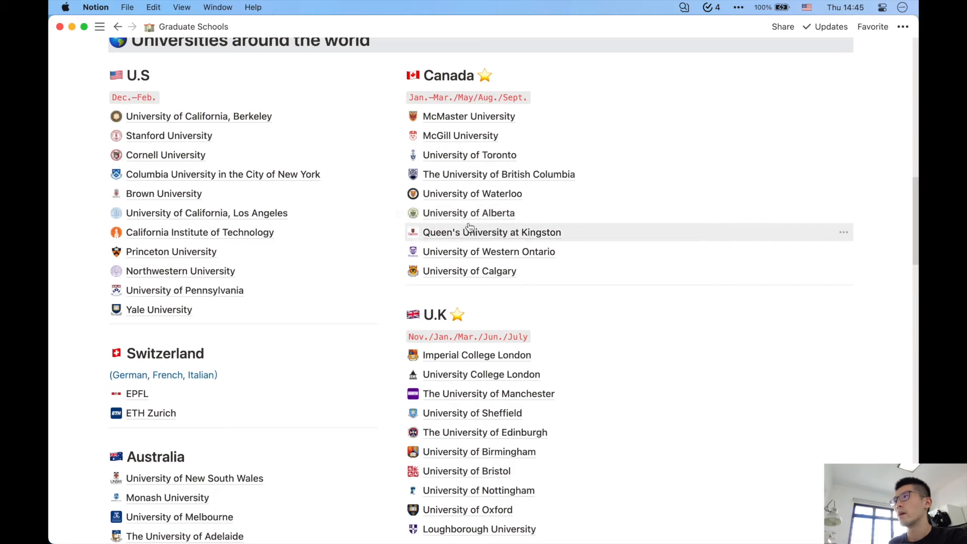
pyautogui.moveTo(468, 212)
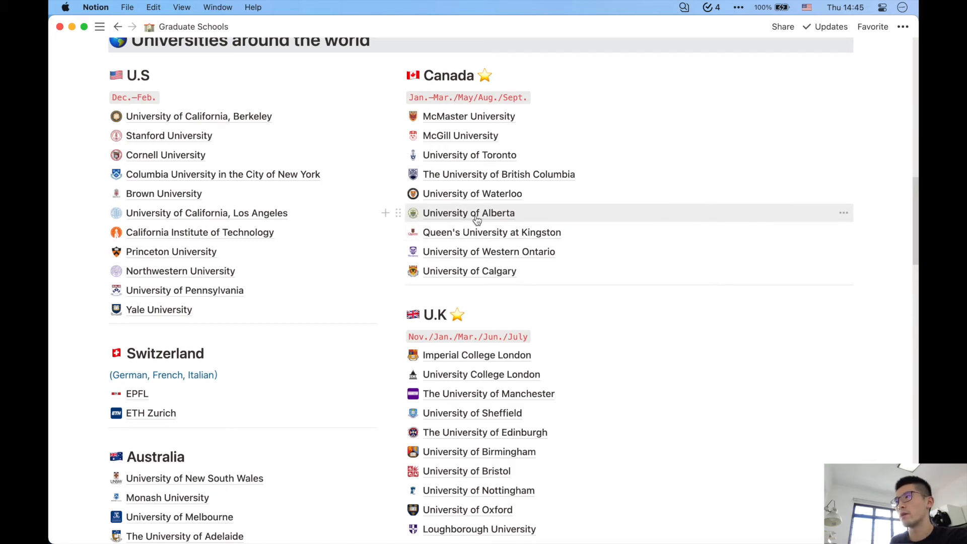
pyautogui.moveTo(425, 215)
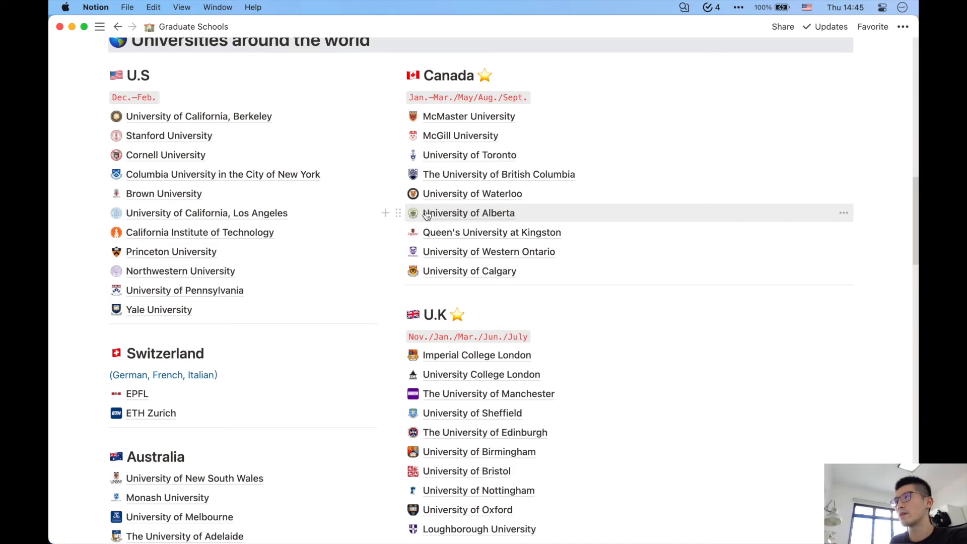
# - Open McMaster University from the Canada list and review its rankings and deadlines
pyautogui.click(468, 116)
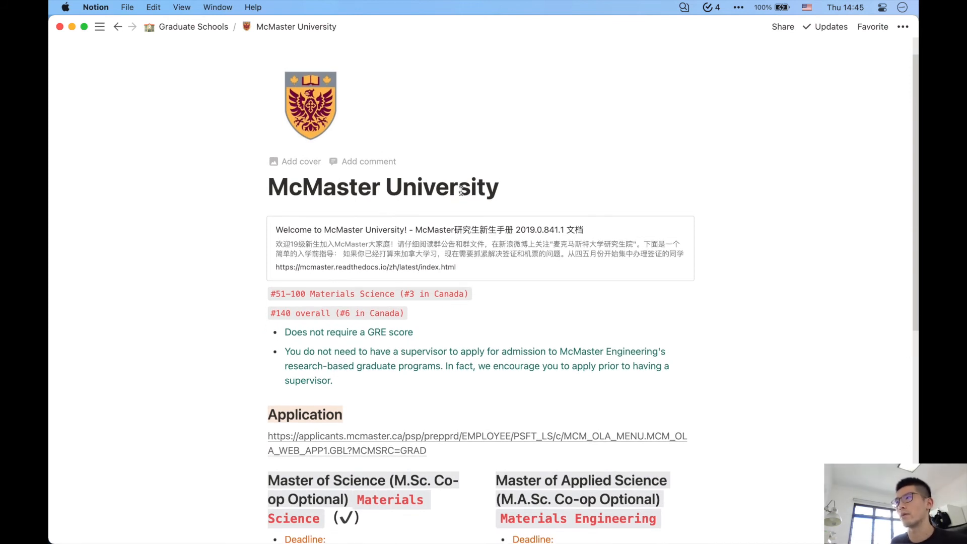
pyautogui.scroll(-3)
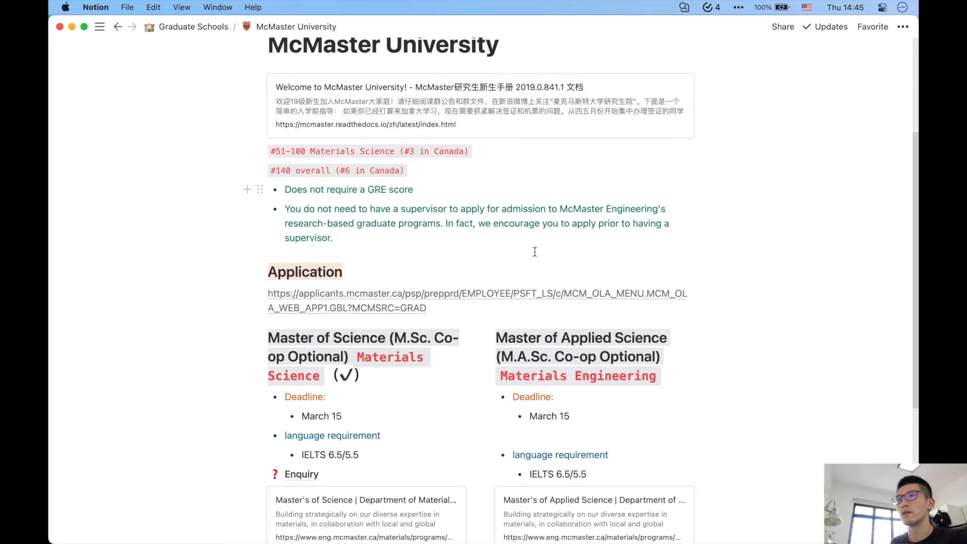
pyautogui.scroll(-3)
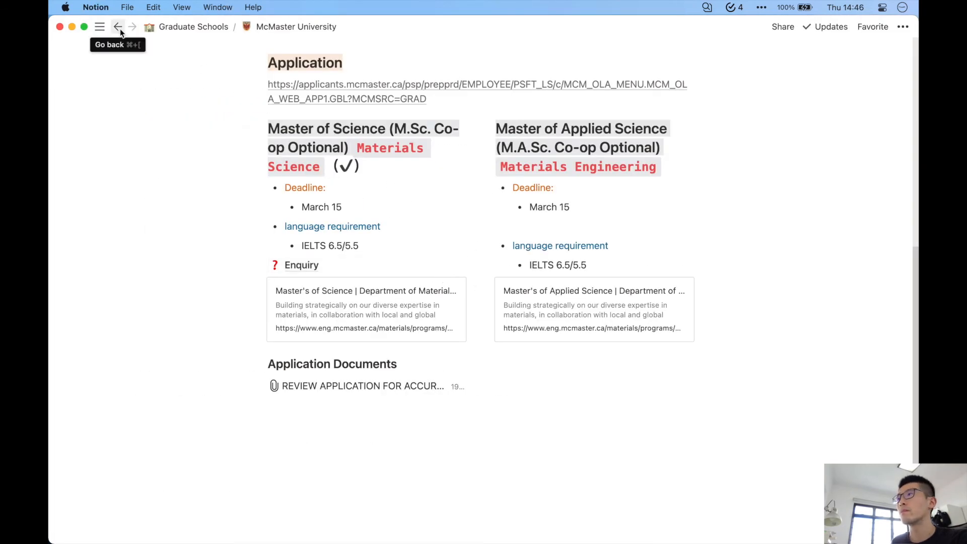
# - Go back to Graduate Schools and scroll up to the Application Status table
pyautogui.click(119, 26)
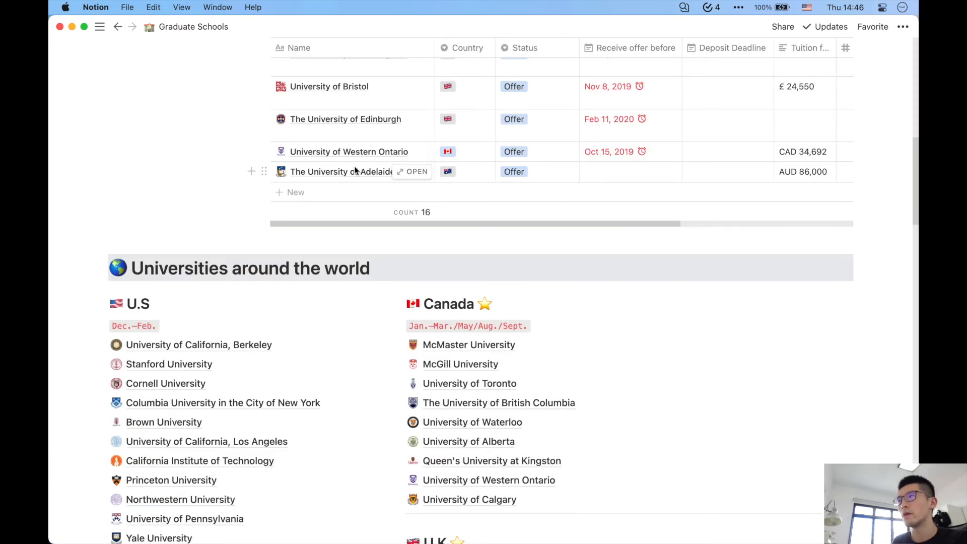
pyautogui.scroll(3)
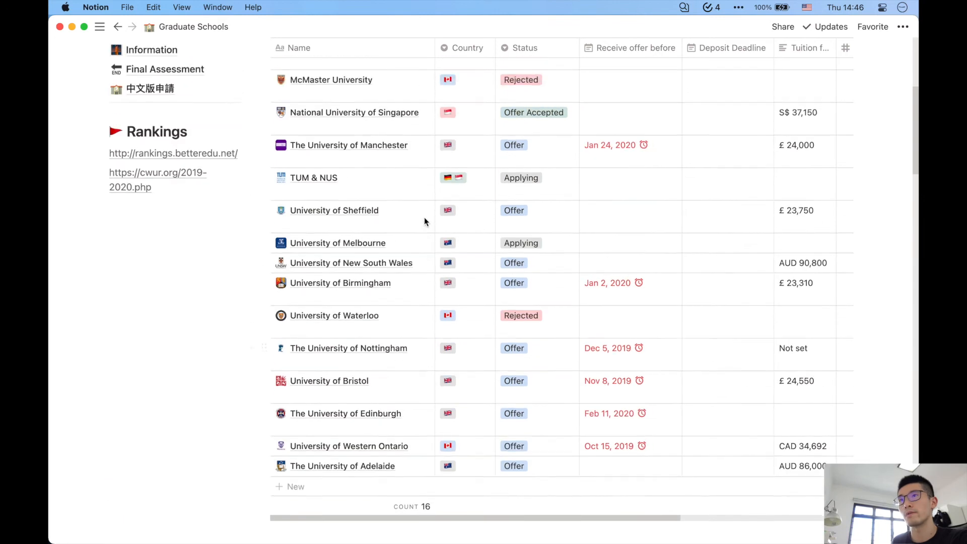
pyautogui.scroll(3)
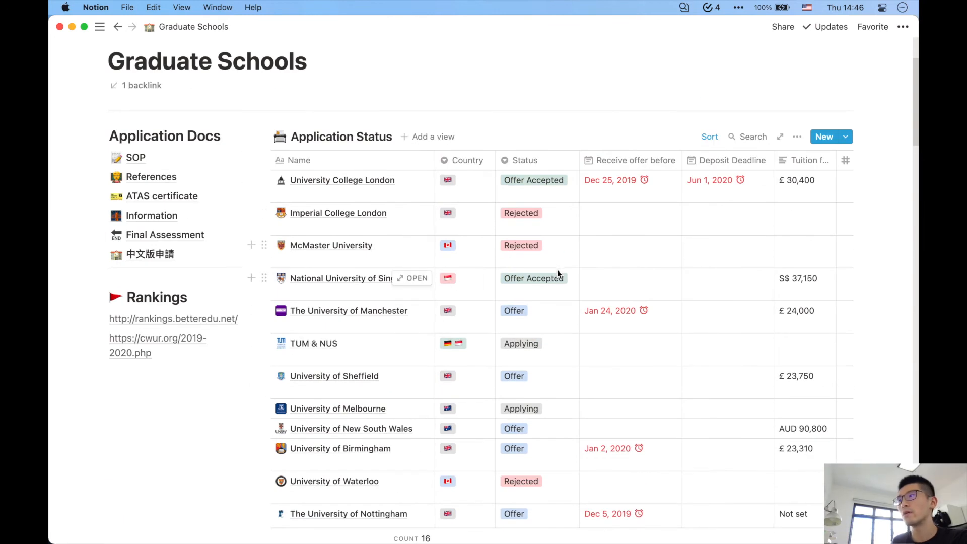
pyautogui.moveTo(552, 256)
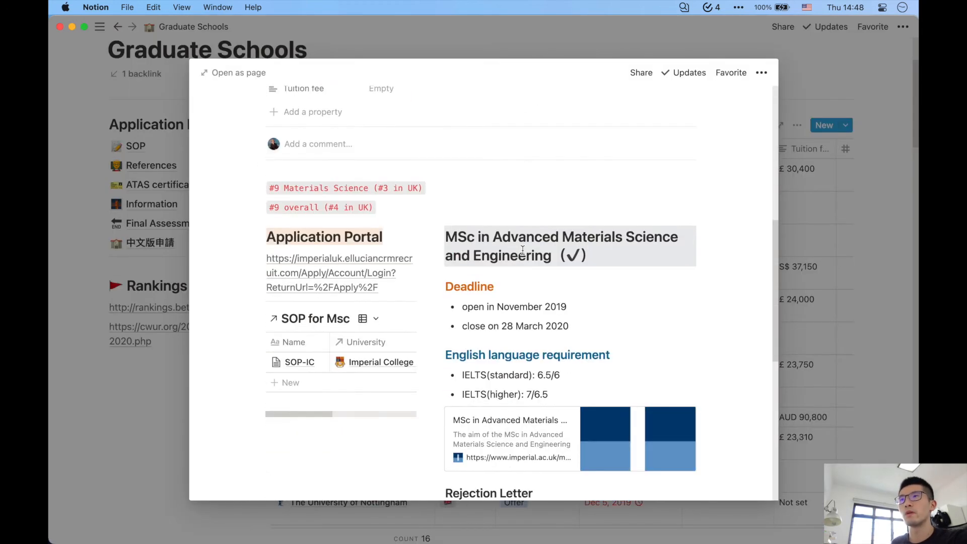
# - Scroll through the Imperial College London entry's deadline, requirements and rejection letter
pyautogui.scroll(-3)
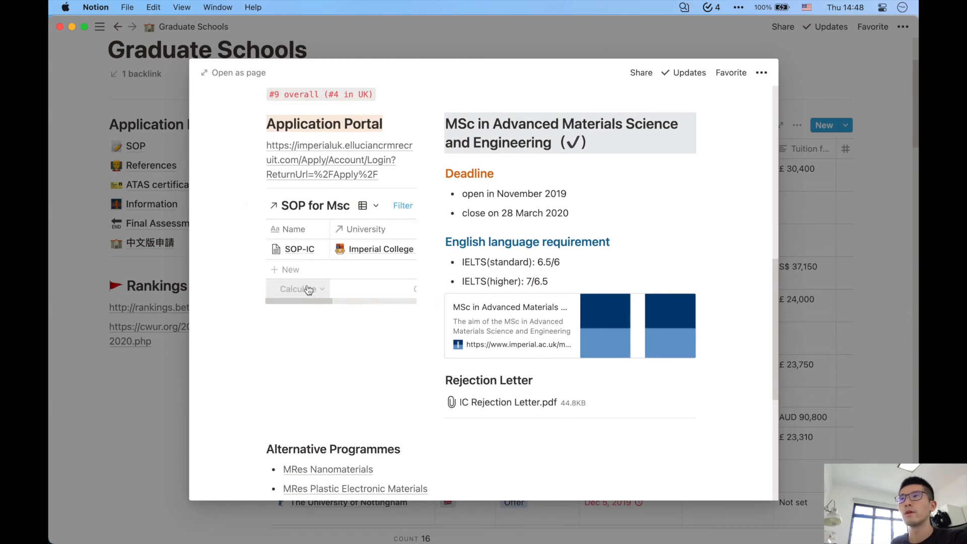
pyautogui.moveTo(311, 249)
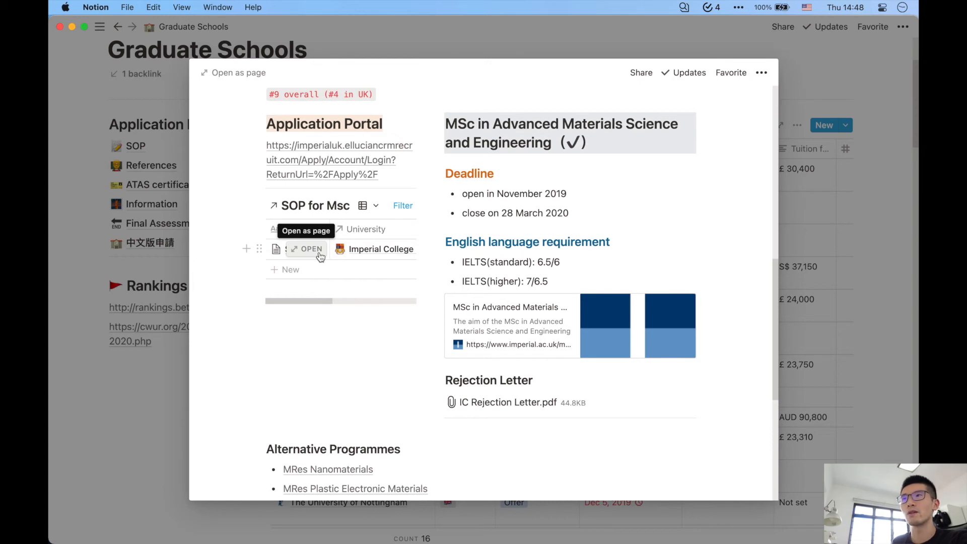
pyautogui.moveTo(436, 286)
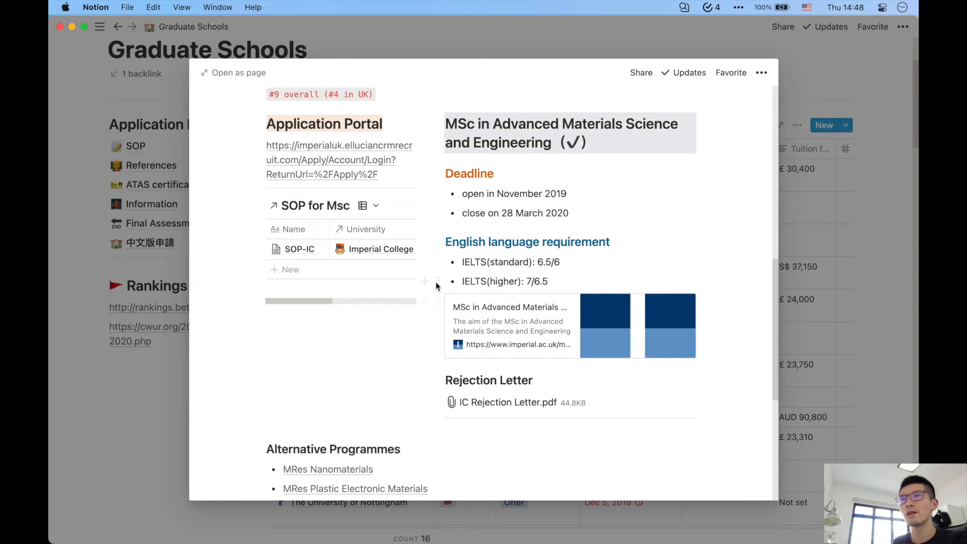
pyautogui.moveTo(798, 242)
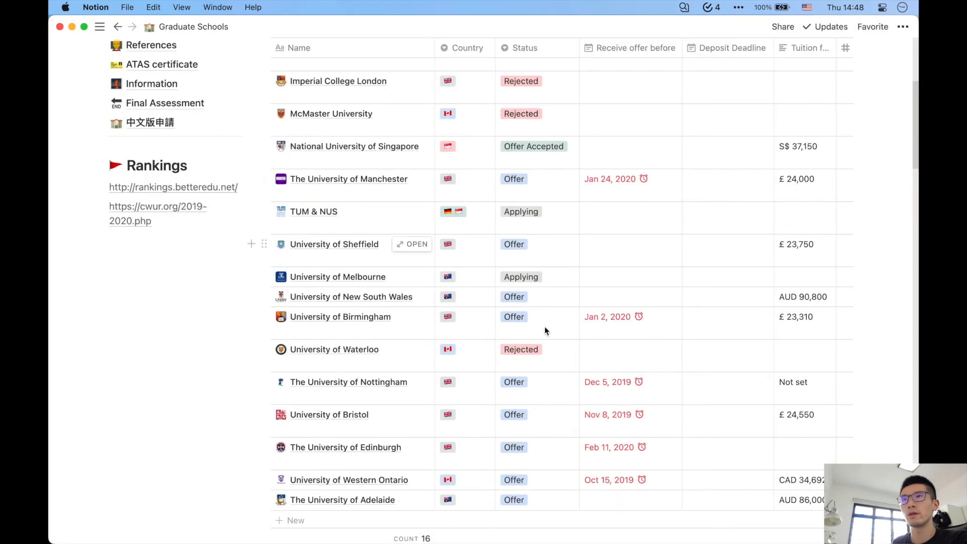
pyautogui.hscroll(3)
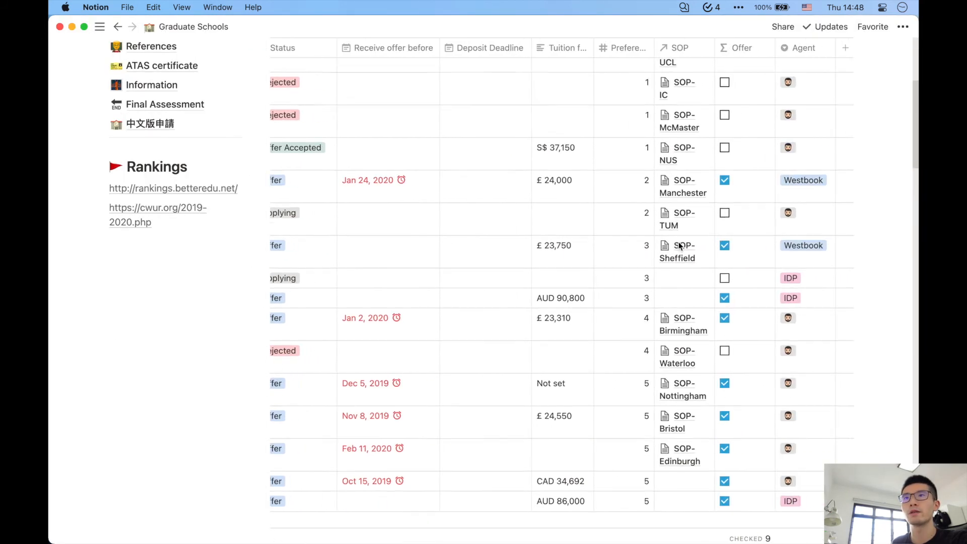
pyautogui.scroll(3)
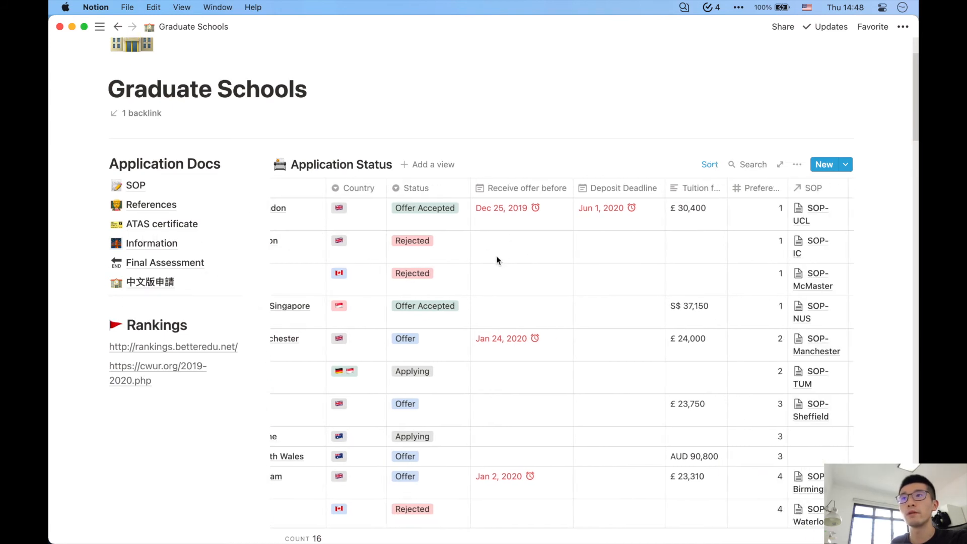
pyautogui.moveTo(531, 247)
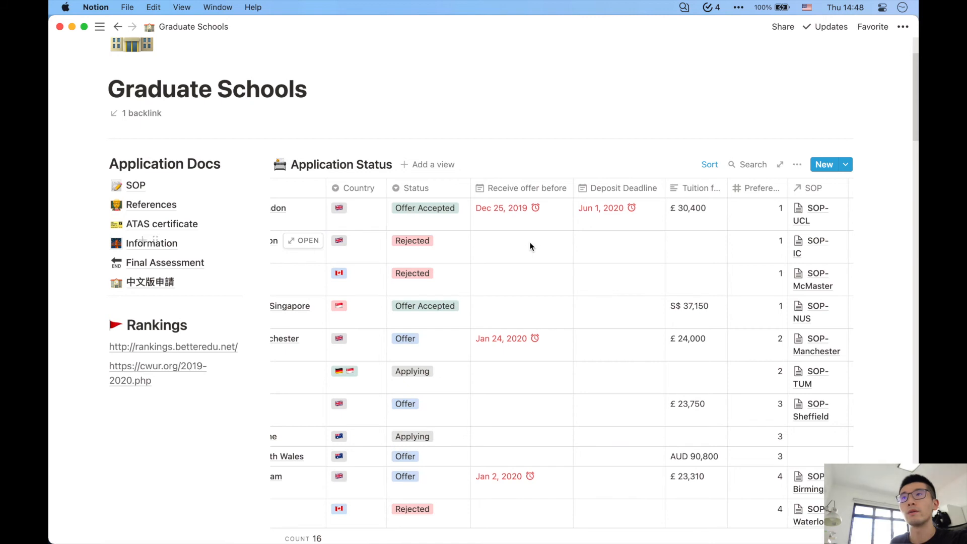
pyautogui.hscroll(3)
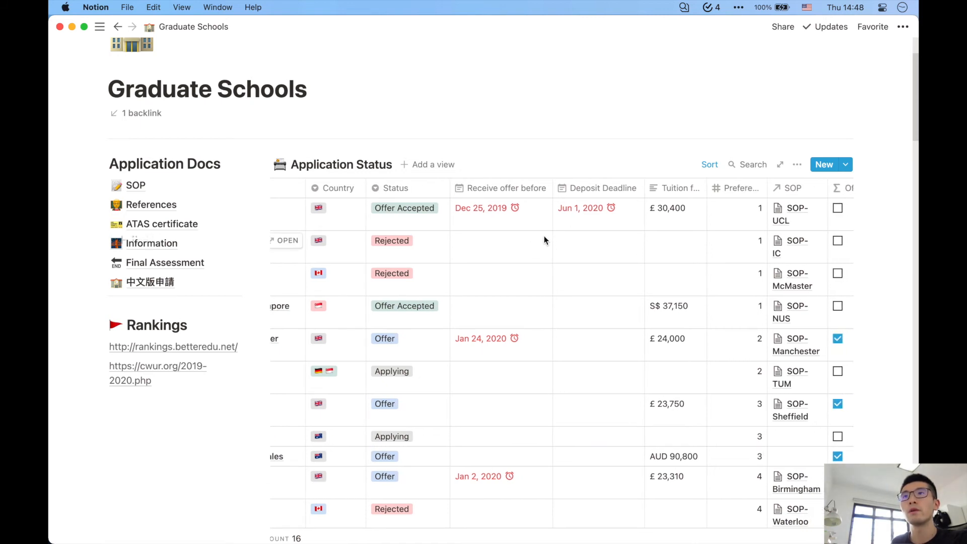
pyautogui.hscroll(3)
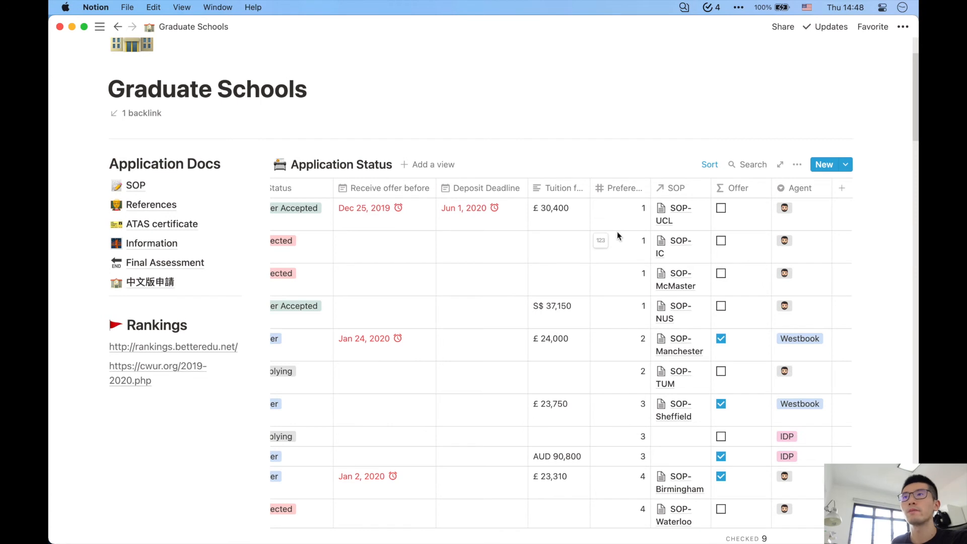
pyautogui.hscroll(-3)
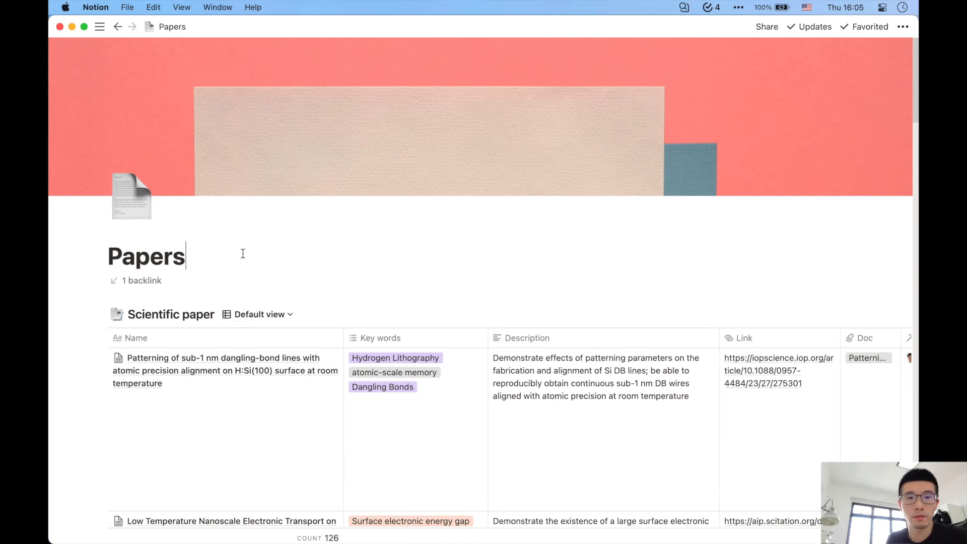
pyautogui.moveTo(388, 284)
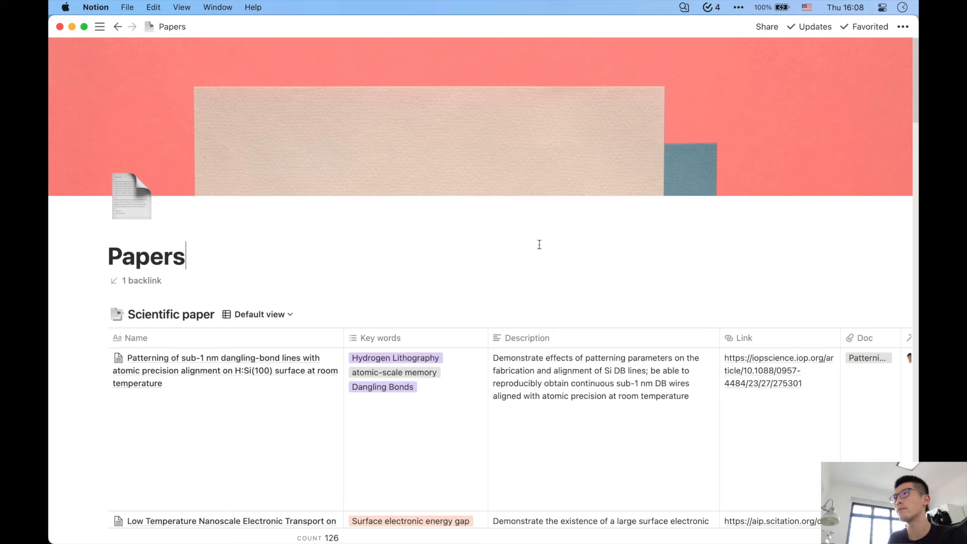
pyautogui.moveTo(768, 298)
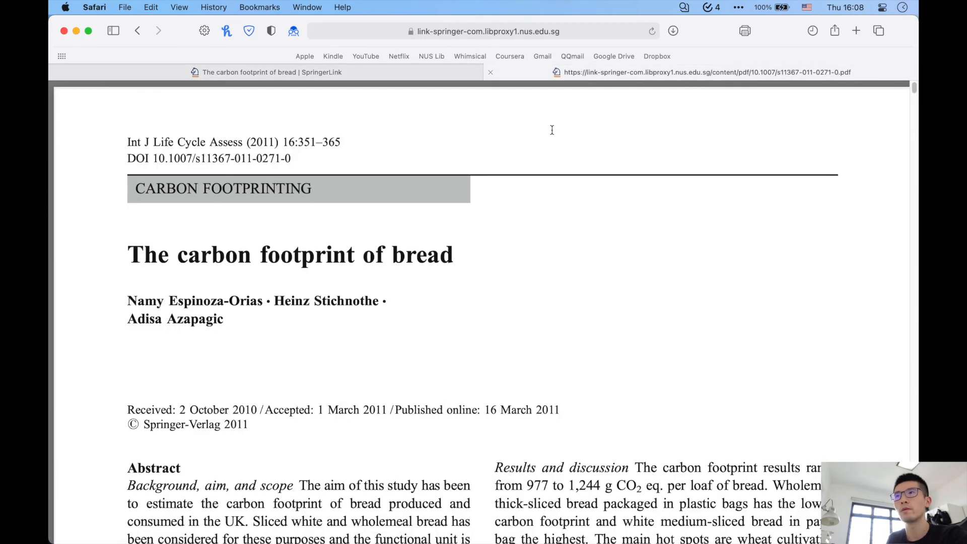
# - Scroll the PDF of The carbon footprint of bread in Safari
pyautogui.scroll(-3)
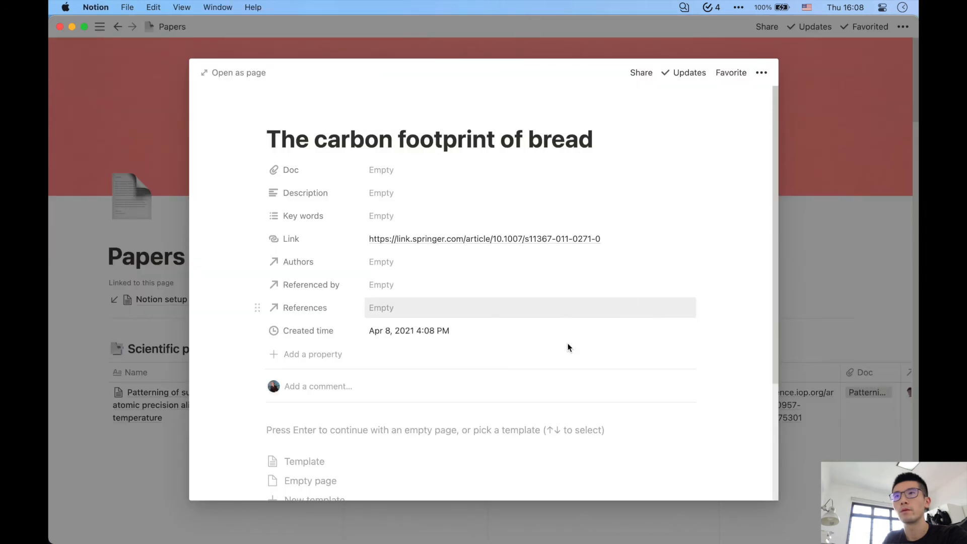
pyautogui.moveTo(567, 348)
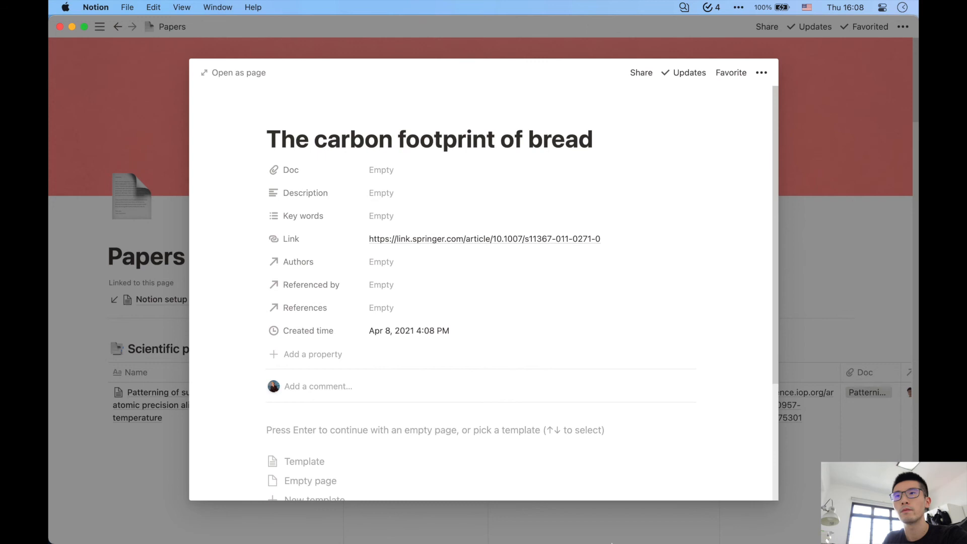
pyautogui.moveTo(619, 525)
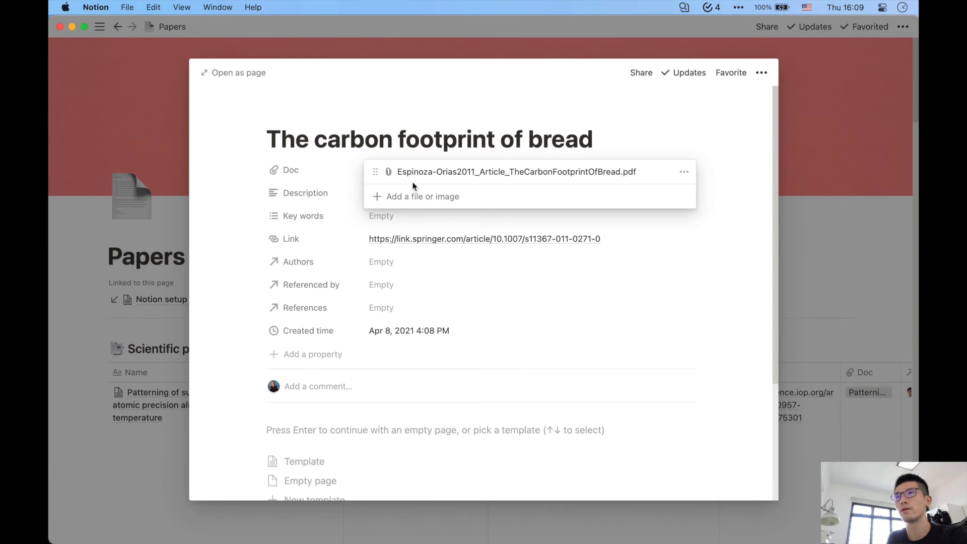
# - Close the Doc file popup after attaching the Espinoza-Orias2011 PDF and scroll the entry
pyautogui.click(456, 189)
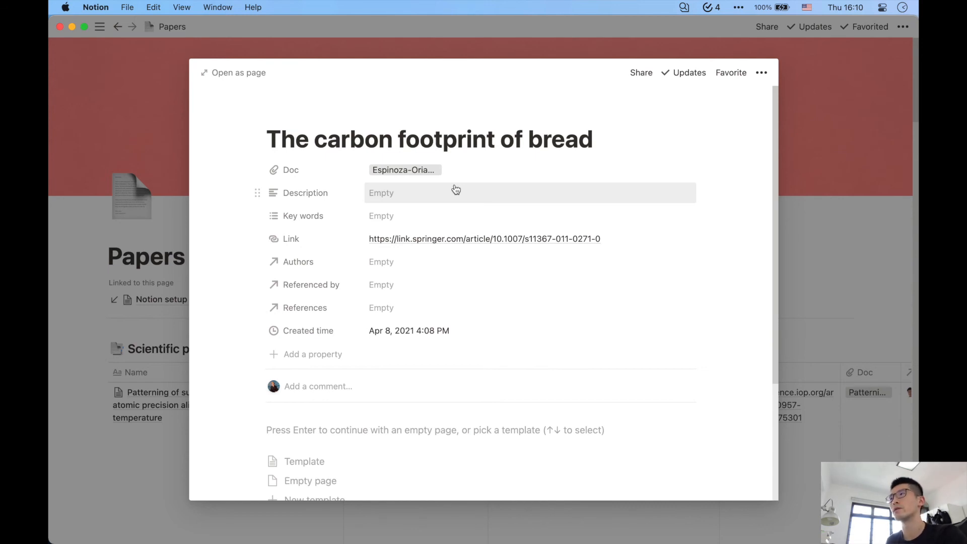
pyautogui.moveTo(488, 211)
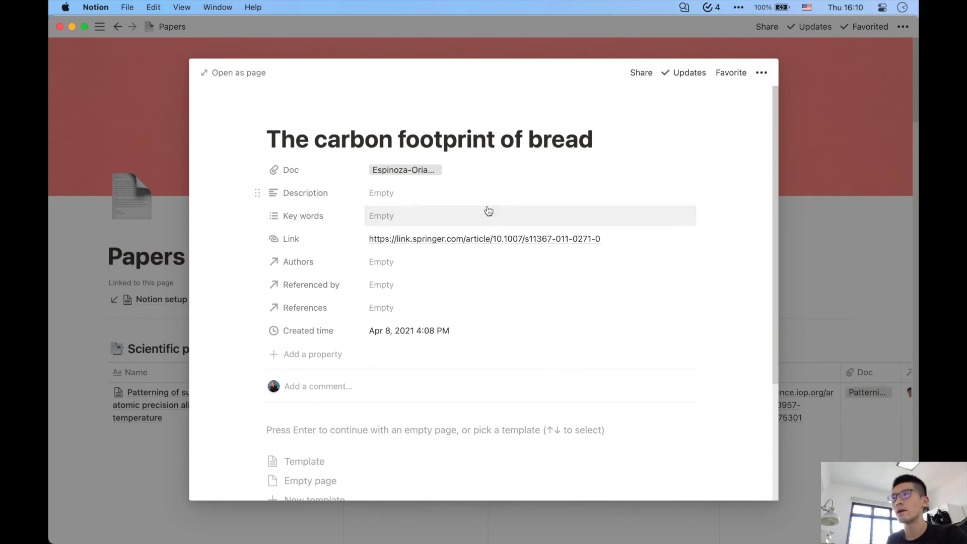
pyautogui.scroll(-3)
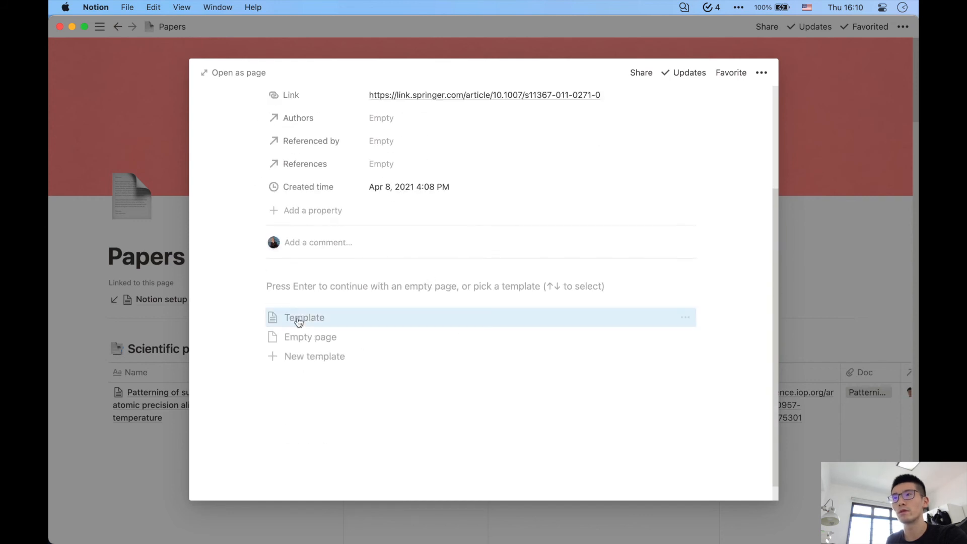
pyautogui.click(304, 318)
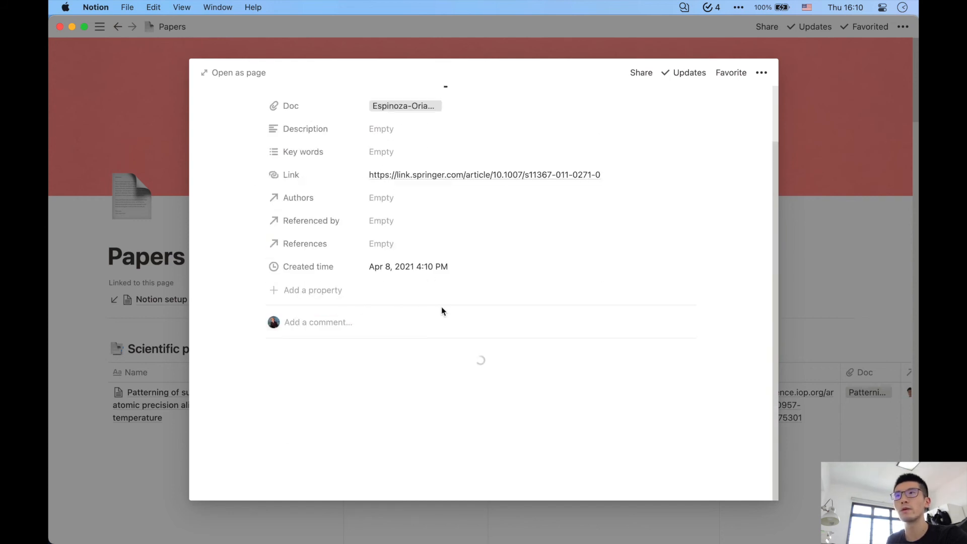
pyautogui.click(237, 72)
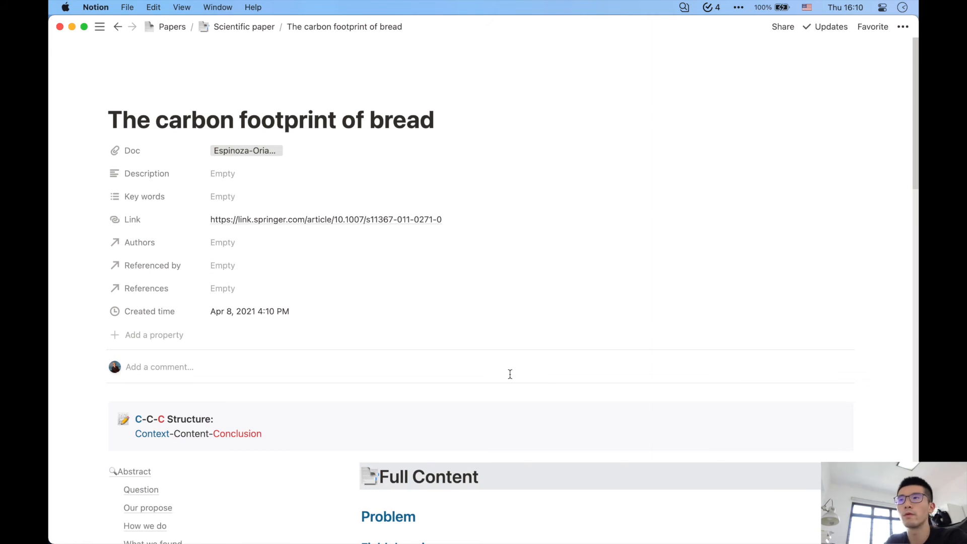
pyautogui.scroll(-3)
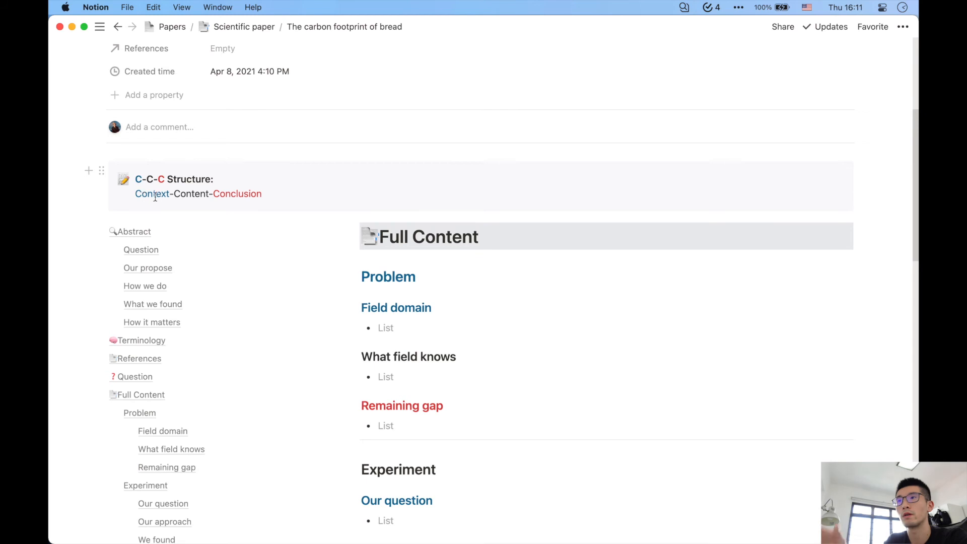
pyautogui.scroll(-3)
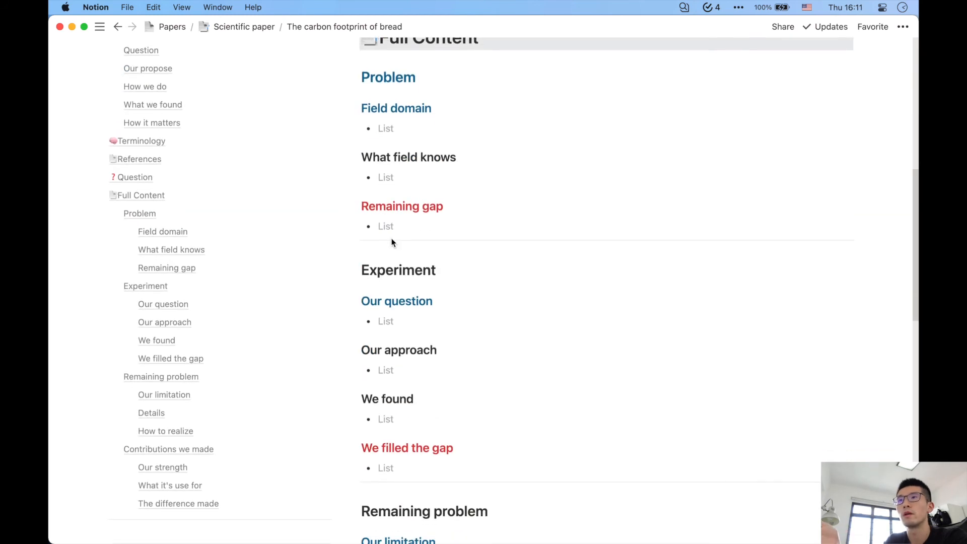
pyautogui.scroll(-3)
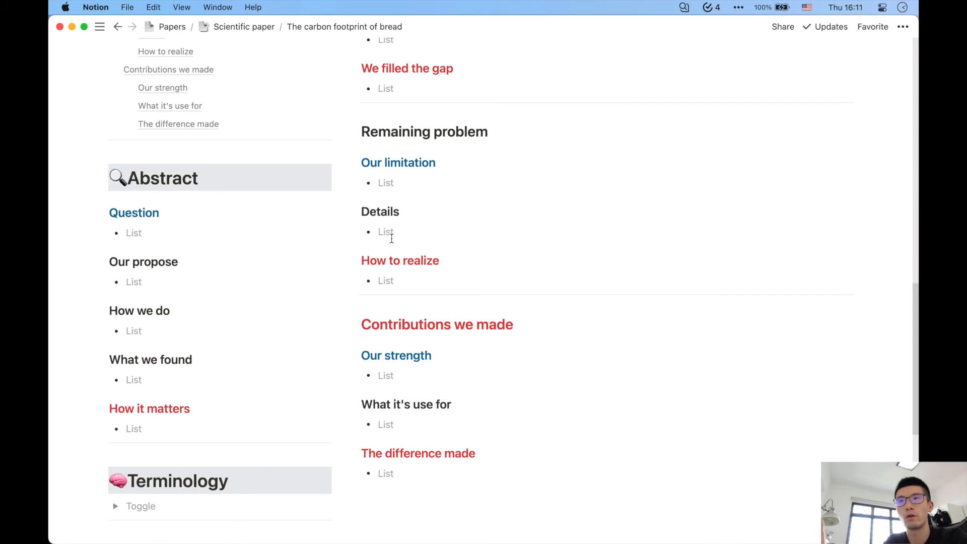
pyautogui.scroll(3)
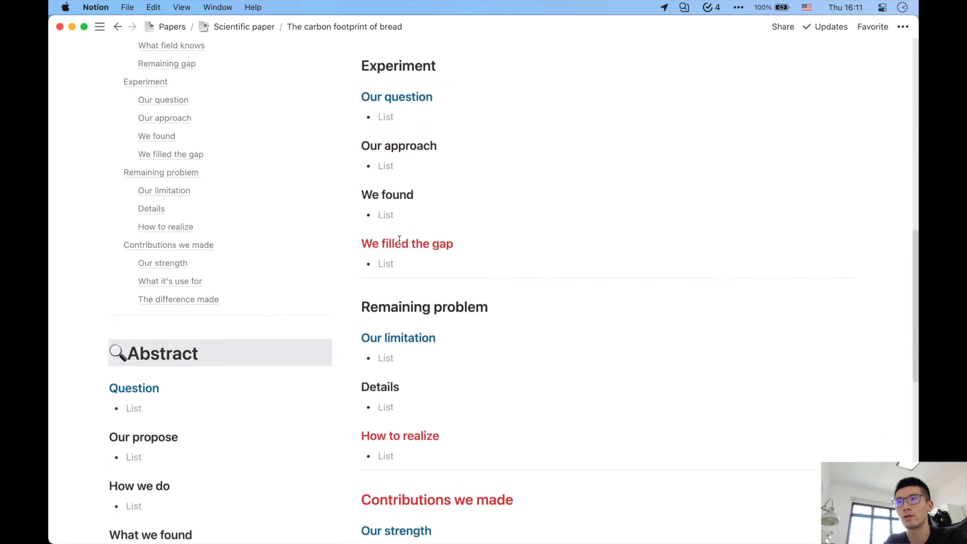
pyautogui.scroll(-3)
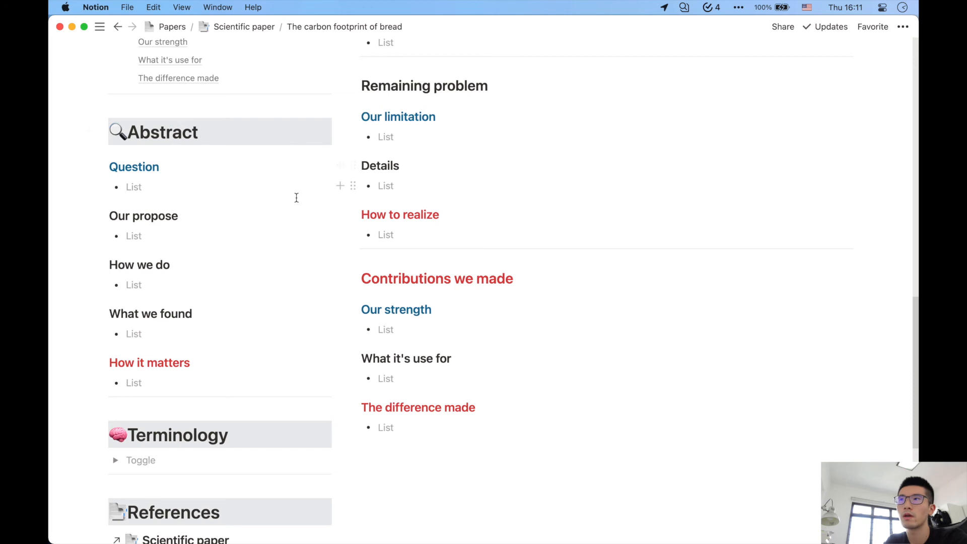
pyautogui.moveTo(159, 238)
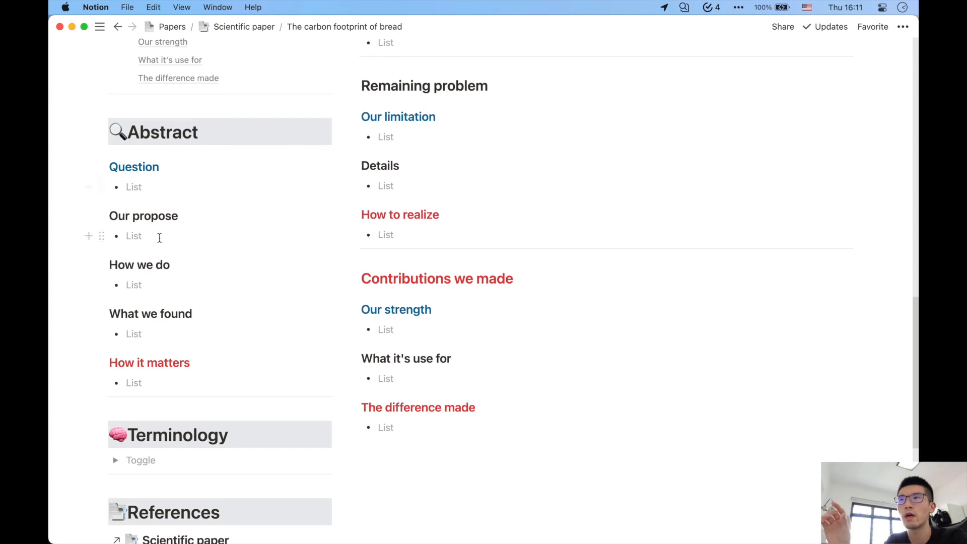
pyautogui.moveTo(199, 378)
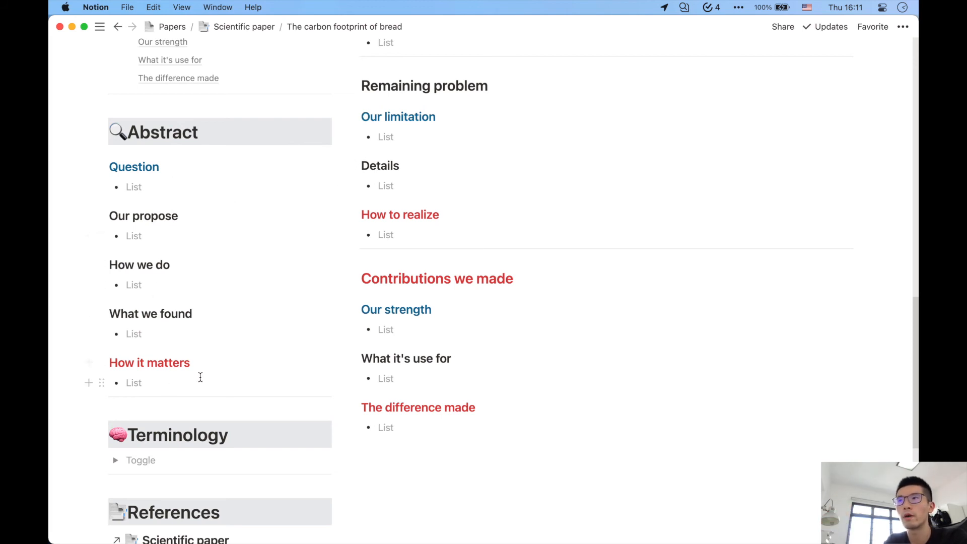
pyautogui.scroll(3)
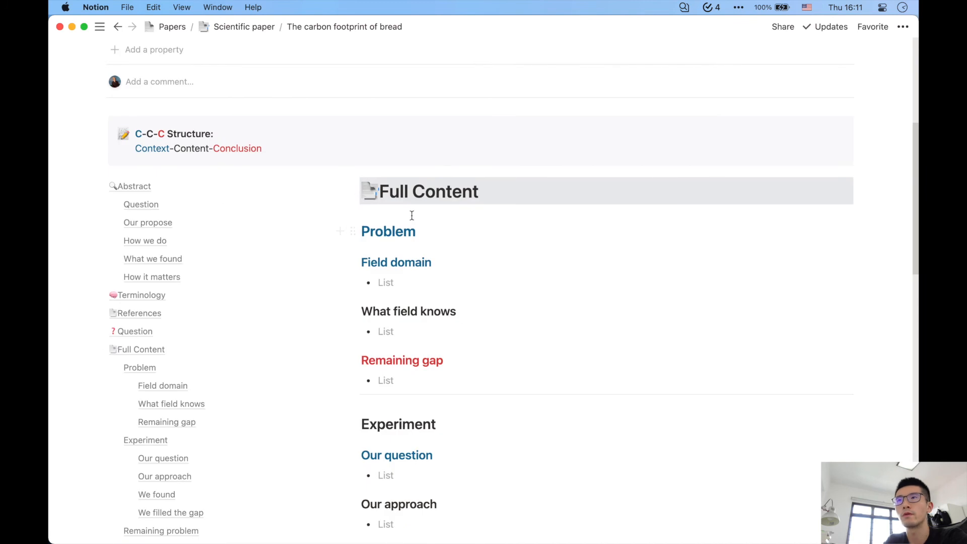
pyautogui.moveTo(438, 222)
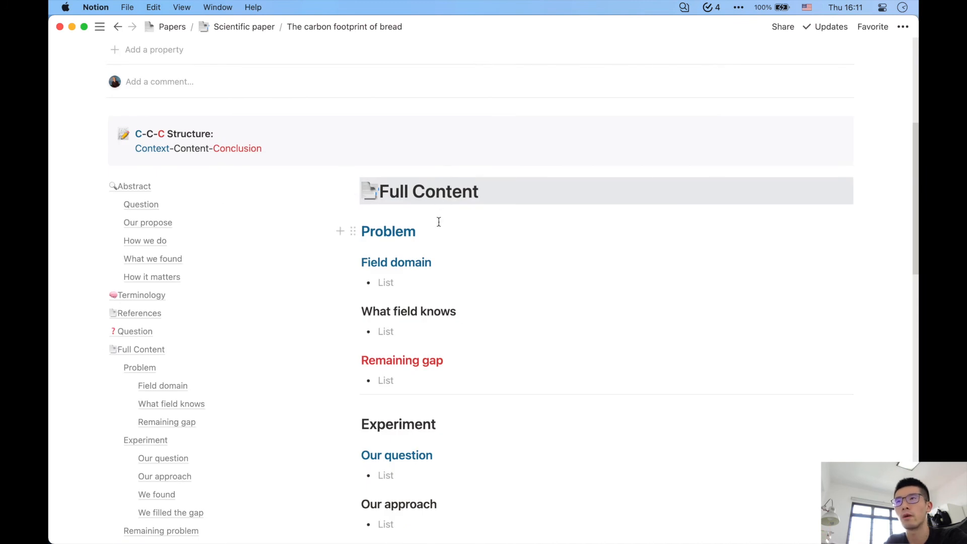
pyautogui.scroll(-3)
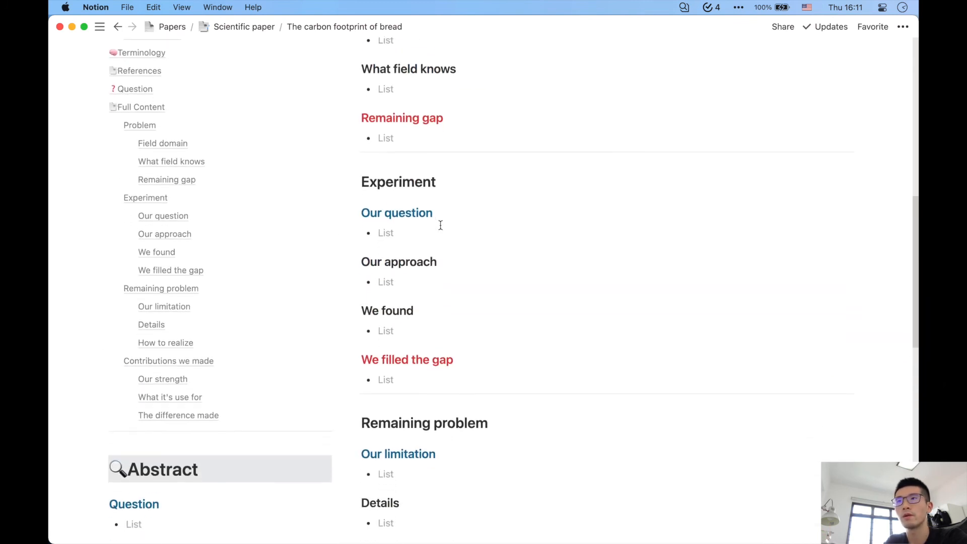
pyautogui.scroll(-3)
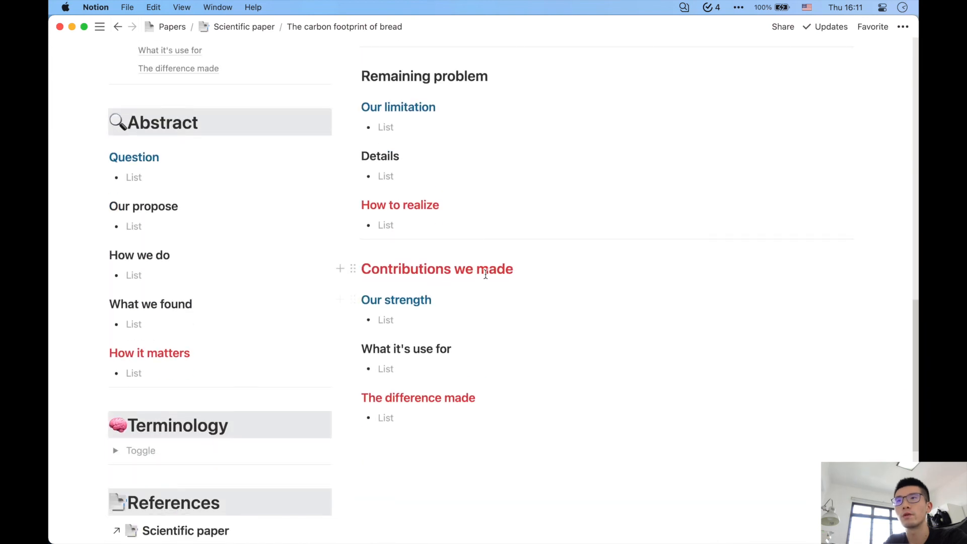
pyautogui.scroll(-3)
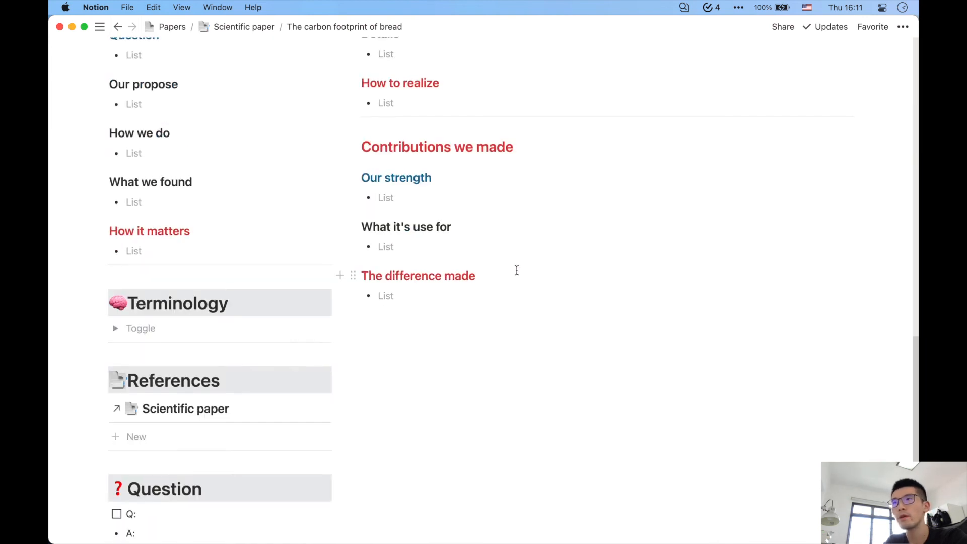
pyautogui.scroll(-3)
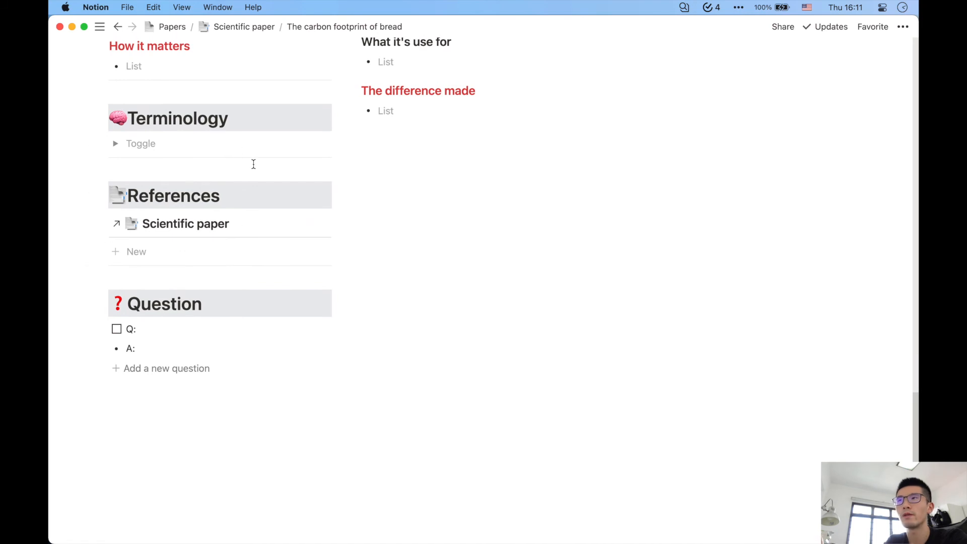
pyautogui.moveTo(149, 151)
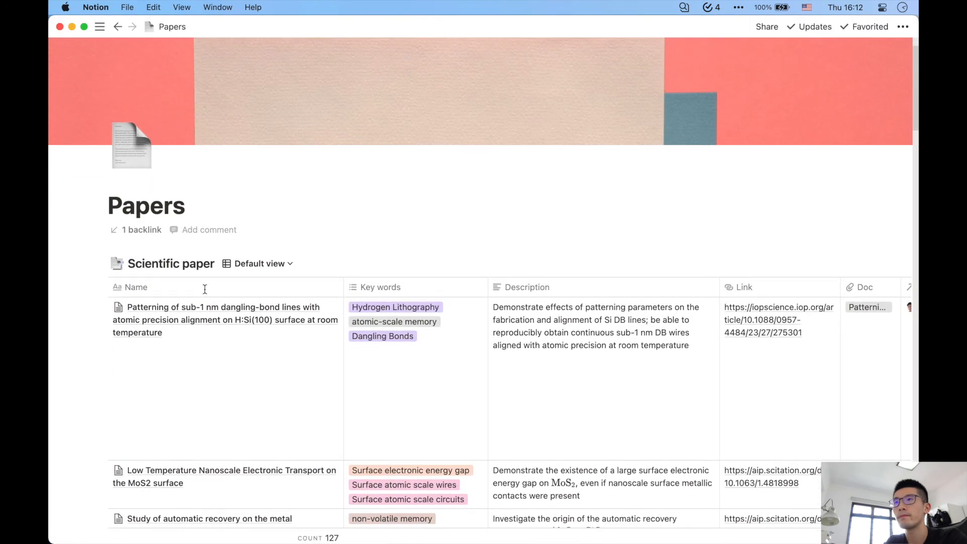
# - Open the Patterning of sub-1 nm dangling-bond lines paper as a full page and review its content
pyautogui.click(215, 307)
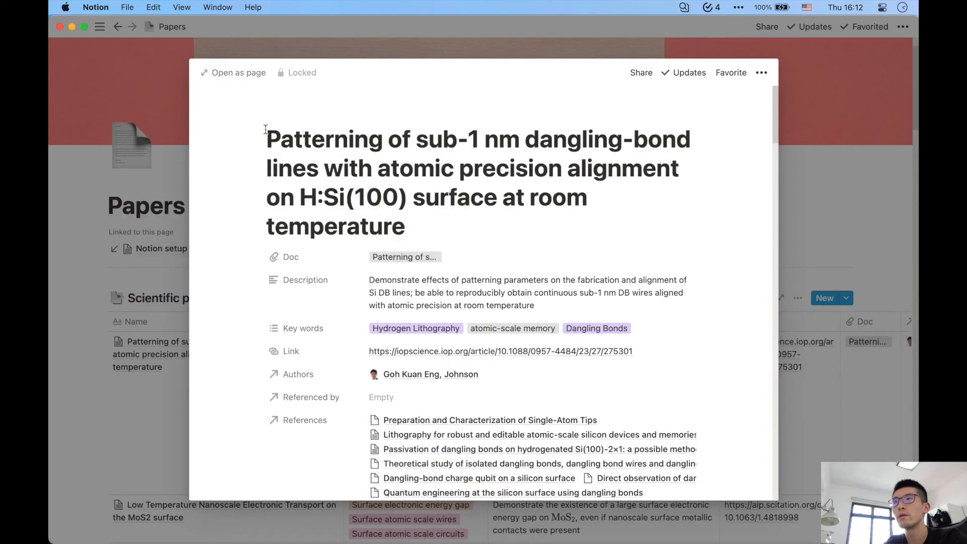
pyautogui.click(238, 72)
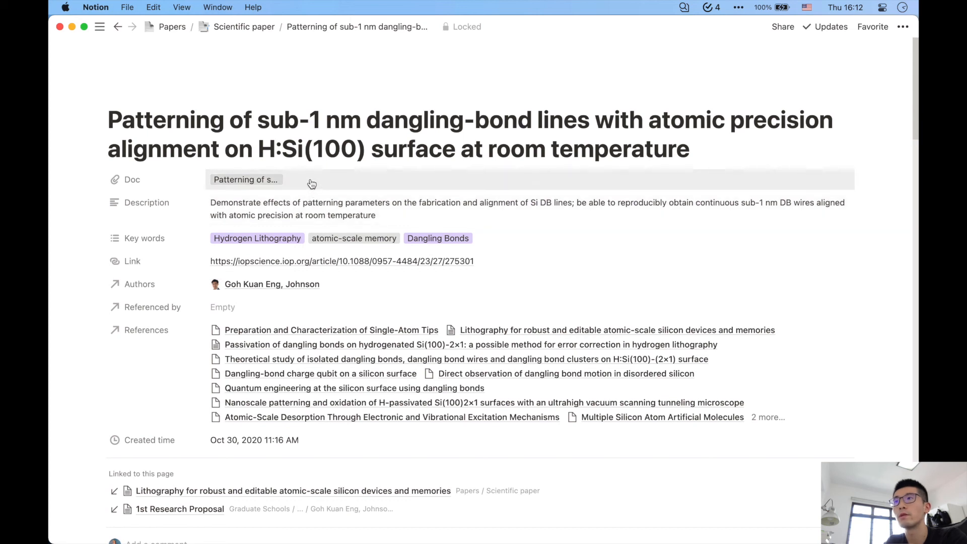
pyautogui.moveTo(313, 216)
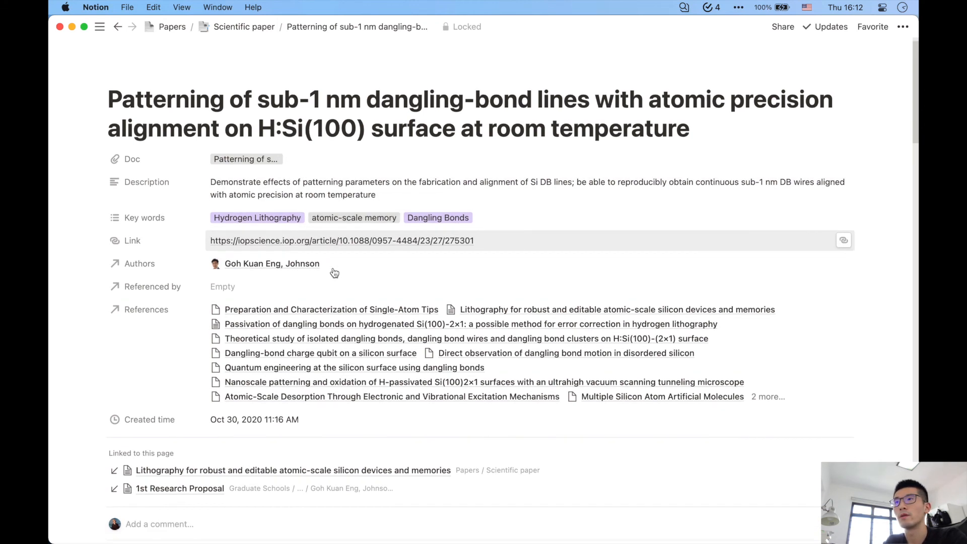
pyautogui.scroll(-3)
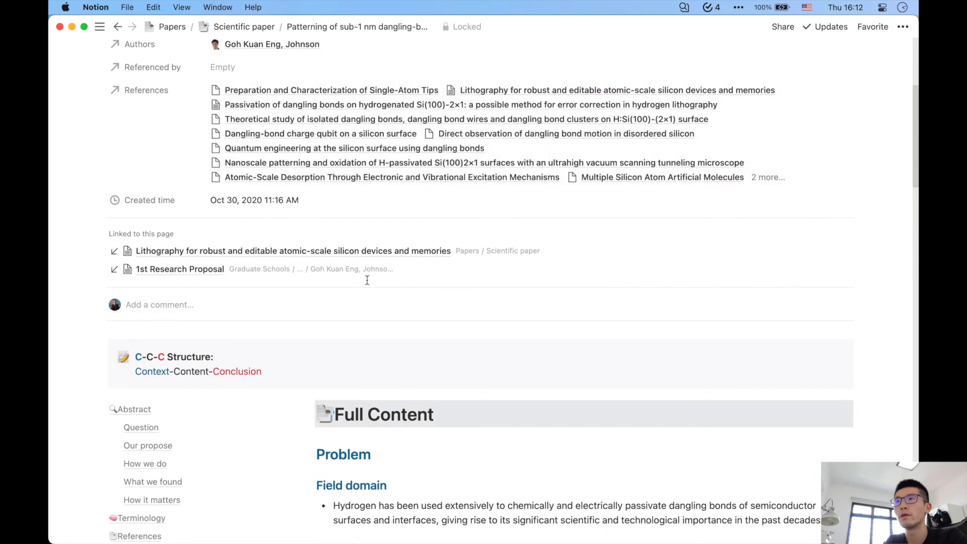
pyautogui.scroll(-3)
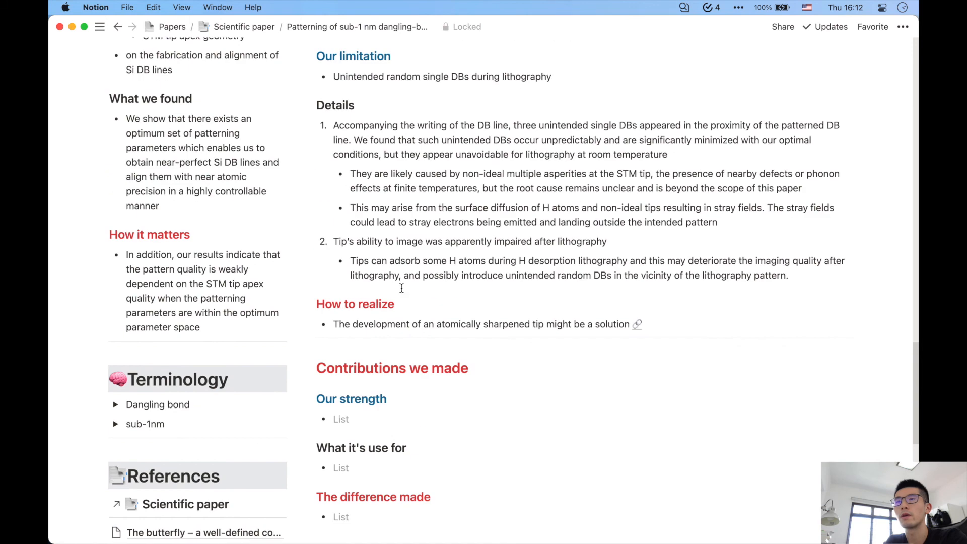
pyautogui.scroll(-3)
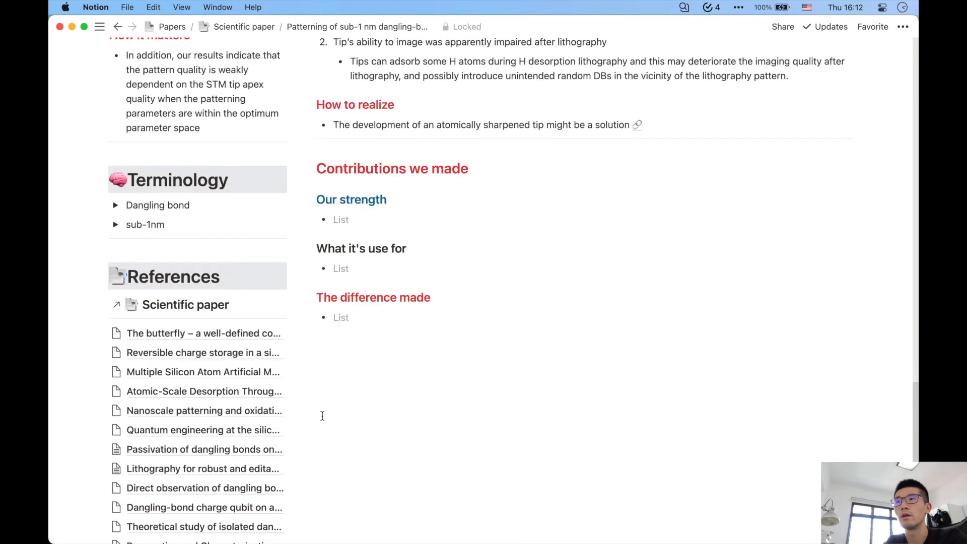
pyautogui.scroll(3)
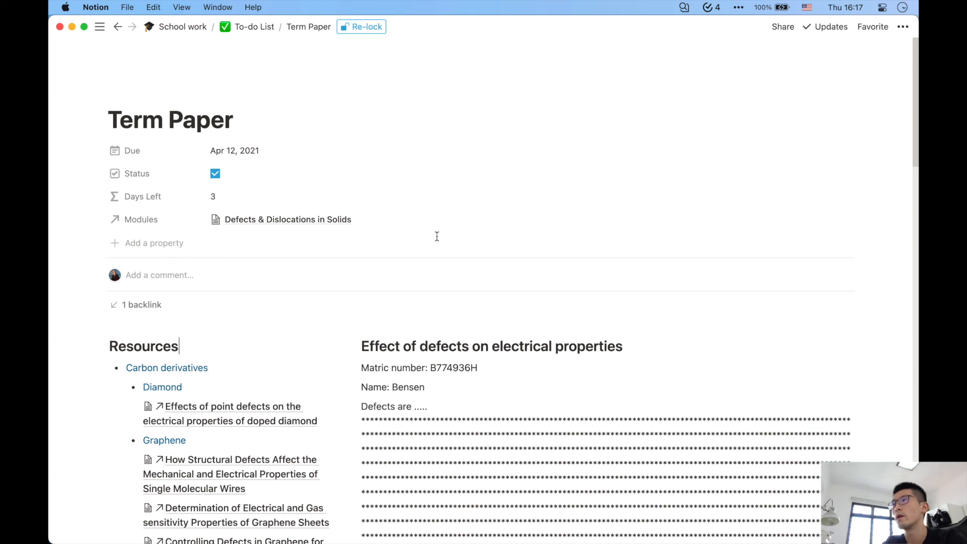
pyautogui.moveTo(224, 329)
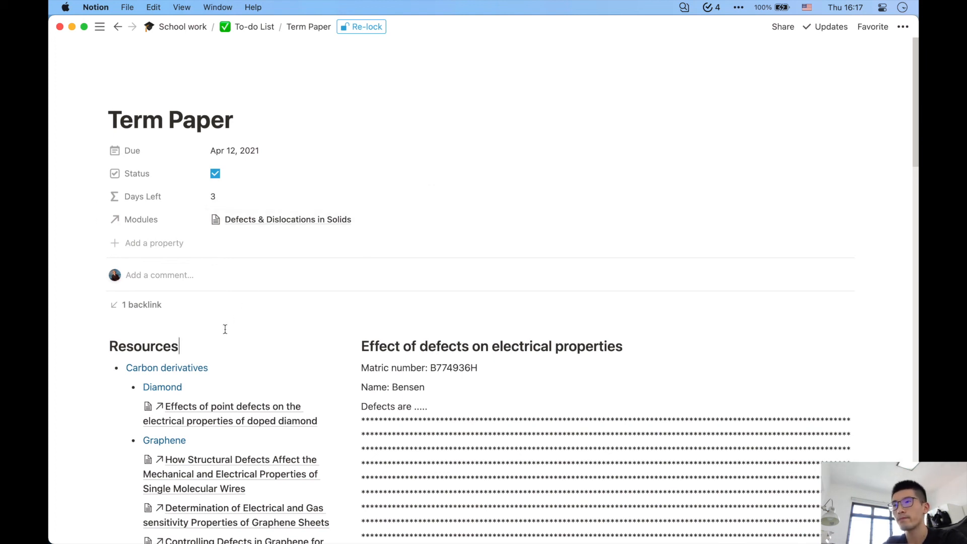
pyautogui.write('@')
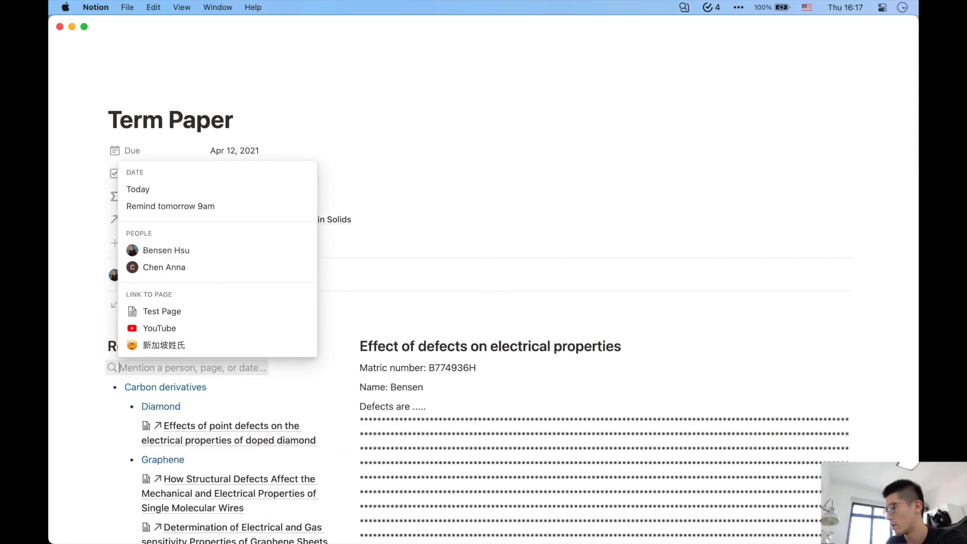
pyautogui.write('bread')
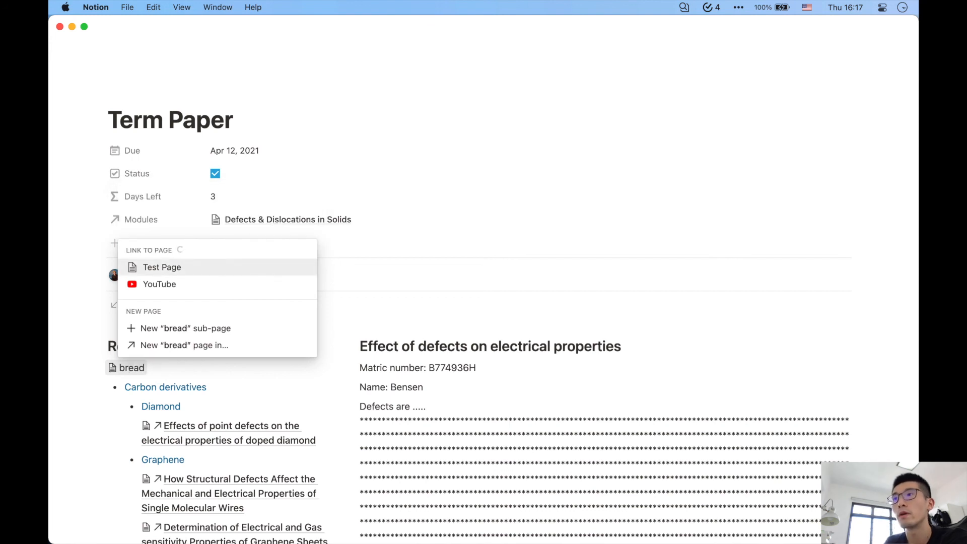
pyautogui.write('bread')
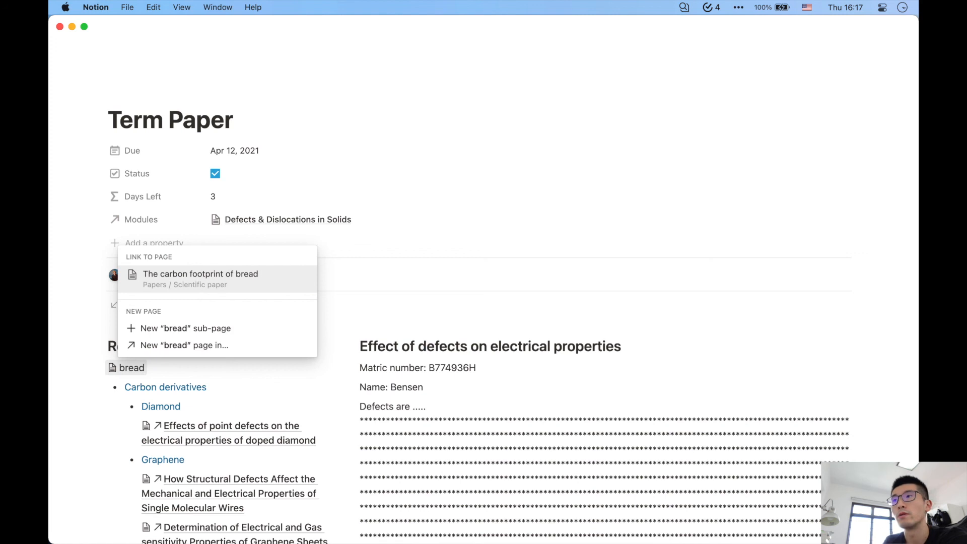
pyautogui.click(200, 274)
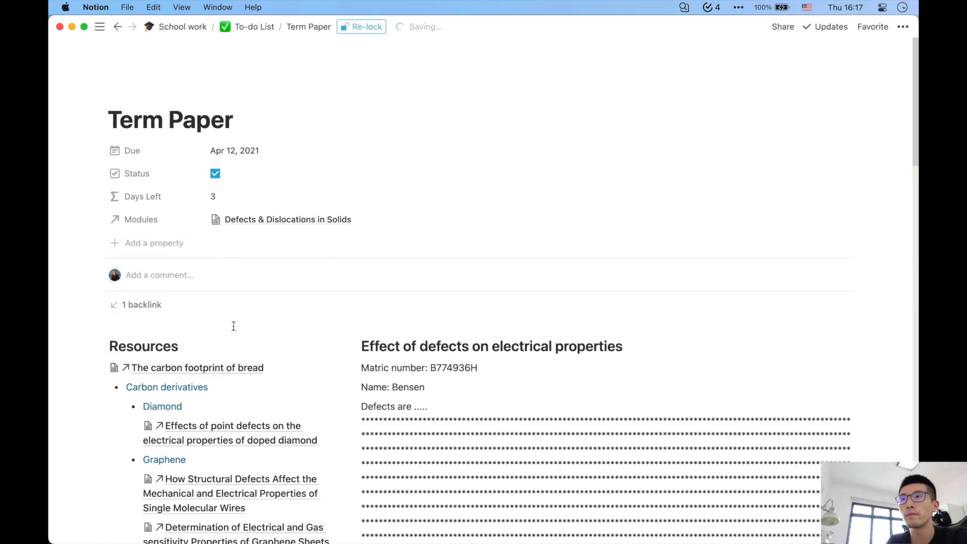
pyautogui.moveTo(265, 368)
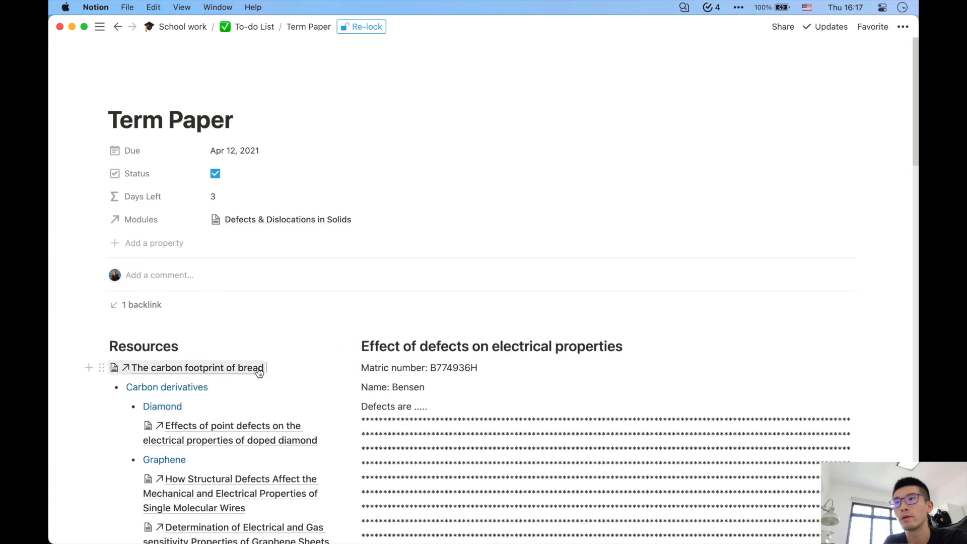
pyautogui.click(197, 368)
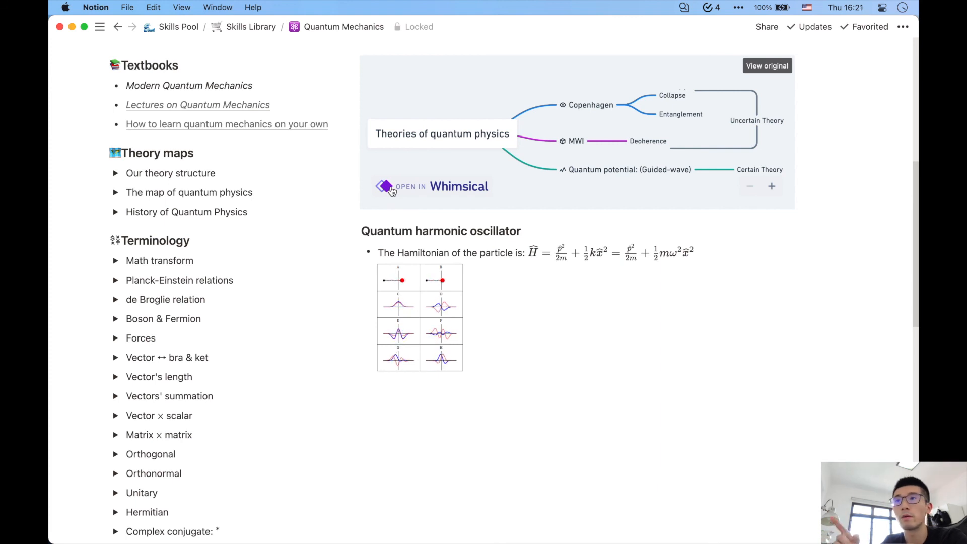
pyautogui.moveTo(478, 195)
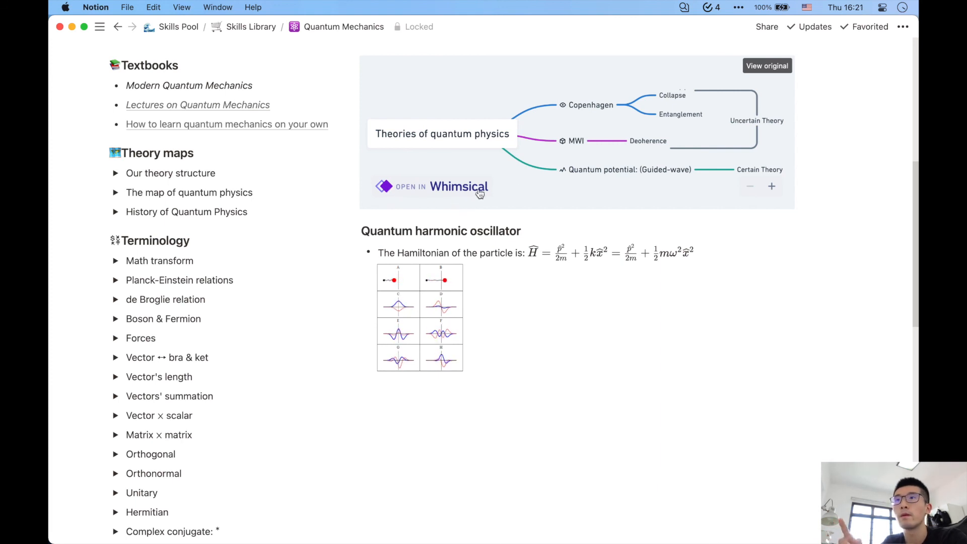